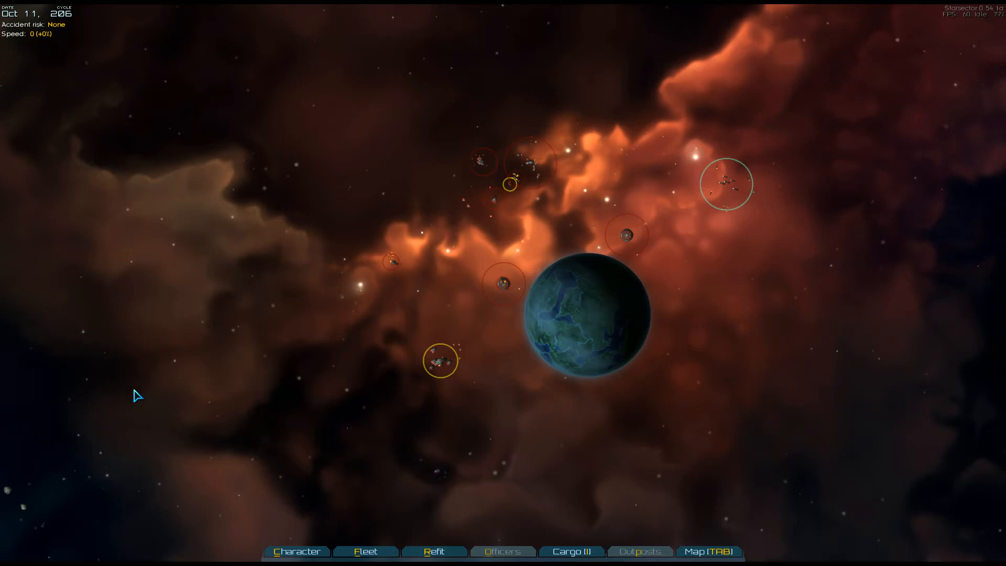
{"action": "mouse_move", "coordinate": [421, 394]}
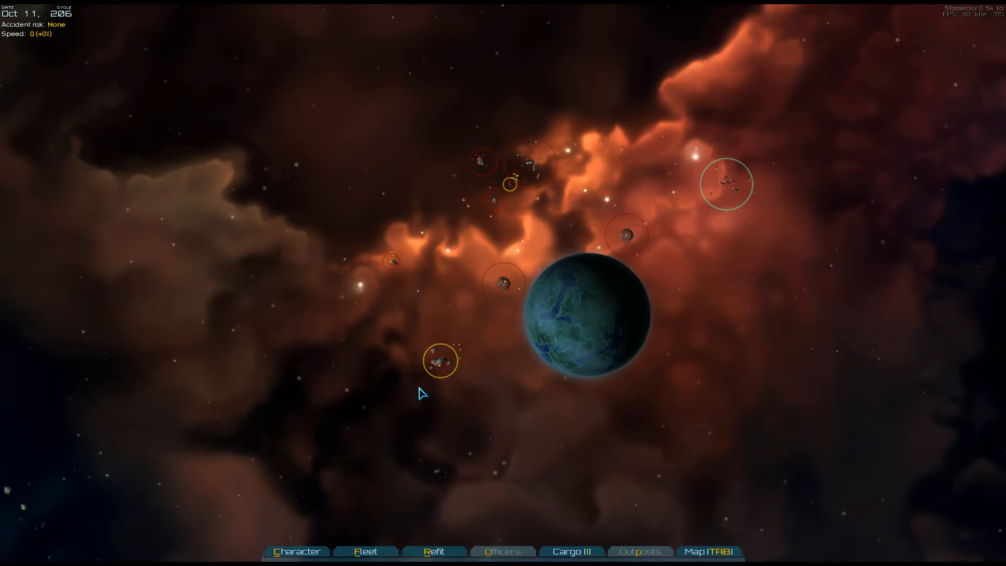
{"action": "mouse_move", "coordinate": [449, 358]}
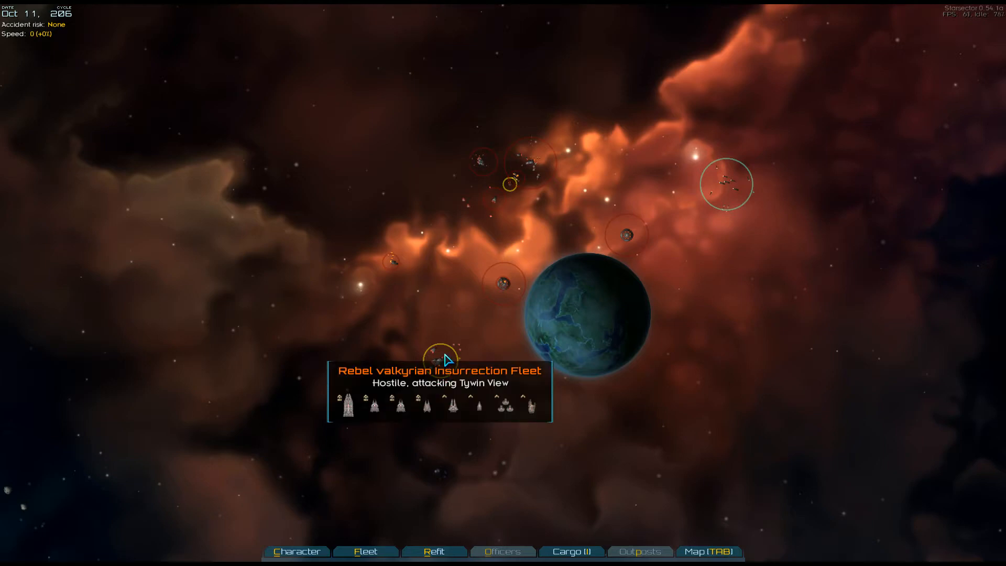
Fly the fleet to Tywin View station and dock there.
{"action": "left_click", "coordinate": [708, 551]}
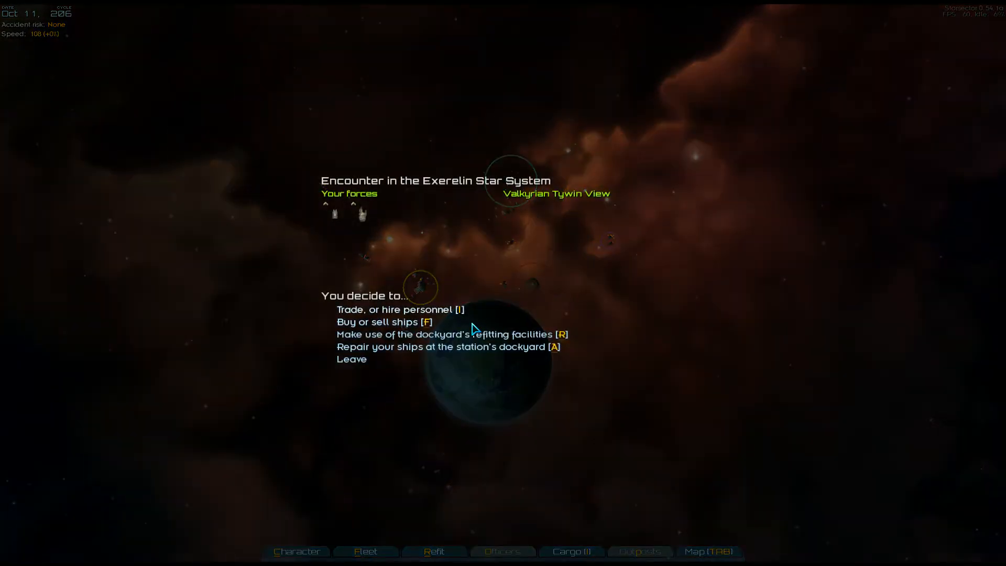
Buy supplies at Tywin View, raising the fleet's stock from 34 to 60.
{"action": "left_click", "coordinate": [400, 309]}
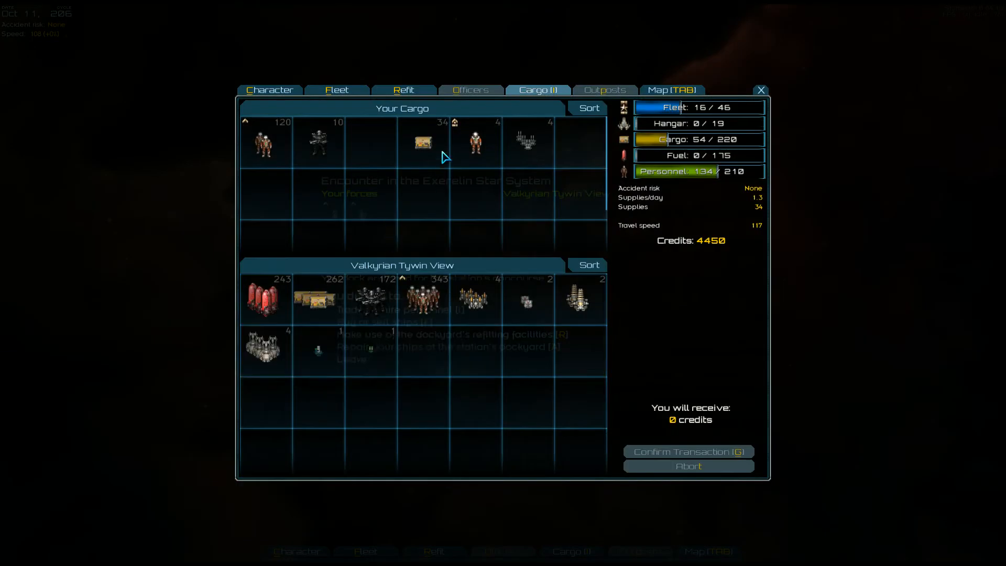
{"action": "left_click", "coordinate": [316, 298]}
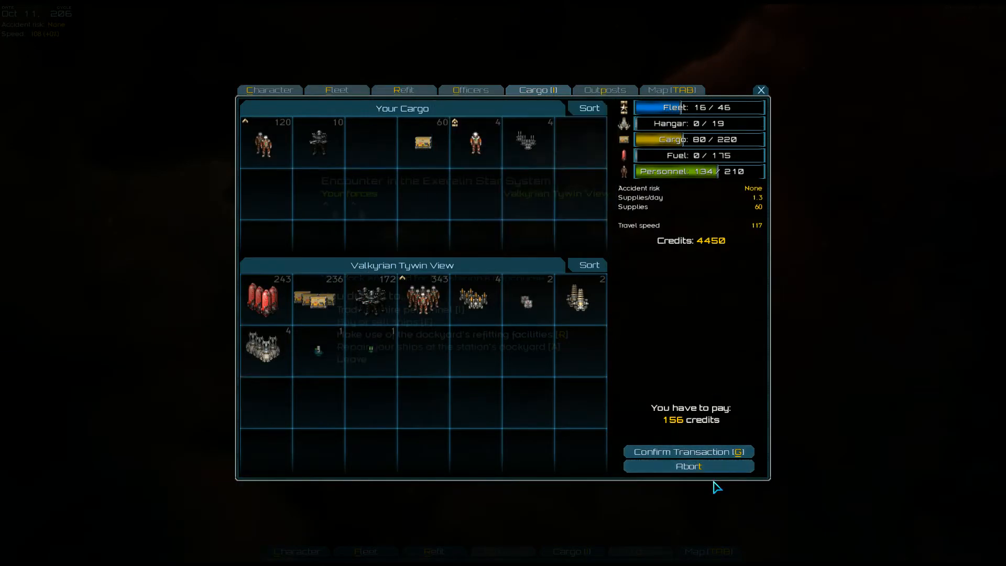
{"action": "left_click", "coordinate": [688, 451]}
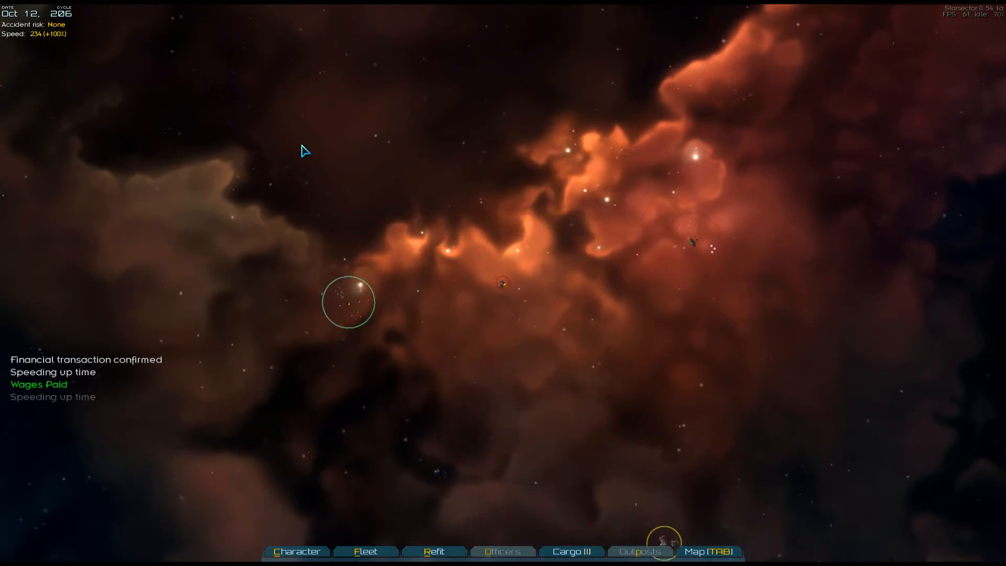
Set the fleet travelling across the system until it meets a Relics fleet.
{"action": "left_click", "coordinate": [709, 551]}
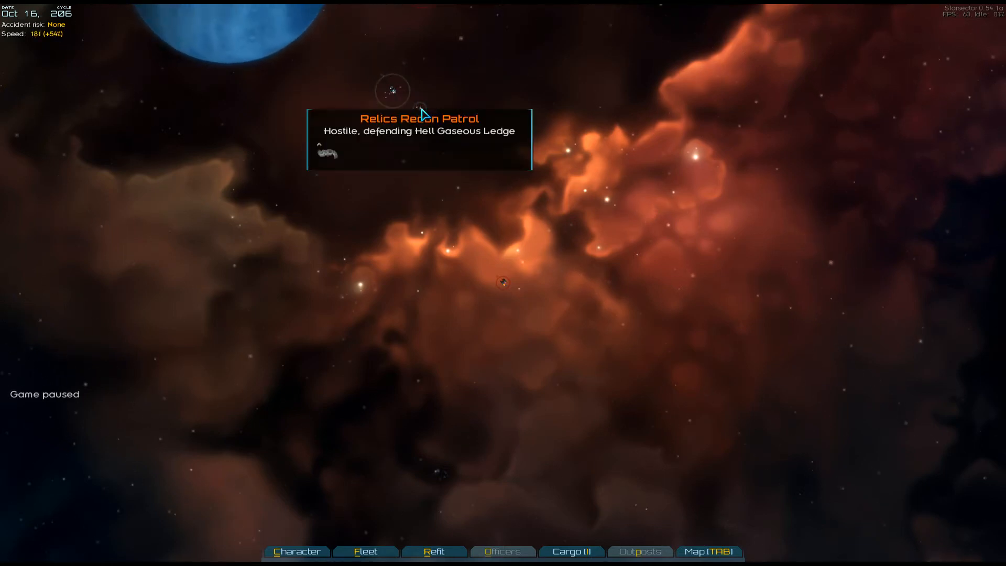
{"action": "mouse_move", "coordinate": [616, 202]}
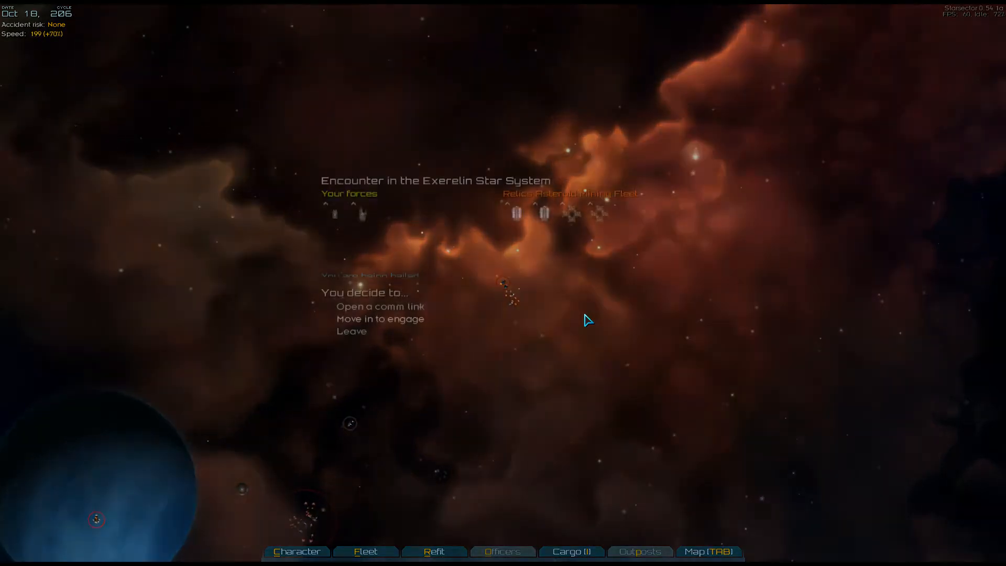
Move in on the Relics mining fleet and take personal command of the battle.
{"action": "left_click", "coordinate": [380, 318]}
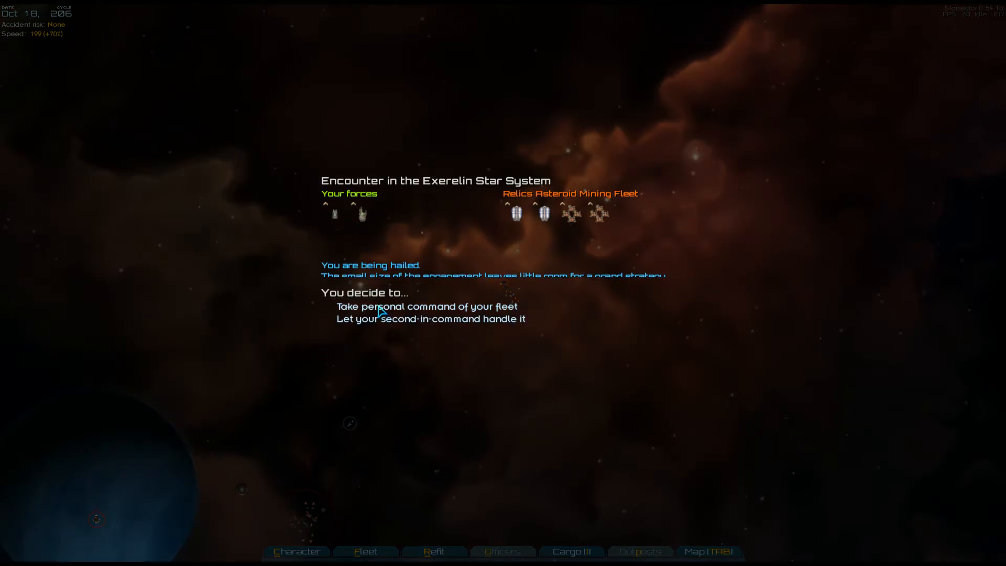
{"action": "left_click", "coordinate": [426, 306]}
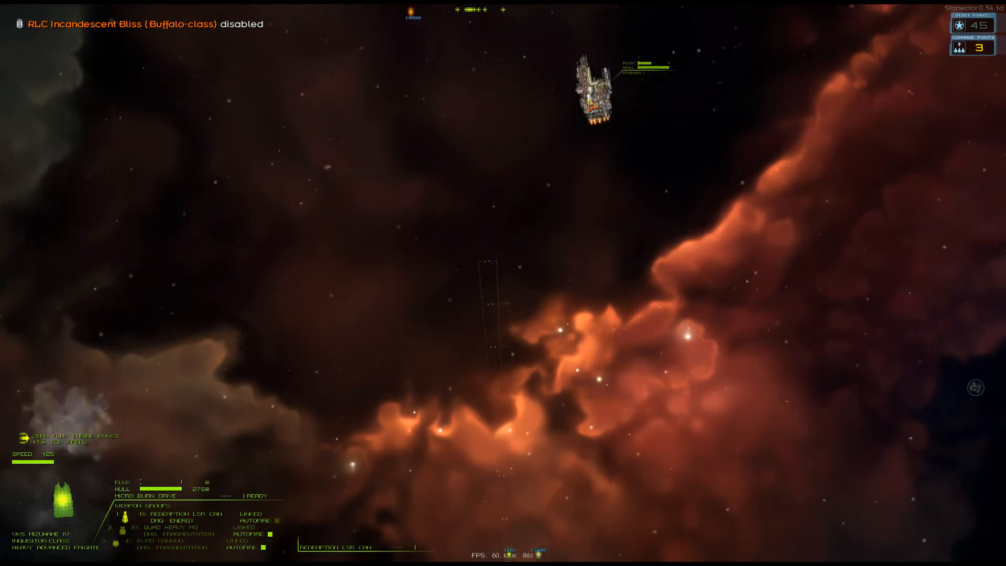
End combat with F to reach the post-battle salvage screen.
{"action": "key", "text": "f"}
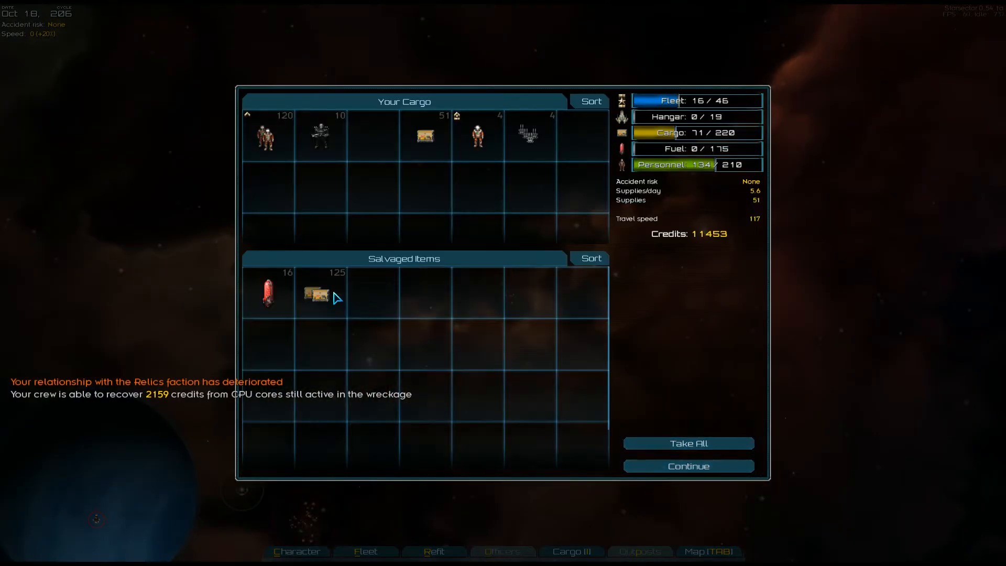
Collect the salvaged fuel and supplies and resume travelling.
{"action": "left_click", "coordinate": [687, 466]}
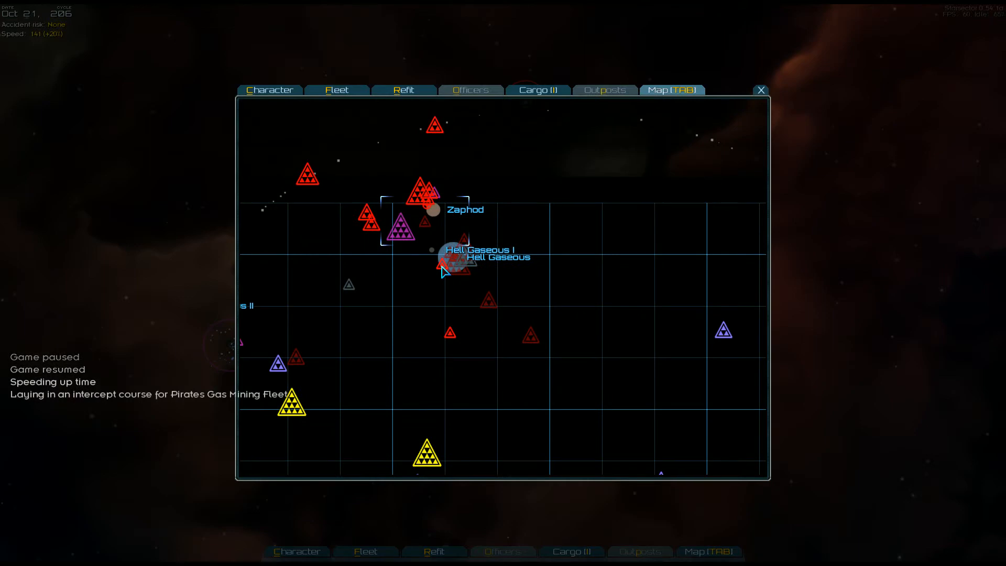
Plot a course toward the ice giant Hell Gaseous.
{"action": "left_click", "coordinate": [760, 90]}
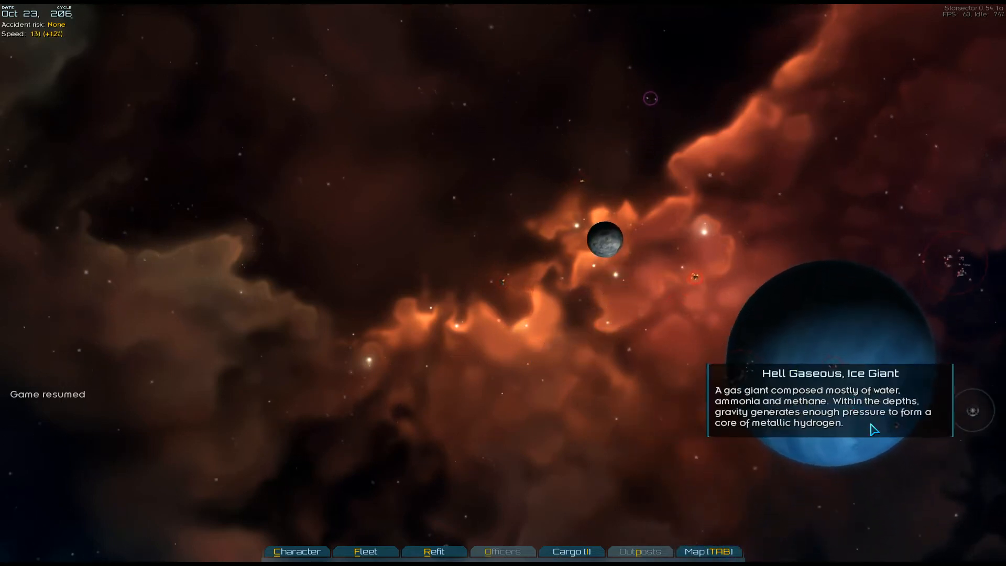
Head toward Zaphod, intercept the Pirates Asteroid Mining Fleet, then set a new course.
{"action": "left_click", "coordinate": [708, 551]}
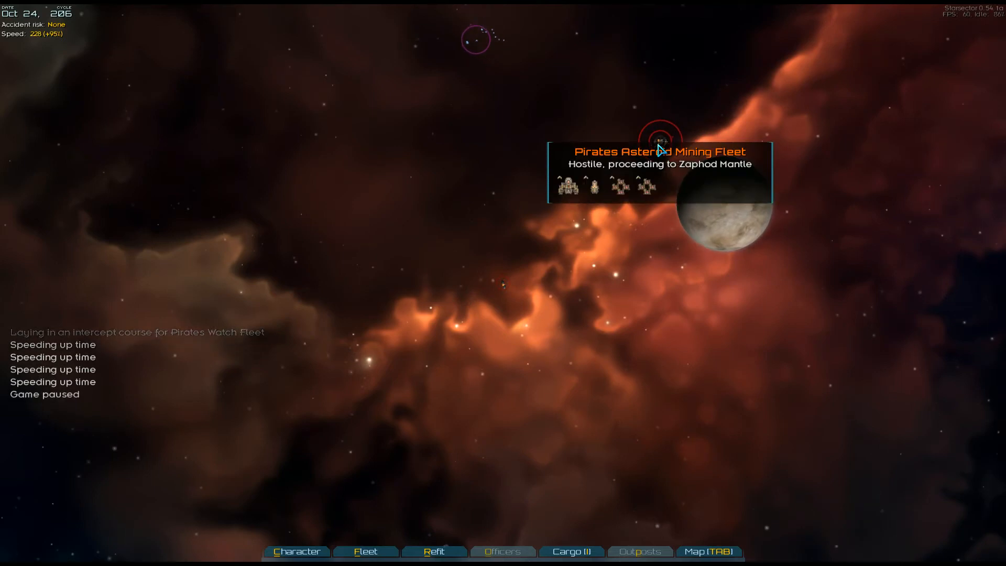
{"action": "left_click", "coordinate": [660, 140]}
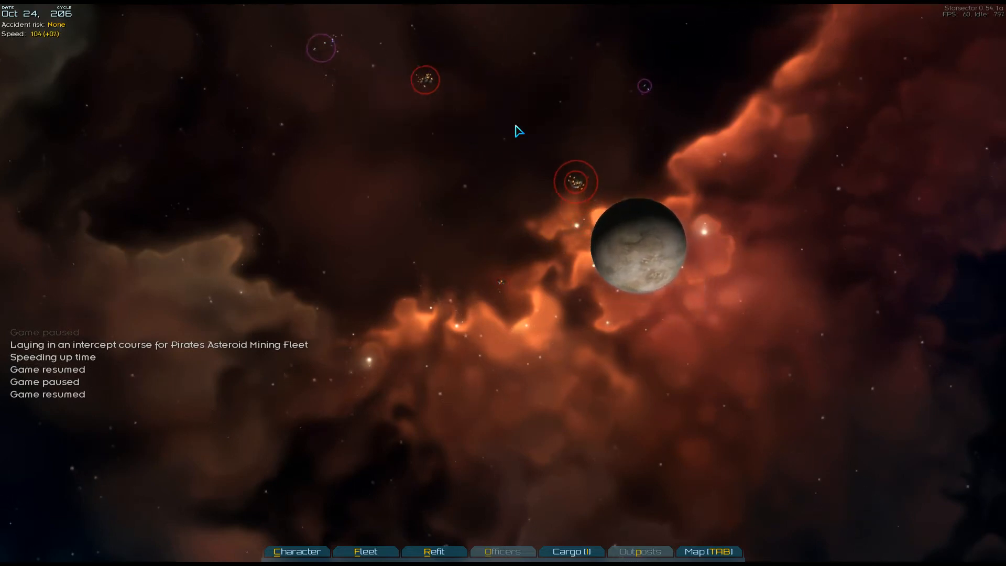
{"action": "mouse_move", "coordinate": [633, 189]}
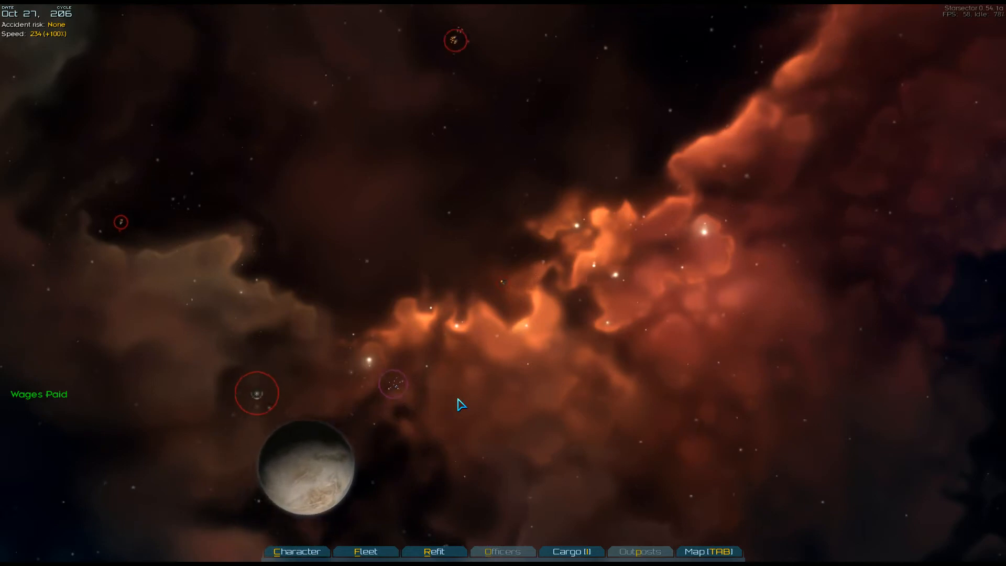
{"action": "left_click", "coordinate": [707, 551]}
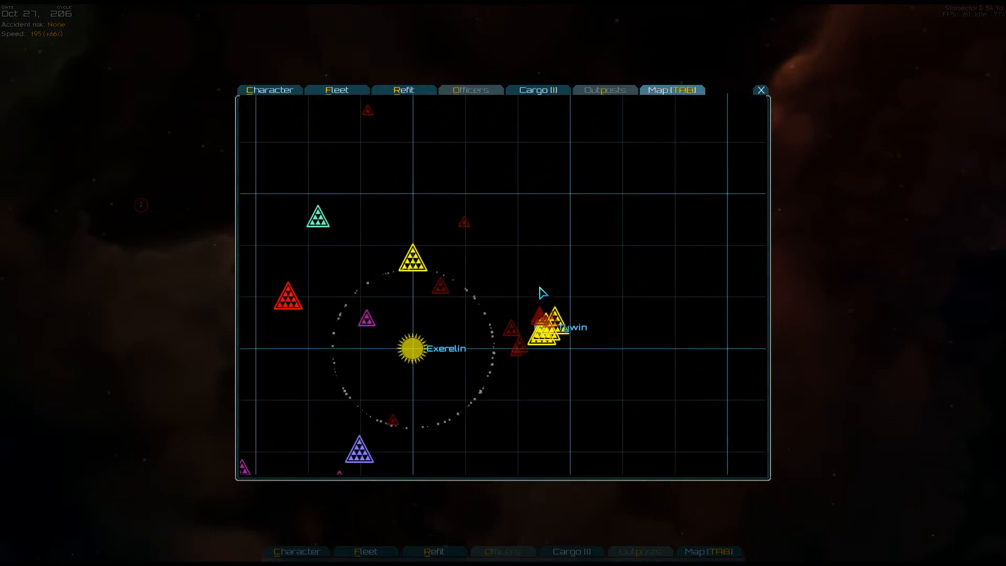
Plot a course on the system map and close it, meeting the Pirates Watch Fleet.
{"action": "left_click", "coordinate": [544, 332]}
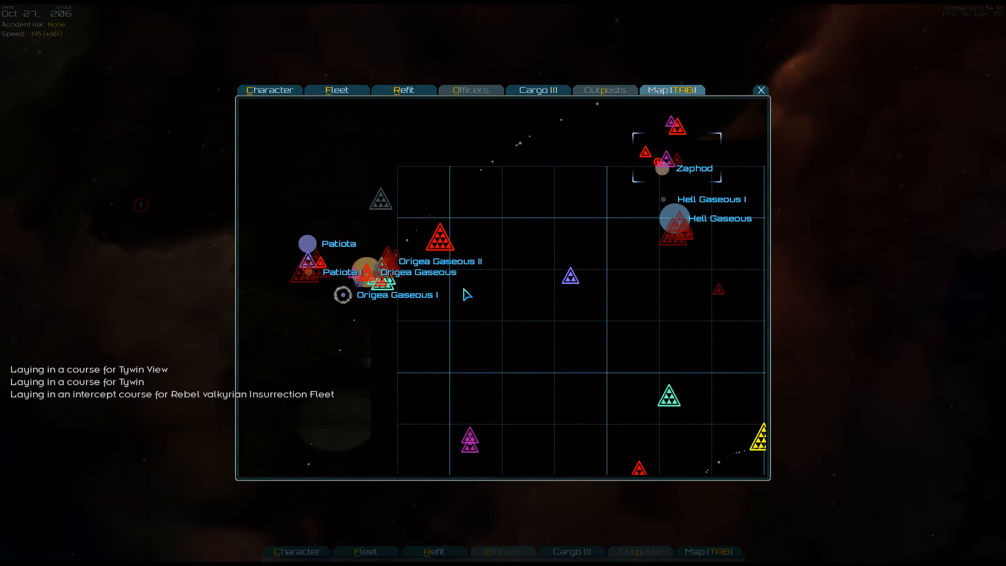
{"action": "mouse_move", "coordinate": [375, 271]}
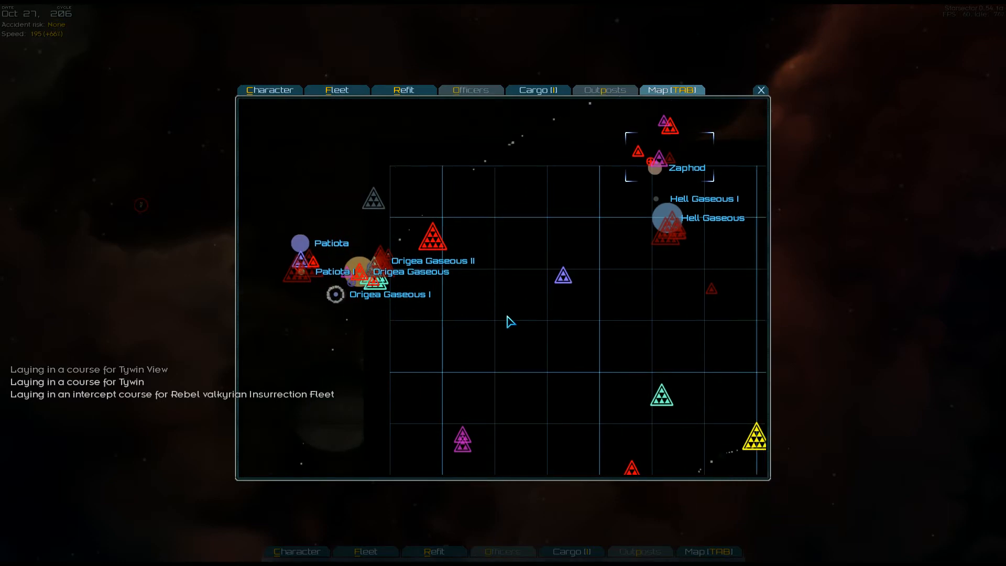
{"action": "left_click", "coordinate": [761, 89]}
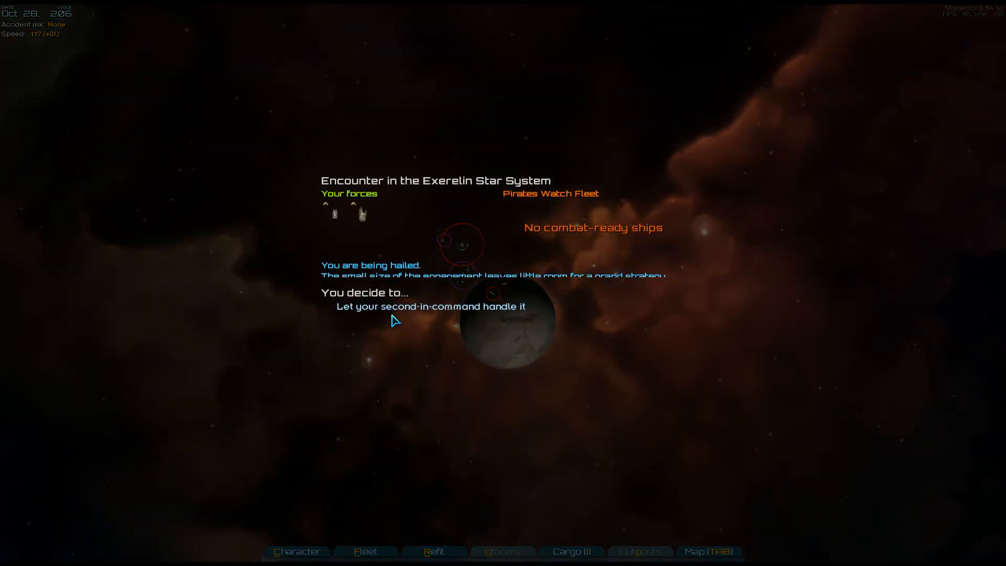
Let the second-in-command handle the pirates, board every surrendered ship, and leave salvage.
{"action": "left_click", "coordinate": [429, 306]}
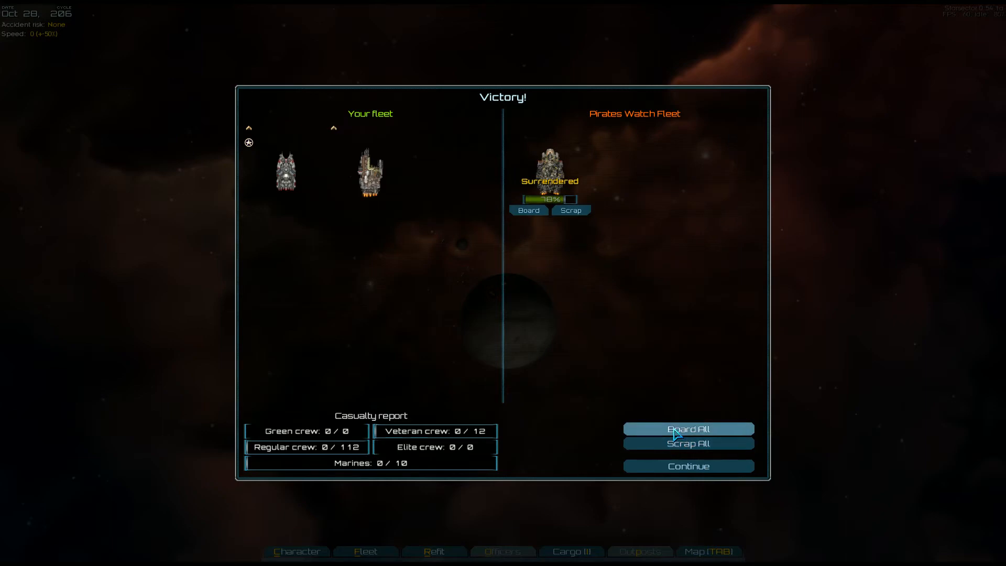
{"action": "left_click", "coordinate": [687, 429]}
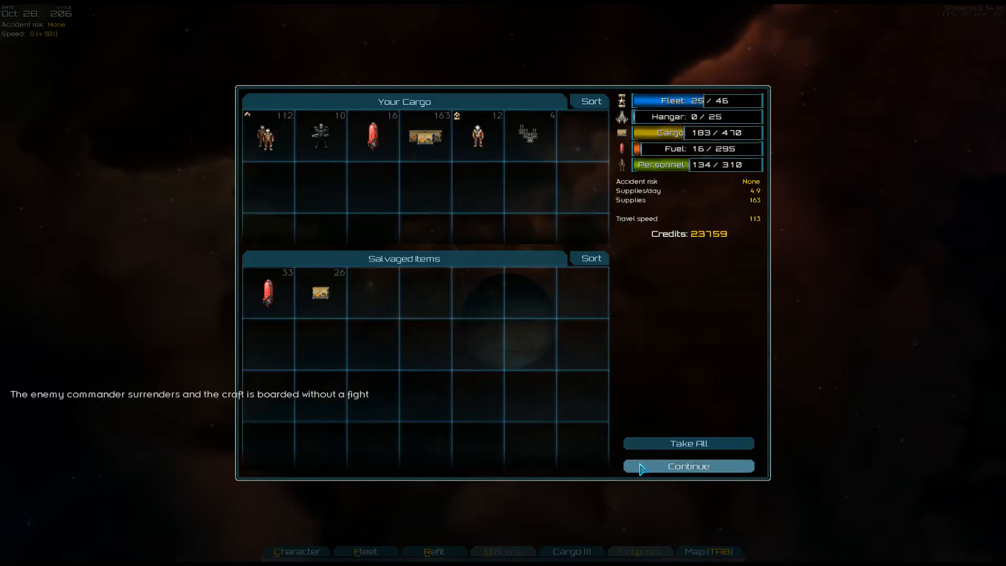
{"action": "left_click", "coordinate": [687, 466]}
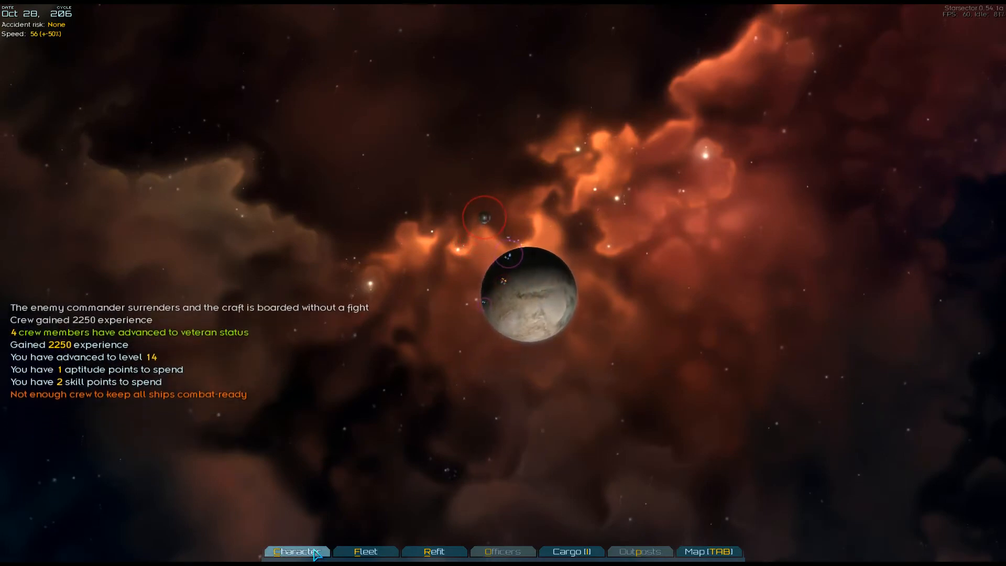
Spend the level-up points to raise Flux Dynamics to 5, then close the Character screen.
{"action": "left_click", "coordinate": [296, 551]}
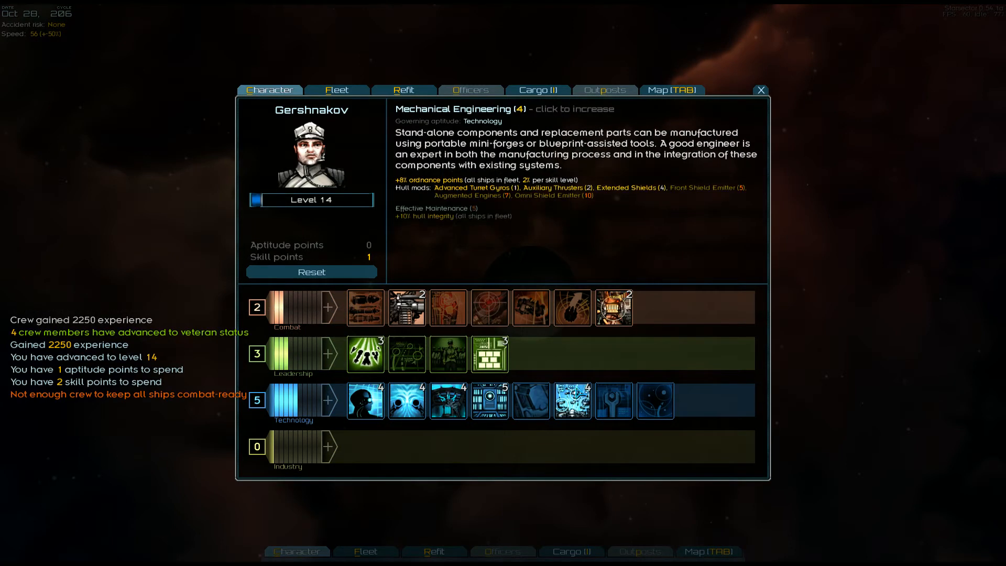
{"action": "mouse_move", "coordinate": [448, 400]}
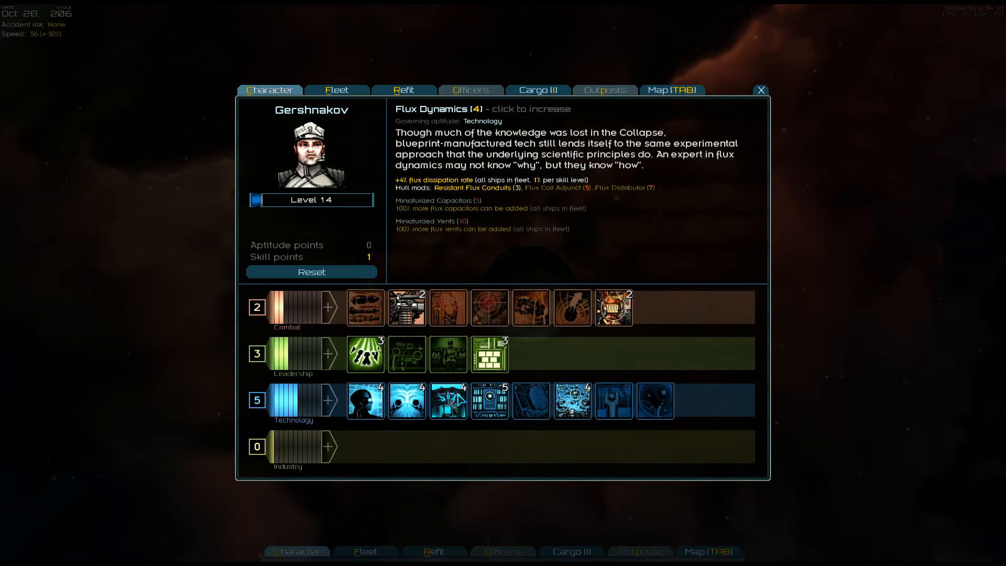
{"action": "left_click", "coordinate": [447, 399]}
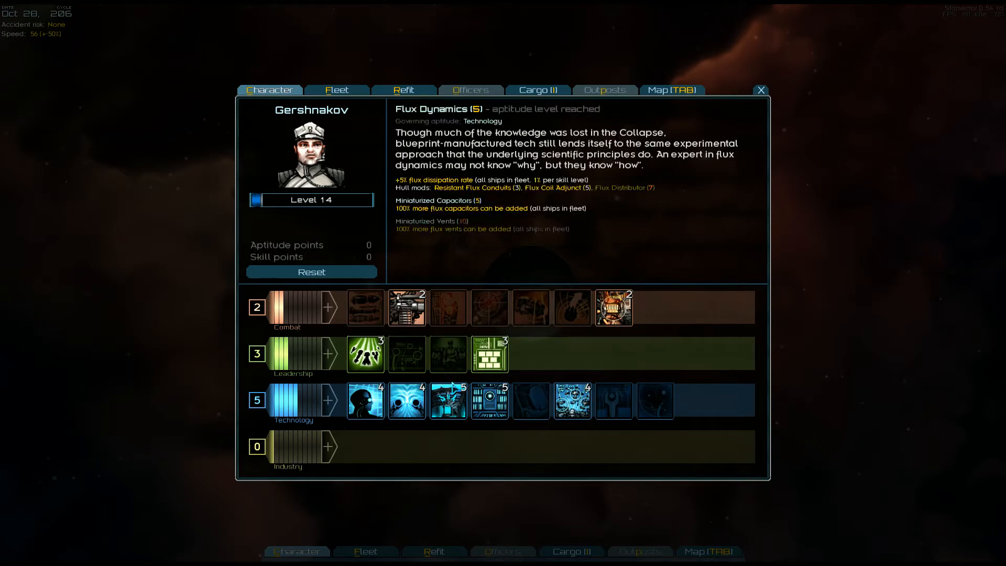
{"action": "left_click", "coordinate": [761, 90]}
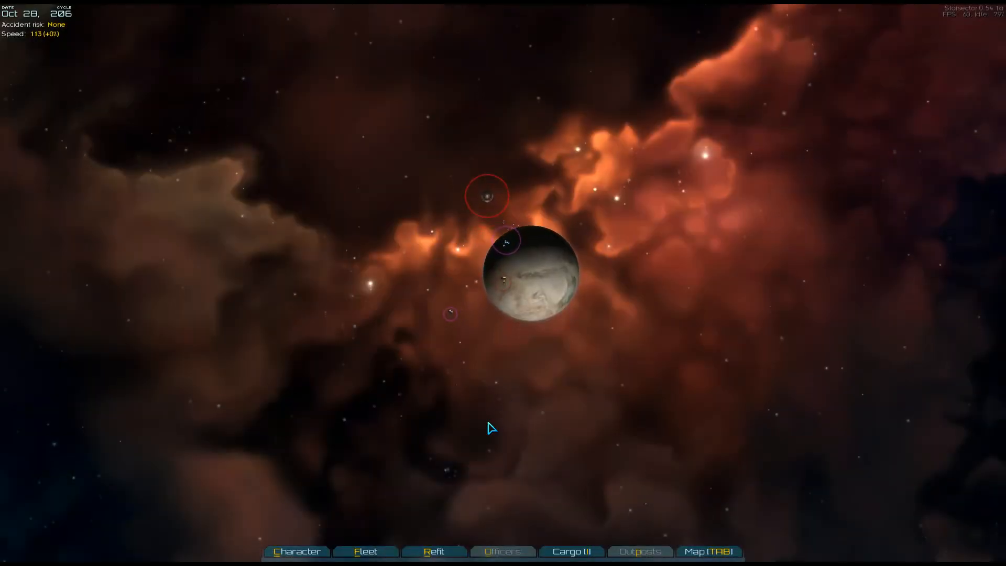
Lay in a course for Hell Gaseous, toggle time flow, and bring up the fleet roster.
{"action": "left_click", "coordinate": [708, 552]}
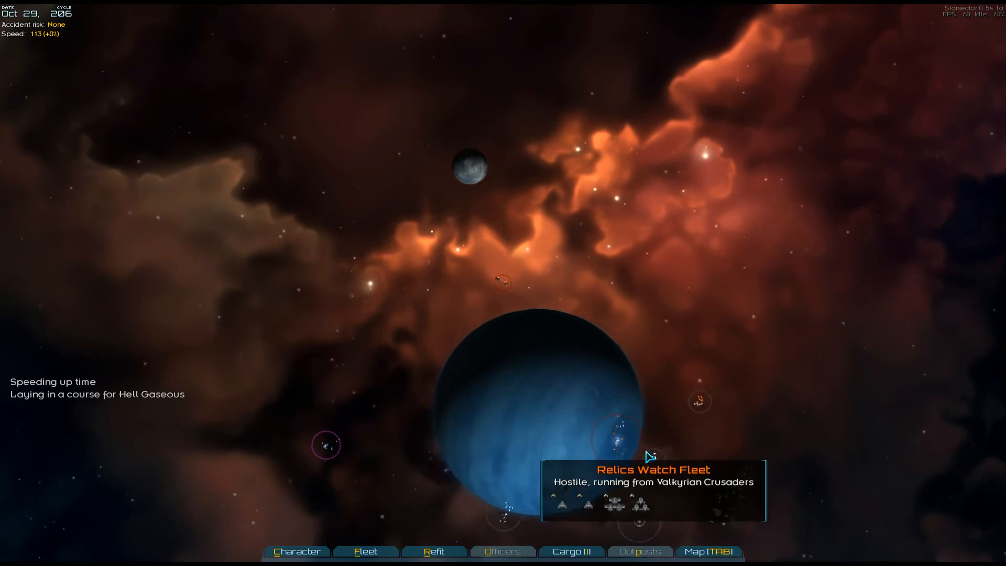
{"action": "key", "text": "space"}
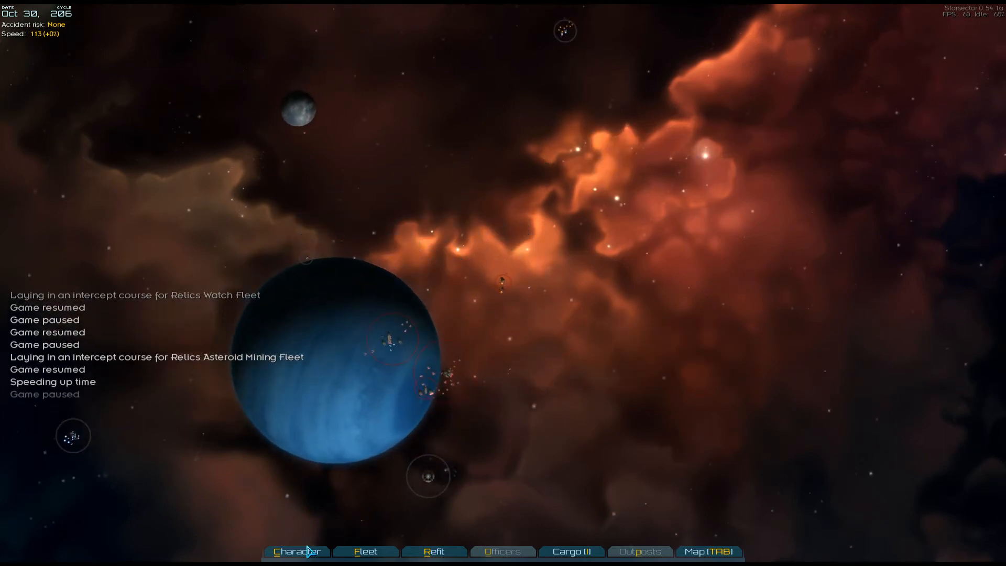
{"action": "left_click", "coordinate": [365, 552]}
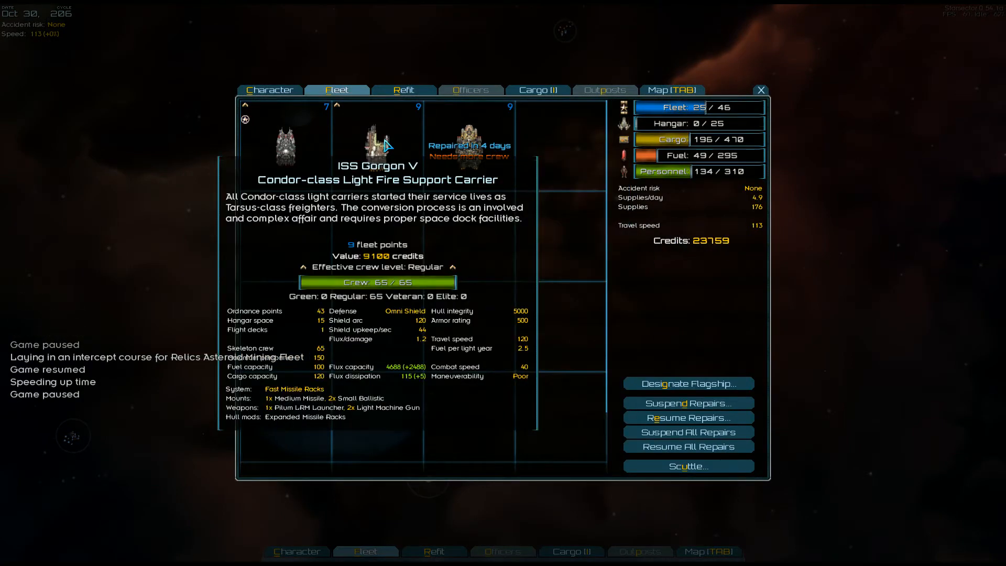
Inspect the Gorgon V carrier and Tyrfing III freighter details, then close the roster.
{"action": "left_click", "coordinate": [469, 141]}
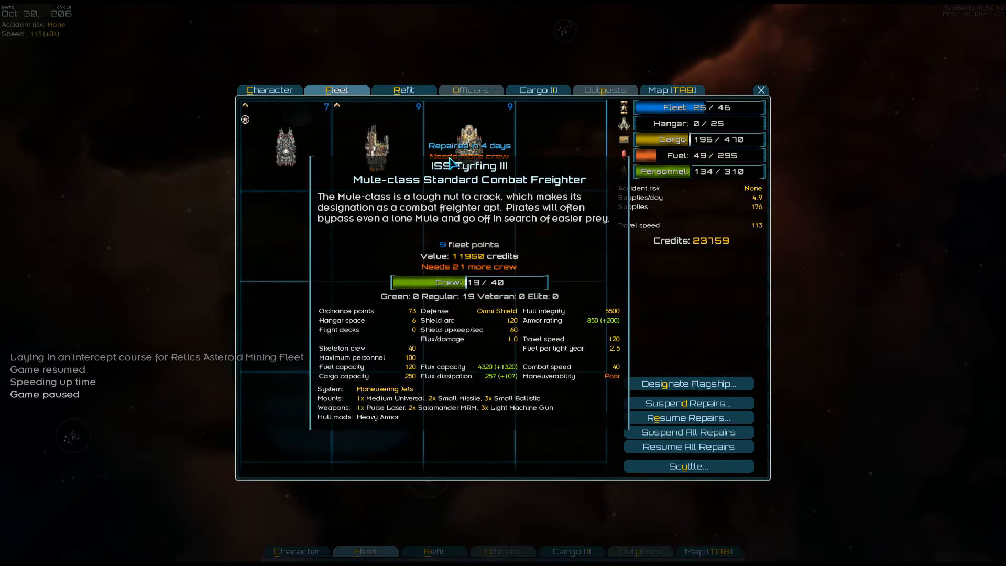
{"action": "left_click", "coordinate": [377, 141]}
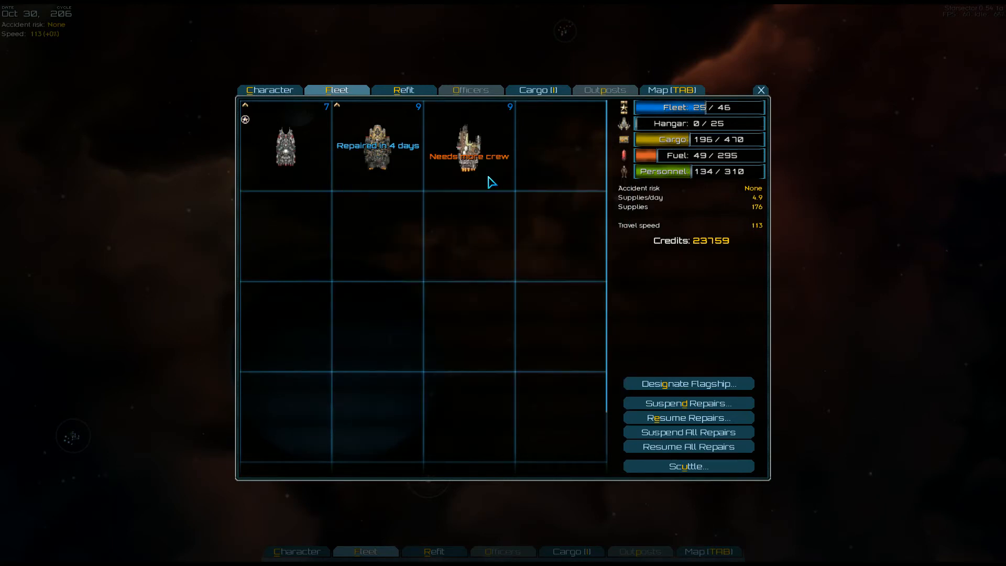
{"action": "left_click", "coordinate": [760, 90]}
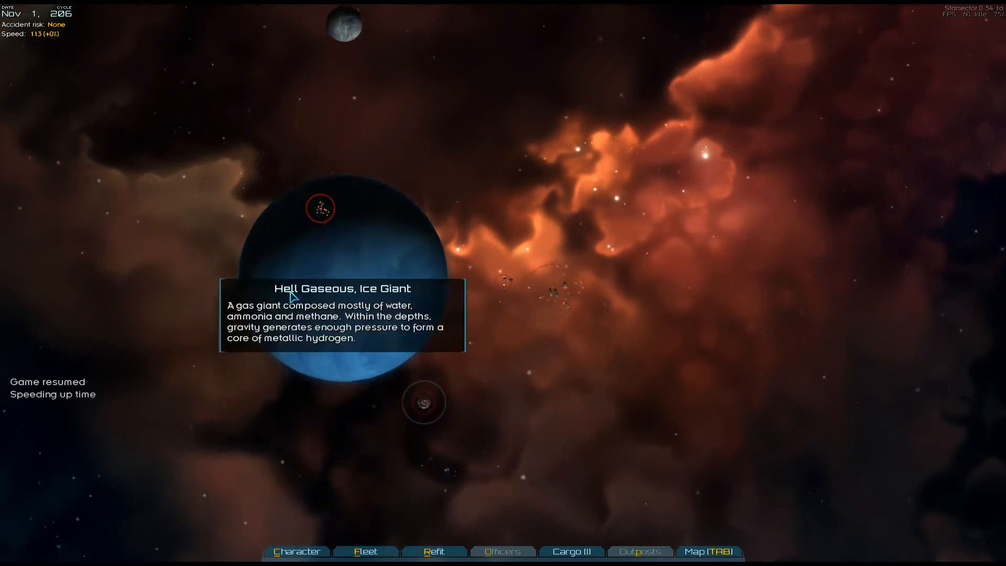
Plot a course to Origea Gaseous from the system map.
{"action": "left_click", "coordinate": [709, 551]}
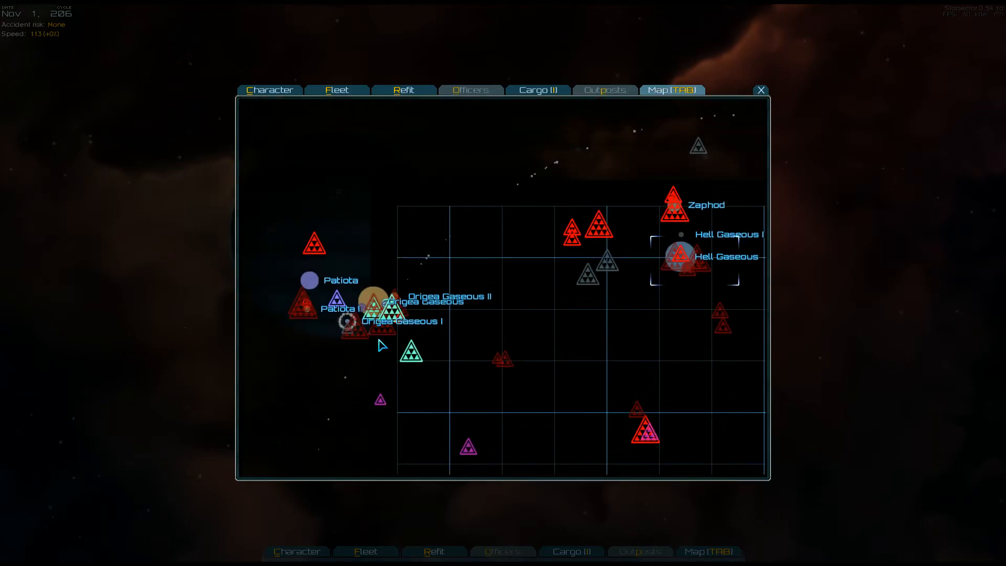
{"action": "left_click", "coordinate": [387, 309]}
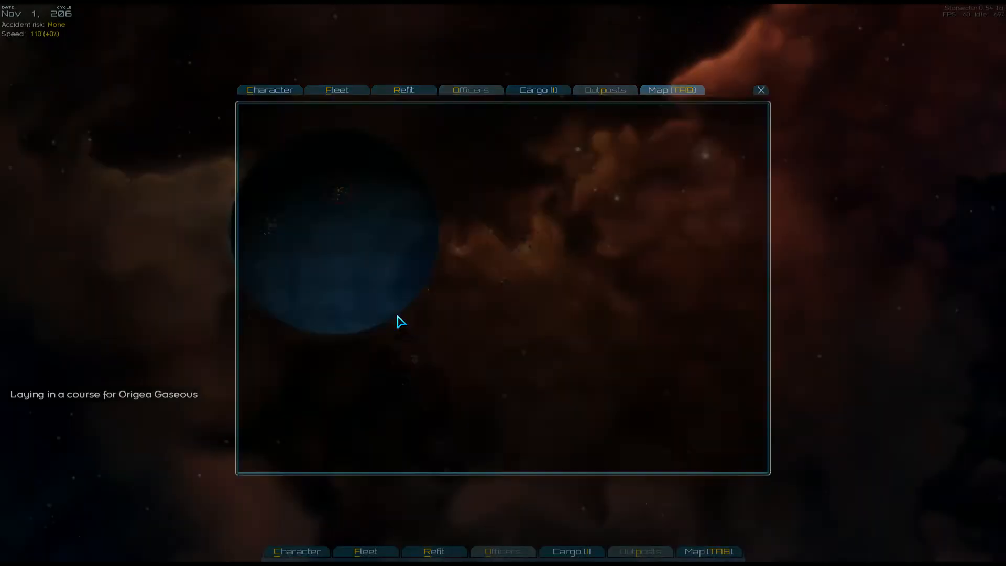
{"action": "left_click", "coordinate": [761, 89]}
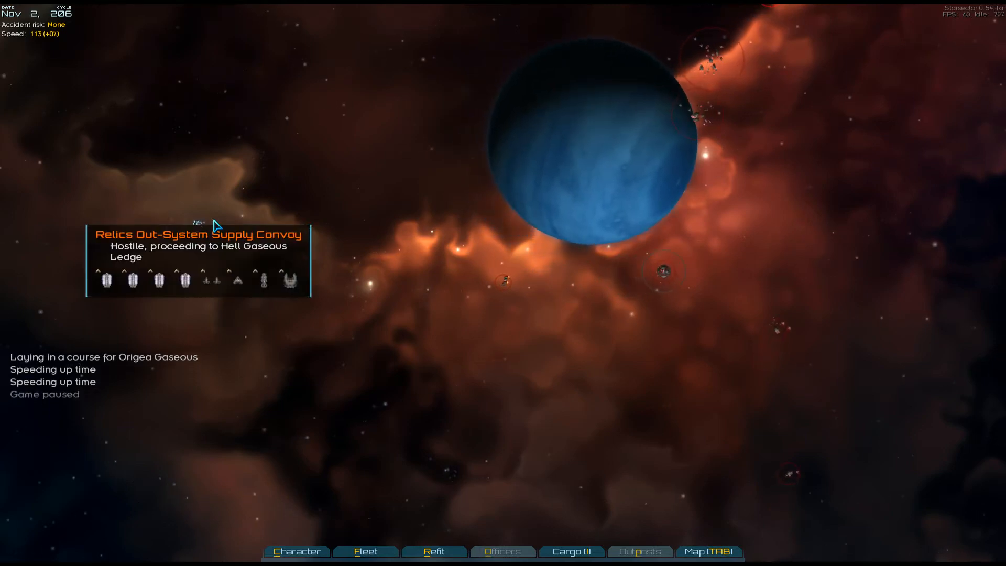
Intercept the Relics Out-System Supply Convoy and briefly check the system map.
{"action": "left_click", "coordinate": [199, 223]}
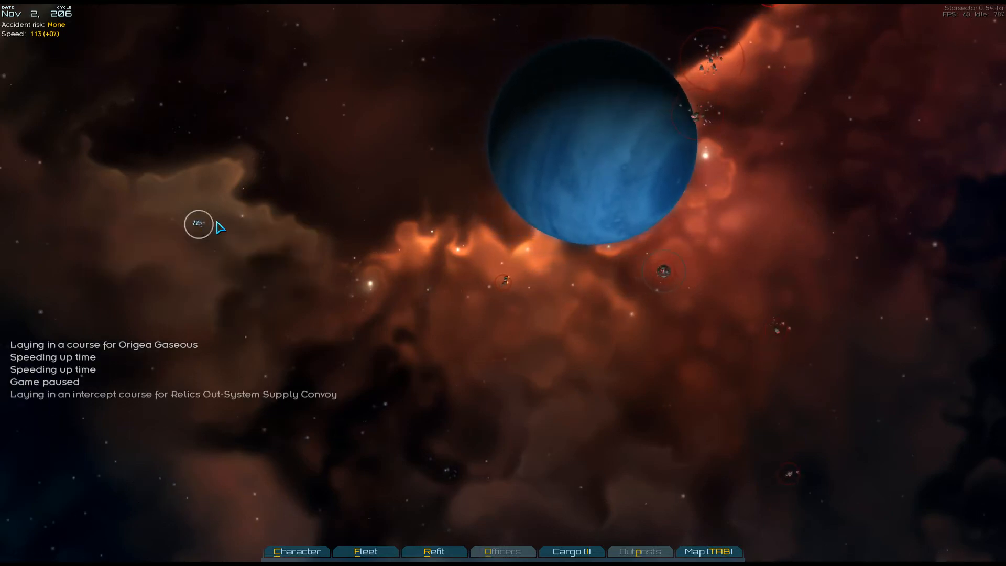
{"action": "mouse_move", "coordinate": [204, 226]}
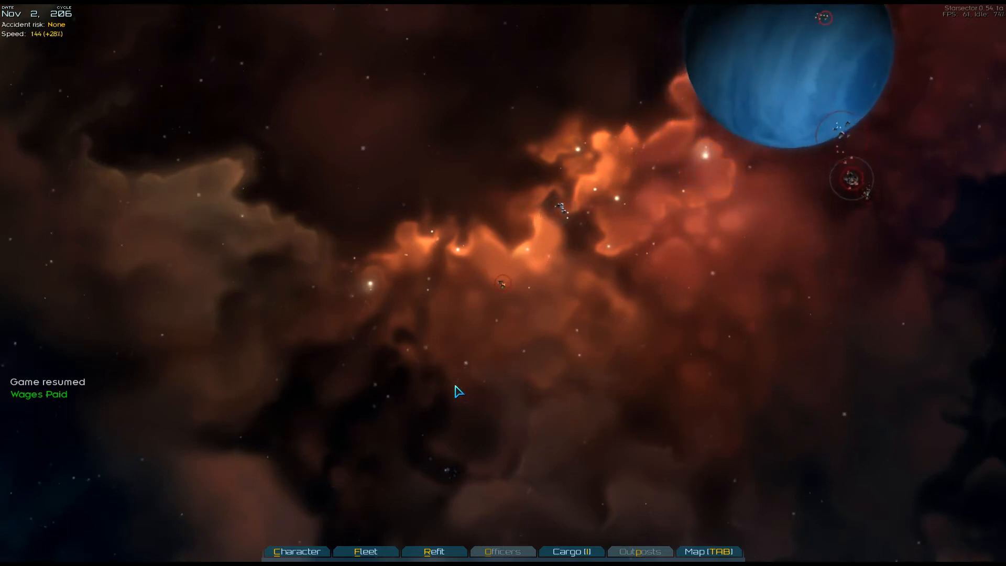
{"action": "left_click", "coordinate": [708, 551]}
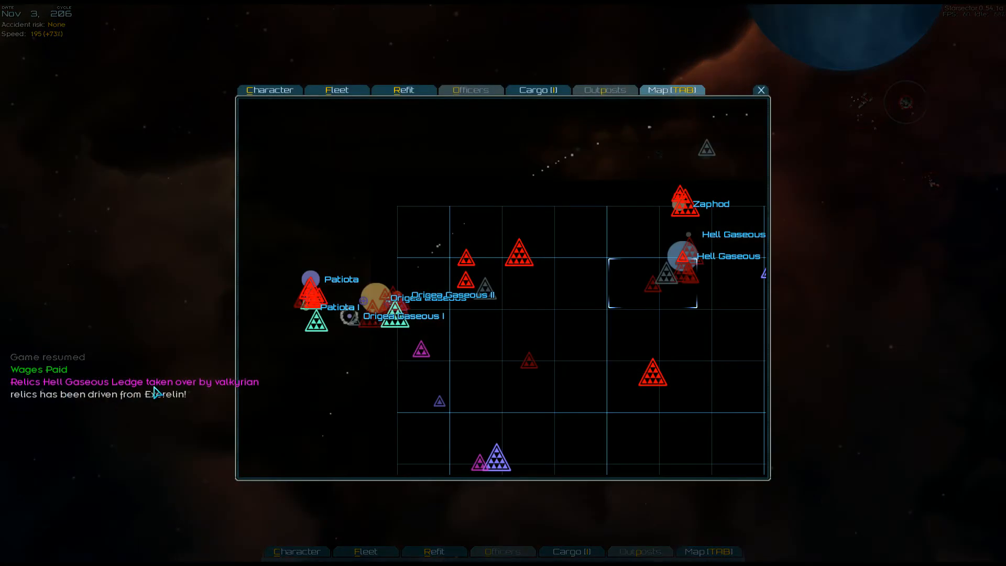
{"action": "left_click", "coordinate": [761, 90]}
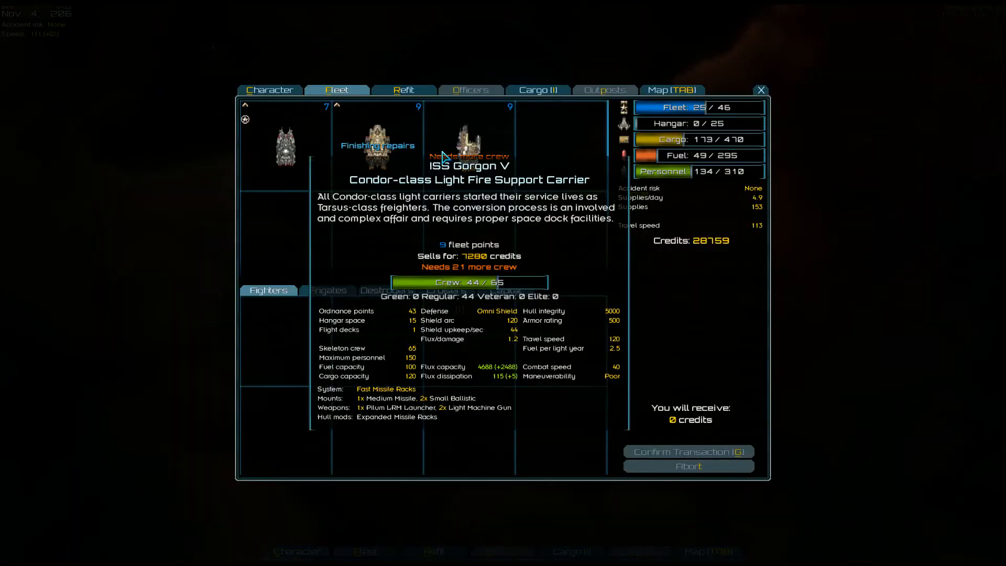
View the Tyrfing III freighter's loadout on the Refit tab.
{"action": "left_click", "coordinate": [404, 90]}
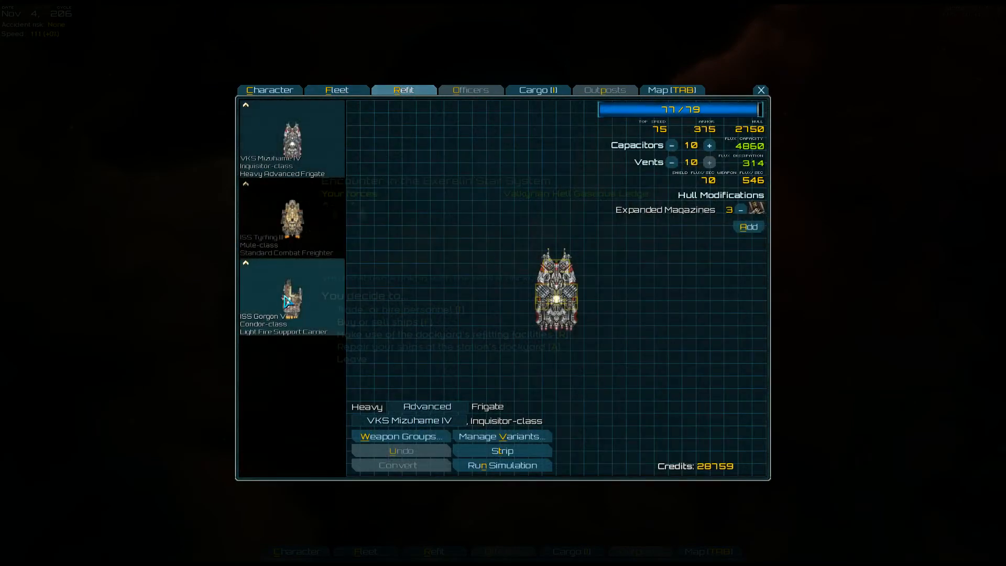
{"action": "left_click", "coordinate": [292, 218]}
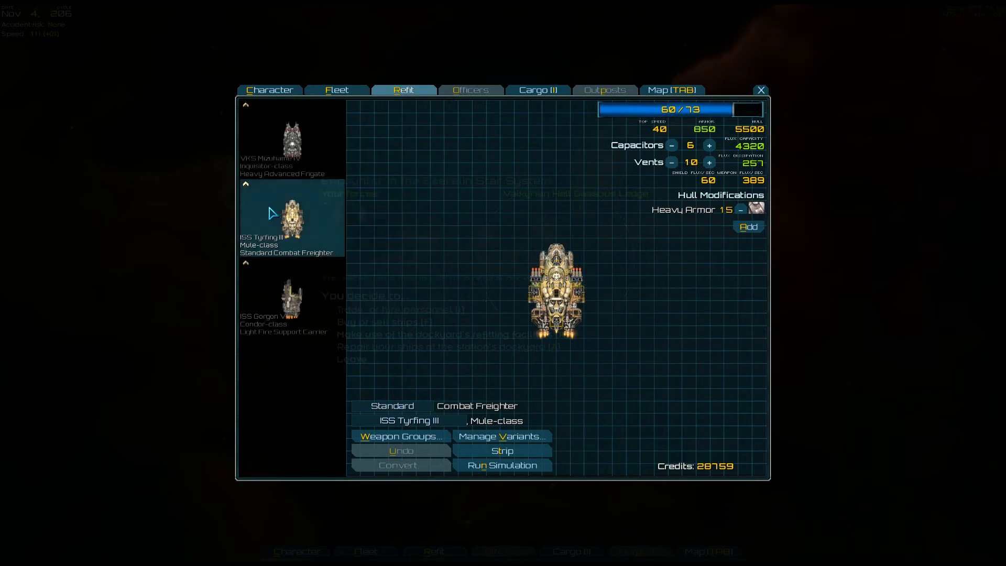
{"action": "left_click", "coordinate": [337, 90]}
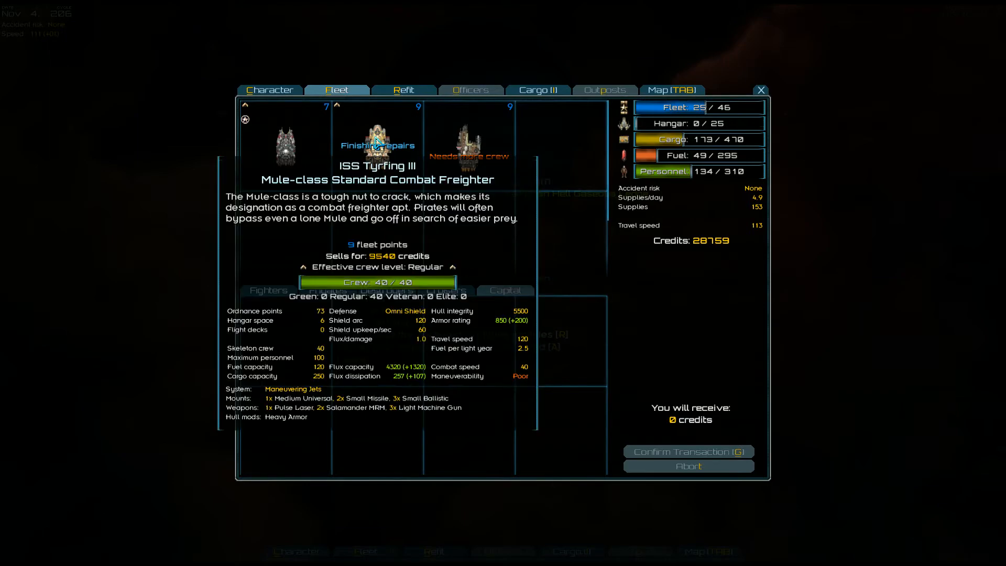
{"action": "mouse_move", "coordinate": [443, 154]}
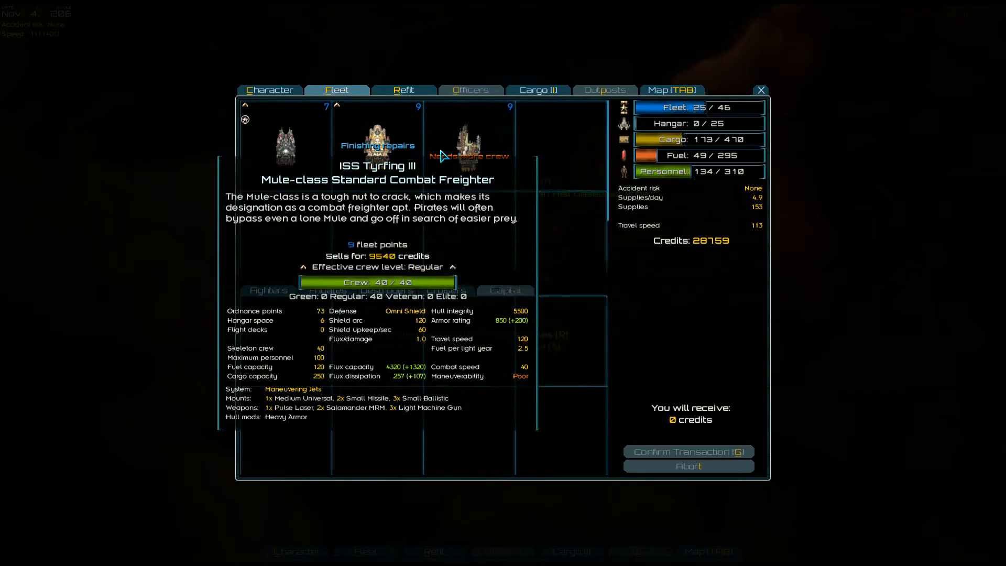
Drag ISS Gorgon V into the sell grid for 7,280 credits.
{"action": "left_click", "coordinate": [468, 141]}
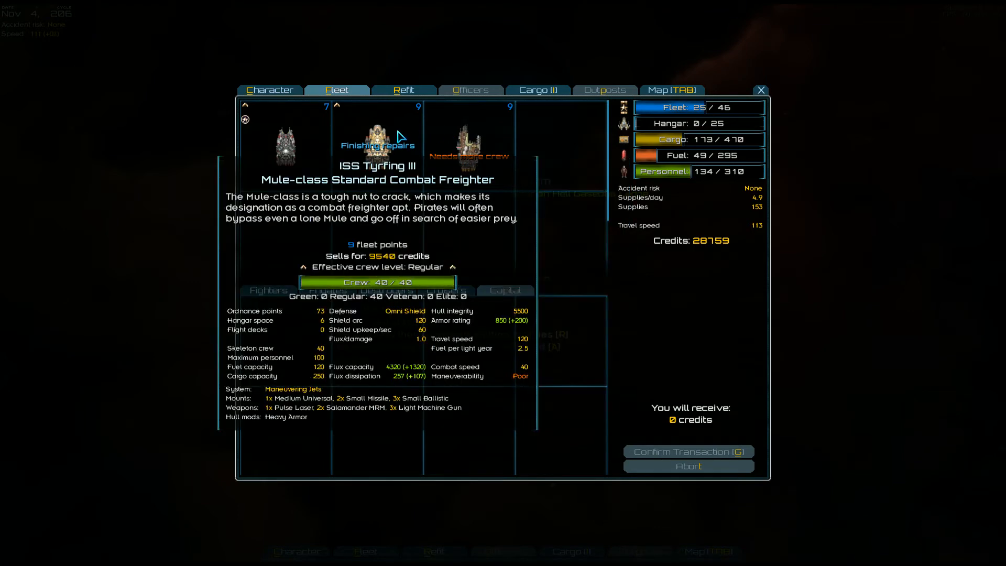
{"action": "left_click", "coordinate": [469, 138]}
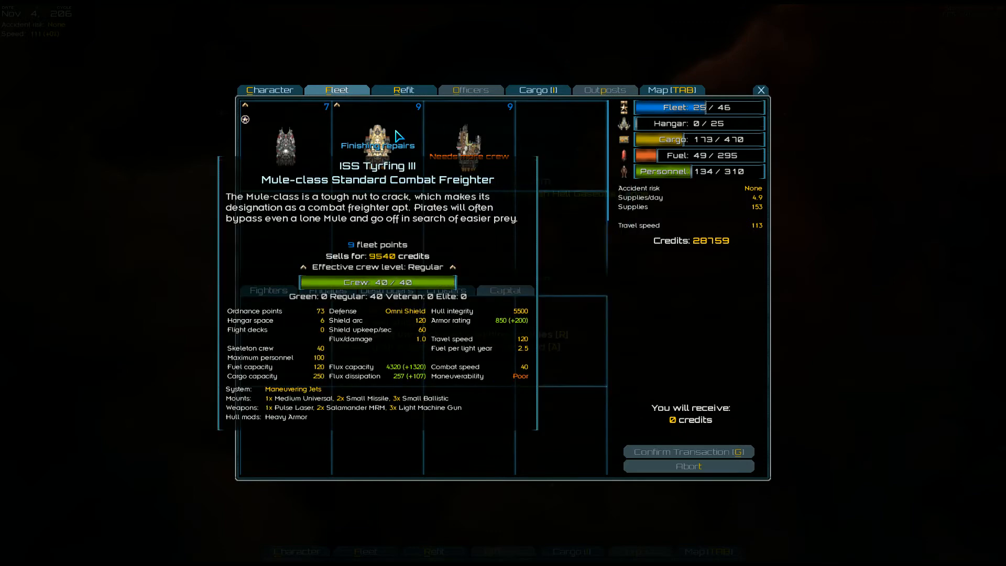
{"action": "mouse_move", "coordinate": [412, 139]}
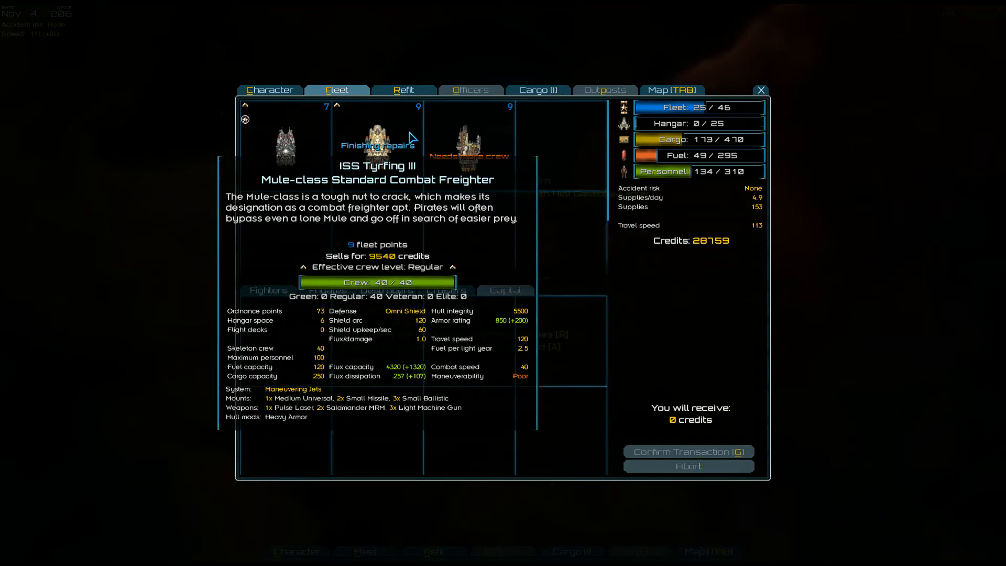
{"action": "left_click", "coordinate": [469, 137]}
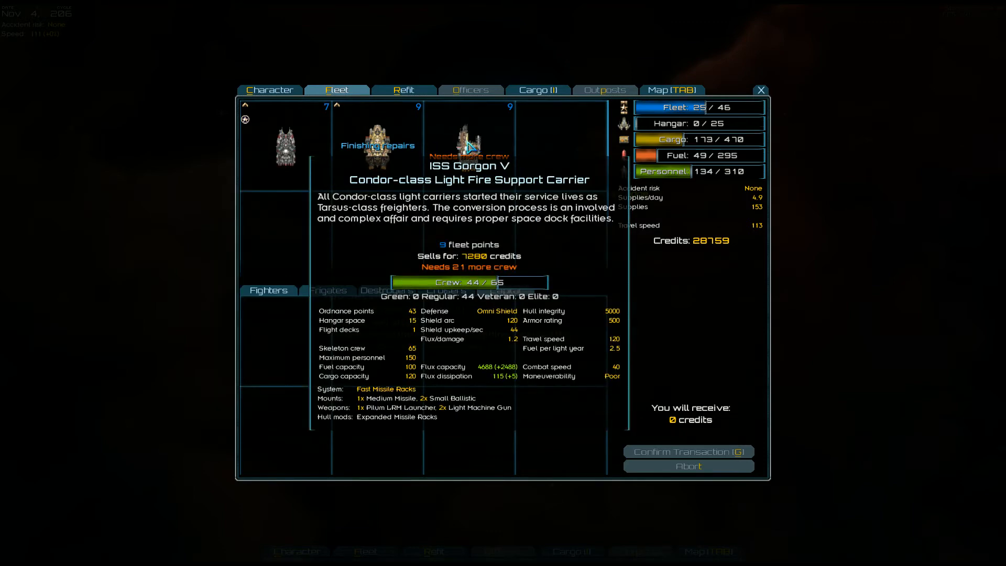
{"action": "left_click", "coordinate": [377, 140]}
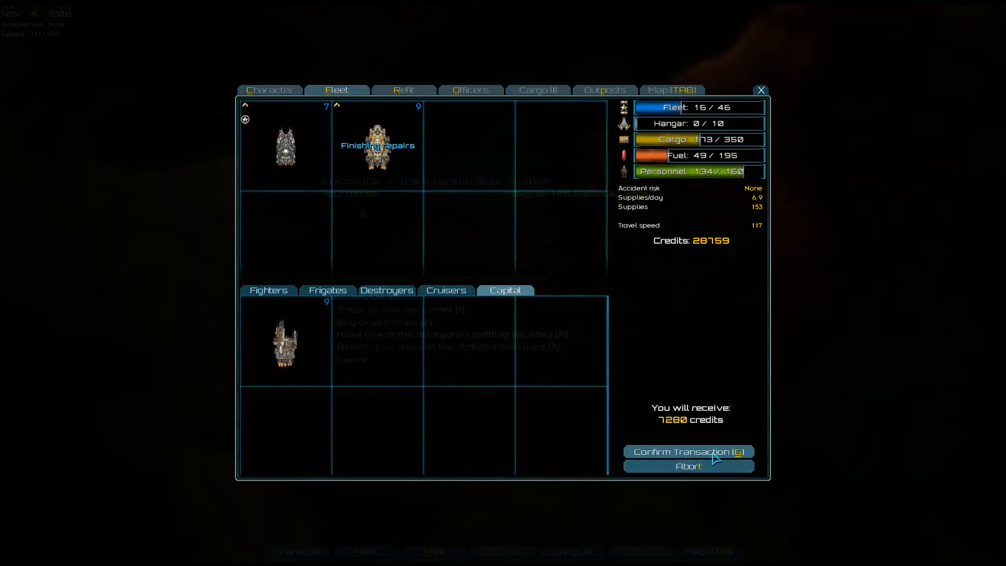
Confirm the Gorgon V sale and fit Tyrfing III with 20 vents and 9 capacitors (73/73).
{"action": "left_click", "coordinate": [688, 452]}
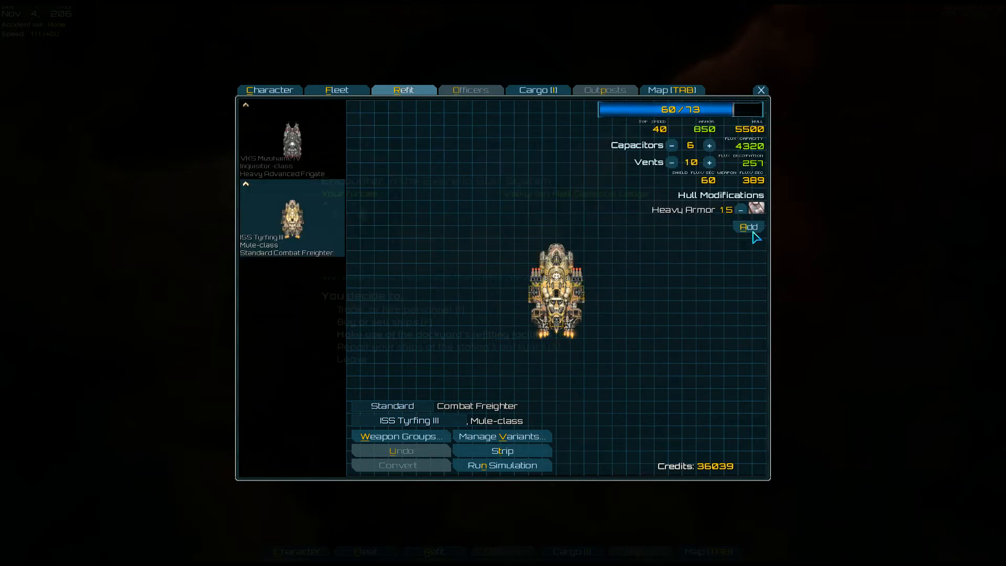
{"action": "left_click", "coordinate": [748, 226]}
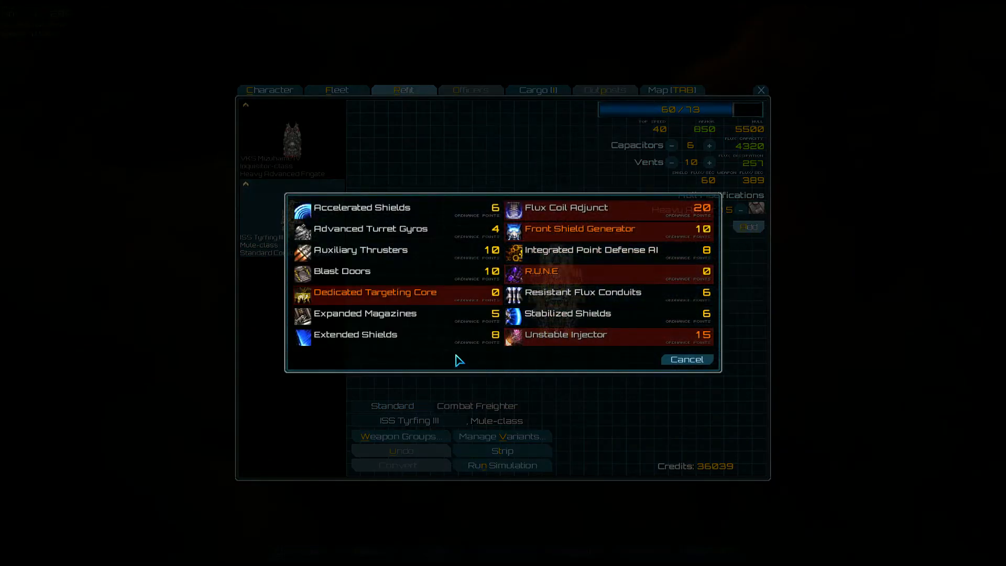
{"action": "left_click", "coordinate": [686, 359]}
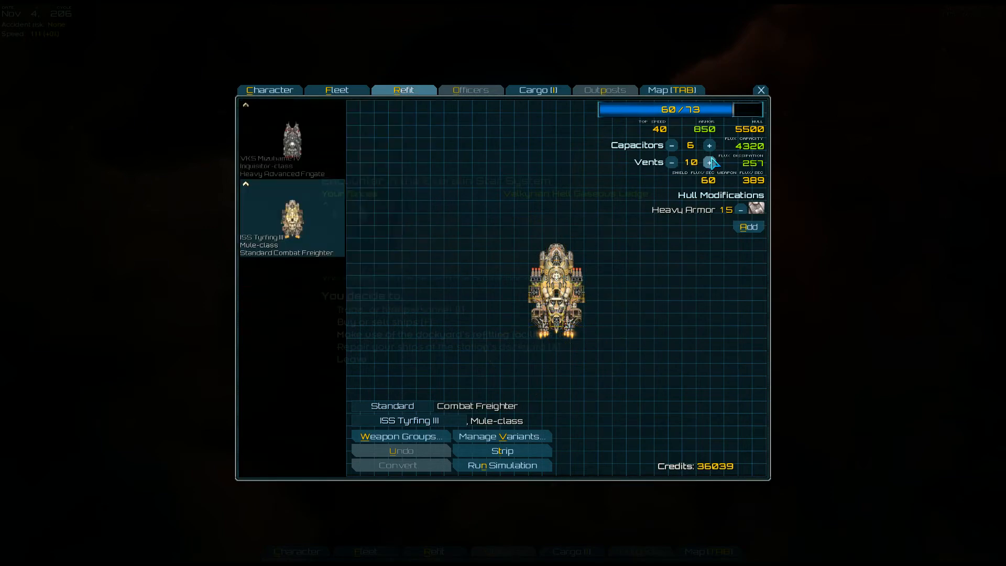
{"action": "left_click", "coordinate": [711, 163]}
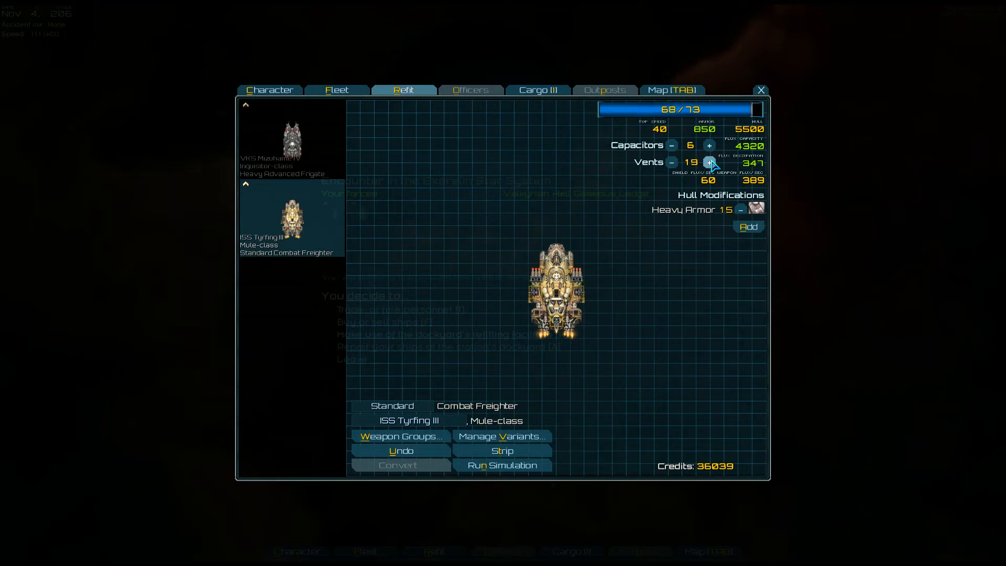
{"action": "left_click", "coordinate": [710, 162]}
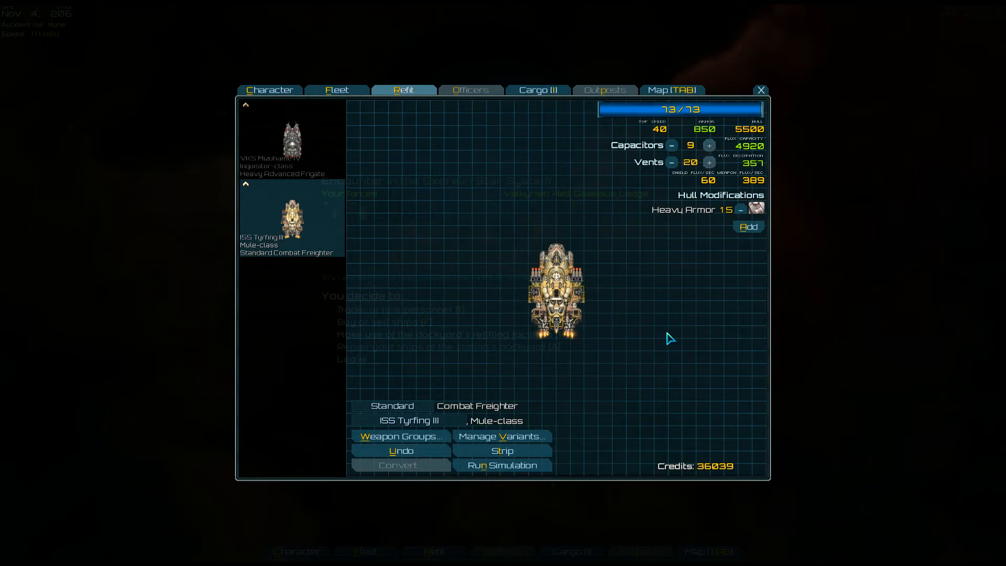
{"action": "mouse_move", "coordinate": [557, 257]}
{"action": "type", "text": "VDF"}
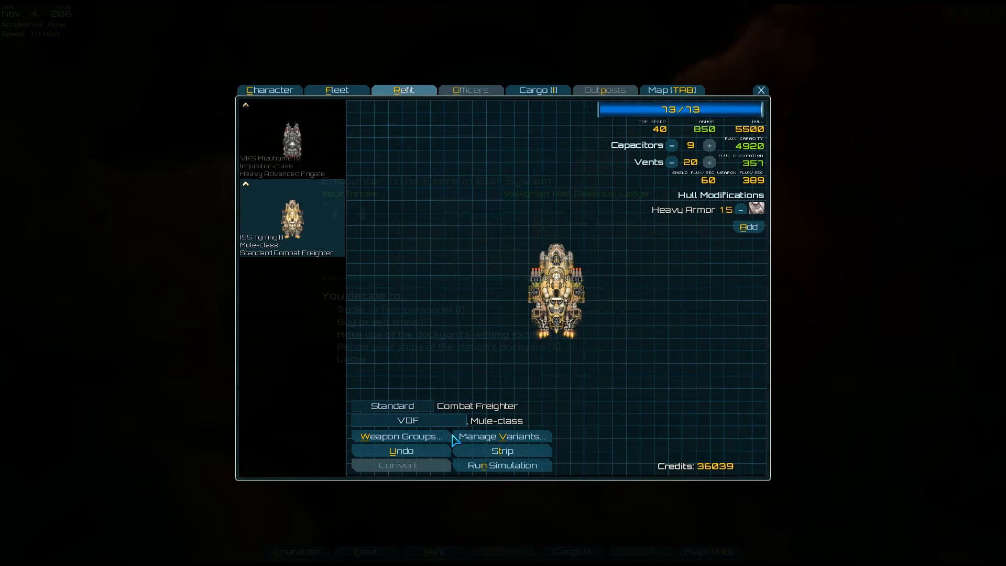
Rename the freighter 'VDF Arnor' and the Inquisitor frigate 'VDF Exult'.
{"action": "left_click", "coordinate": [420, 420]}
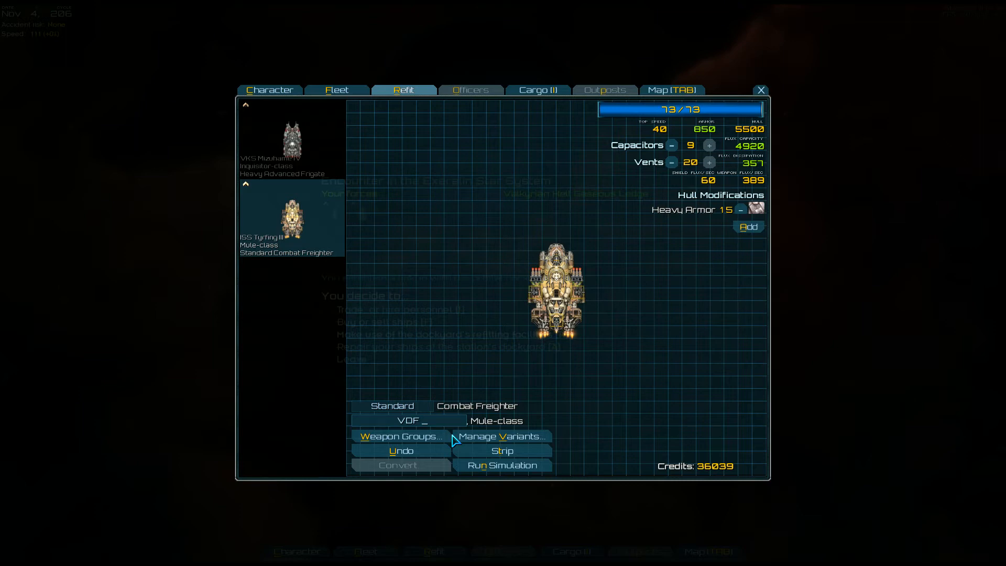
{"action": "type", "text": "Arnor"}
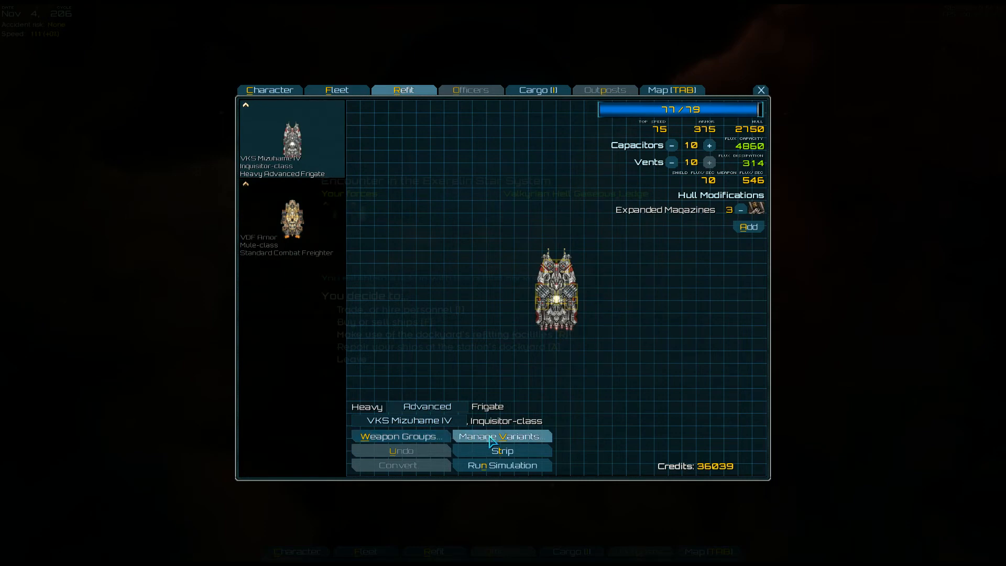
{"action": "mouse_move", "coordinate": [459, 426]}
{"action": "type", "text": "VDF Exult"}
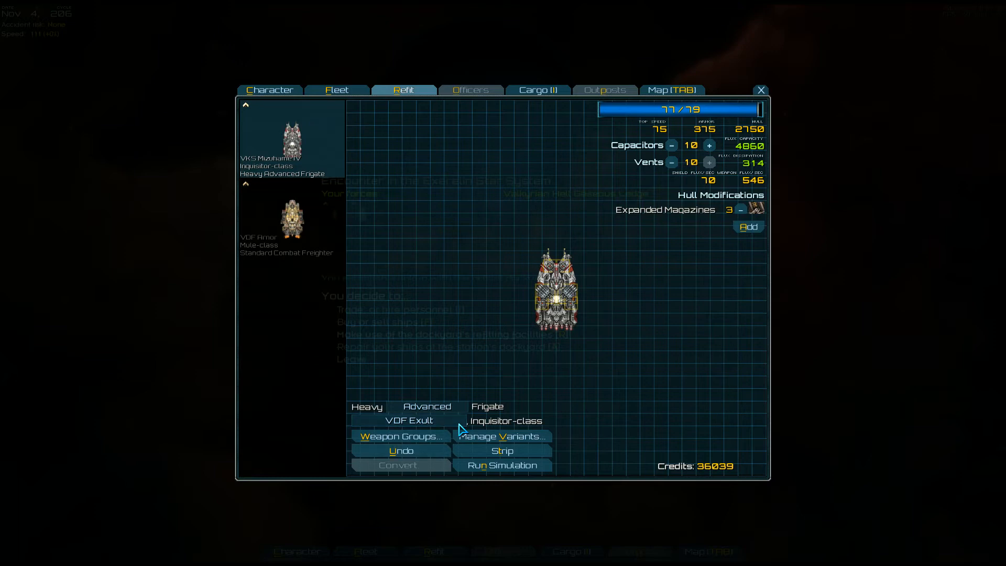
{"action": "left_click", "coordinate": [291, 222]}
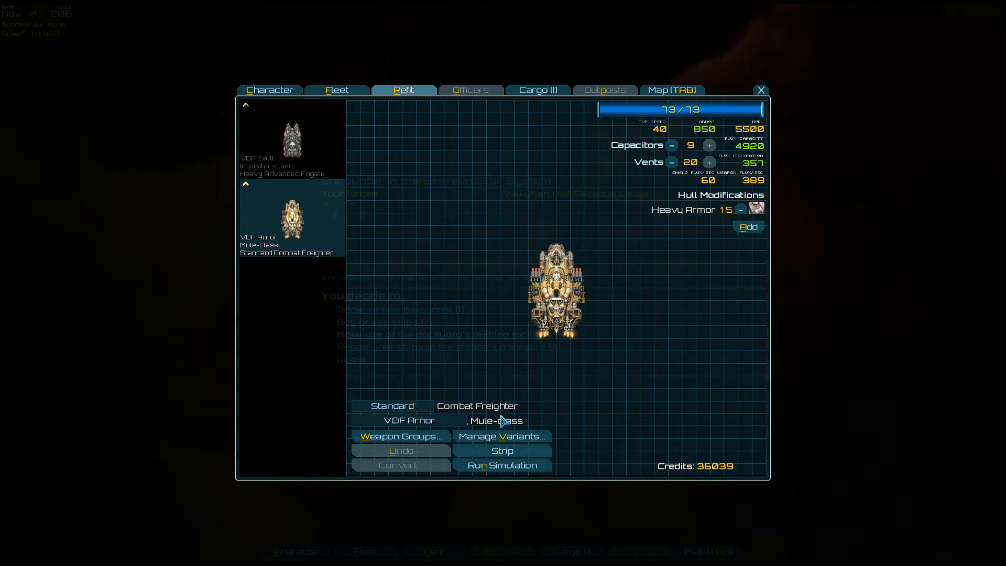
Close the refit screen and fly to the Pirates Gas Mining Fleet.
{"action": "left_click", "coordinate": [761, 90]}
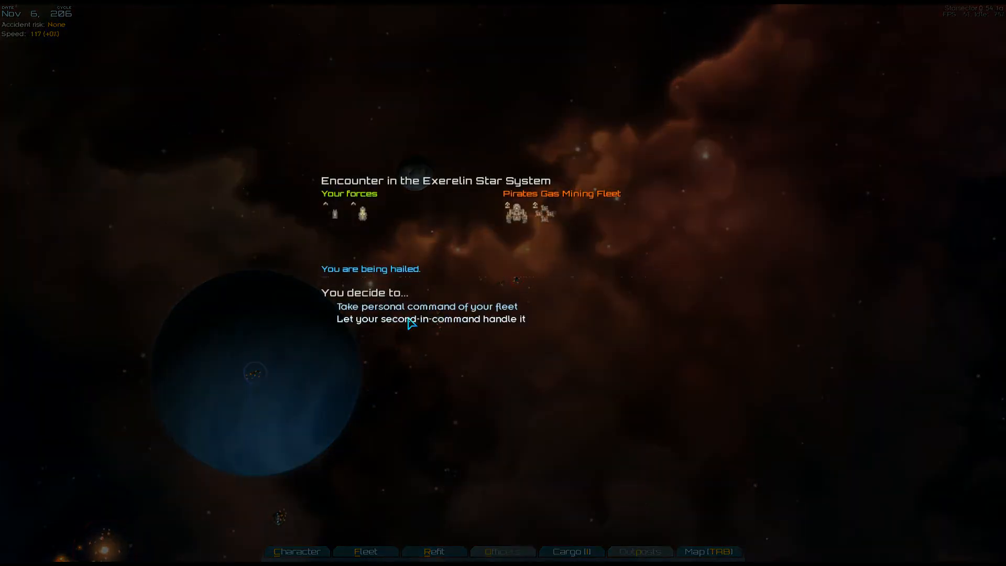
Take personal command and pilot the frigate against the pirate gas mining fleet.
{"action": "left_click", "coordinate": [426, 306]}
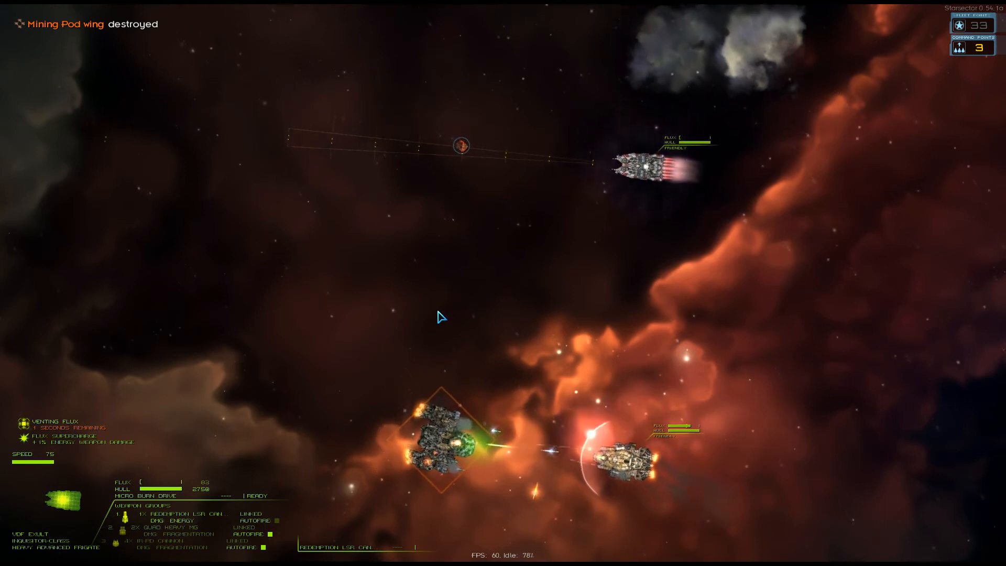
{"action": "key", "text": "F"}
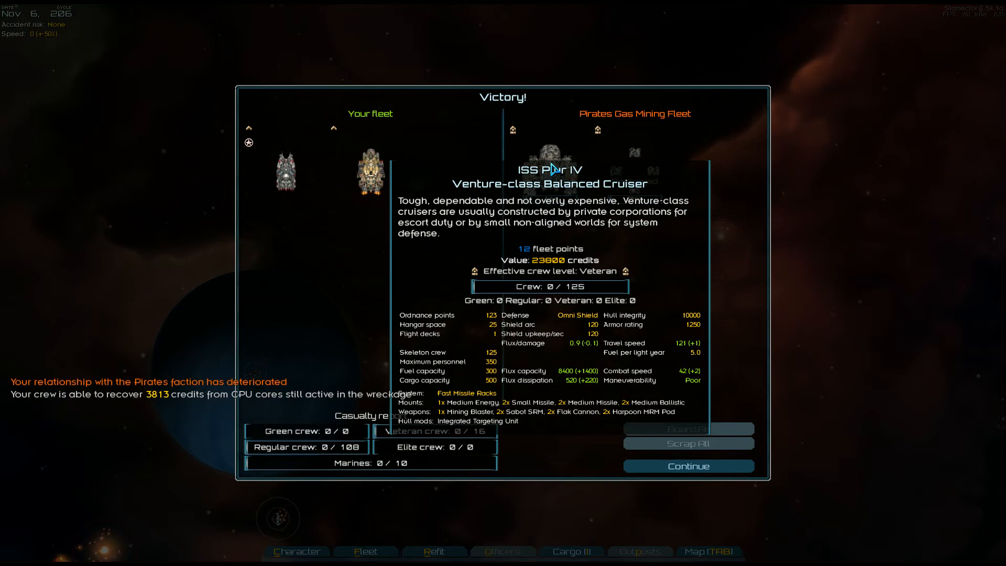
{"action": "mouse_move", "coordinate": [552, 184]}
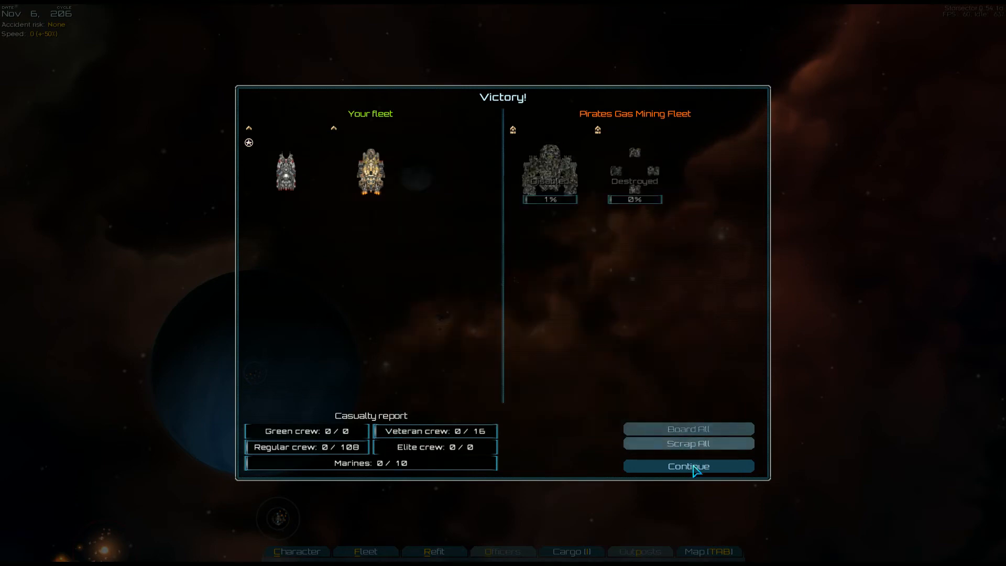
Dismiss the victory summary and take all salvage, bringing supplies to 213.
{"action": "left_click", "coordinate": [687, 466]}
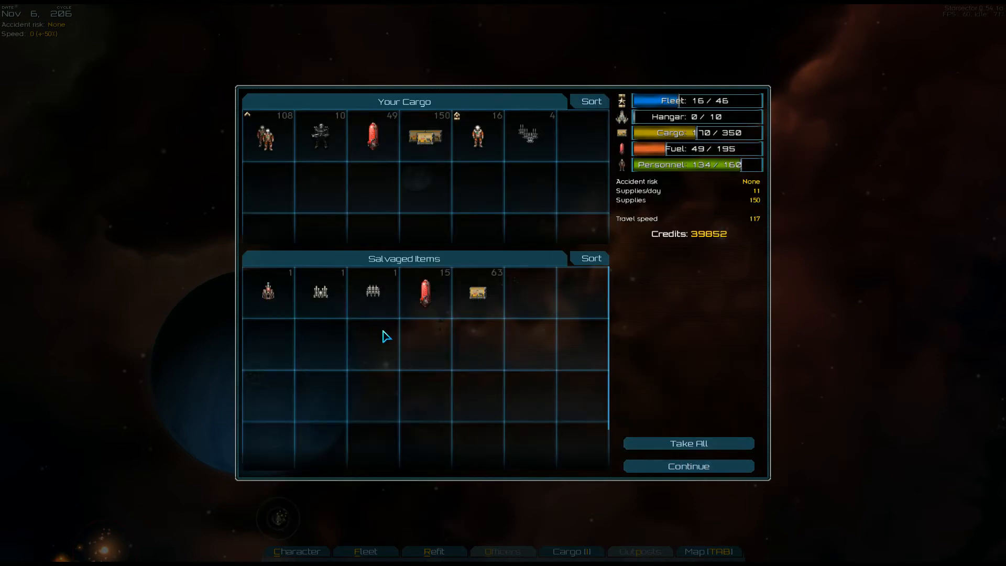
{"action": "left_click", "coordinate": [688, 443]}
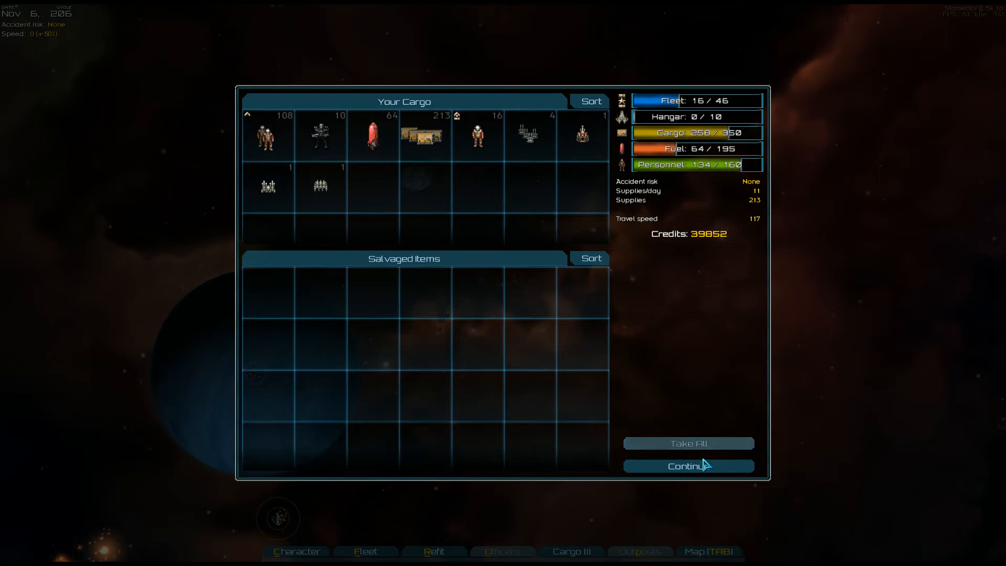
{"action": "left_click", "coordinate": [688, 466]}
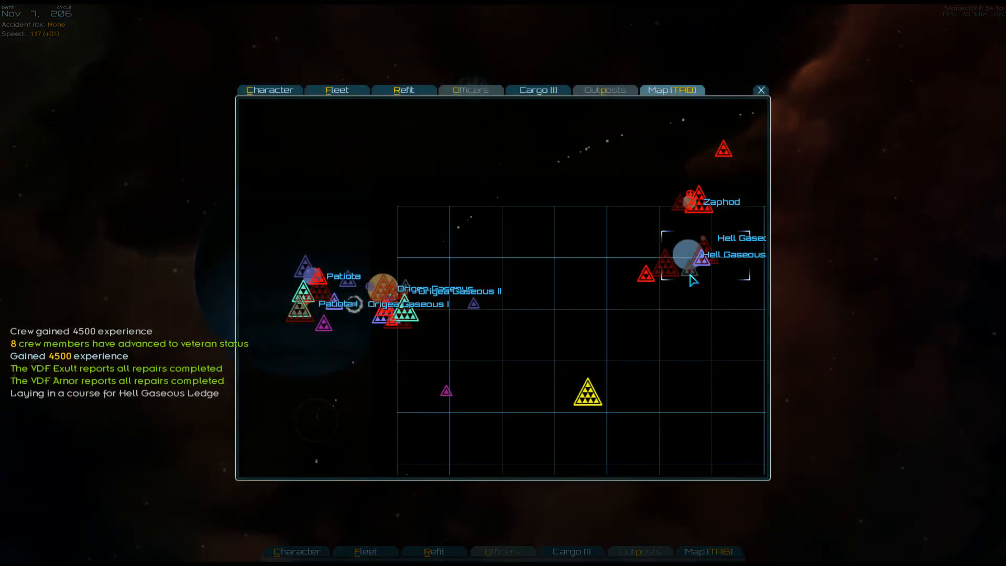
Set a course for Hell Gaseous Ledge from the system map.
{"action": "left_click", "coordinate": [760, 89]}
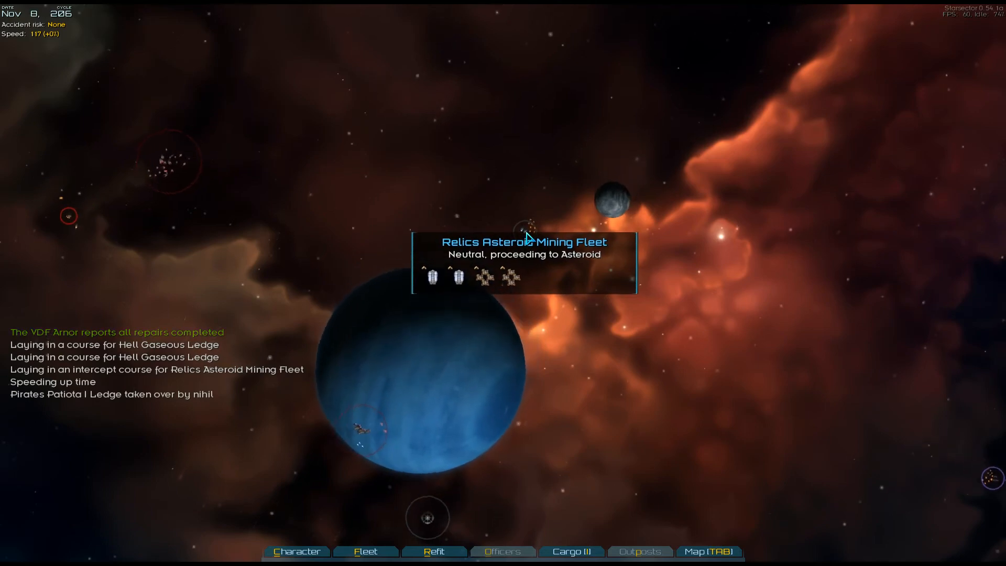
Lay in an intercept course for the Valkyrian Asteroid Mining Fleet via the map.
{"action": "key", "text": "tab"}
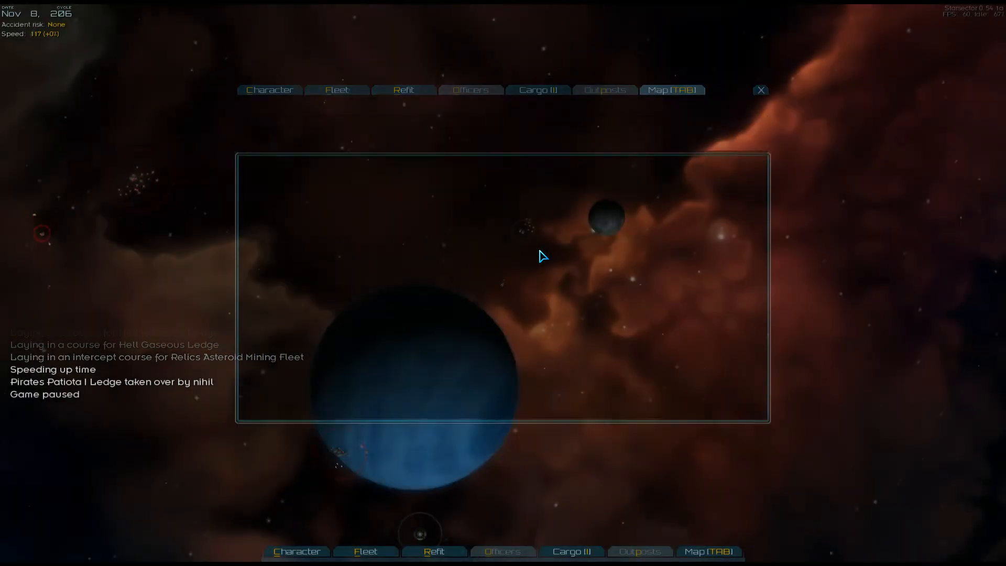
{"action": "left_click", "coordinate": [760, 89]}
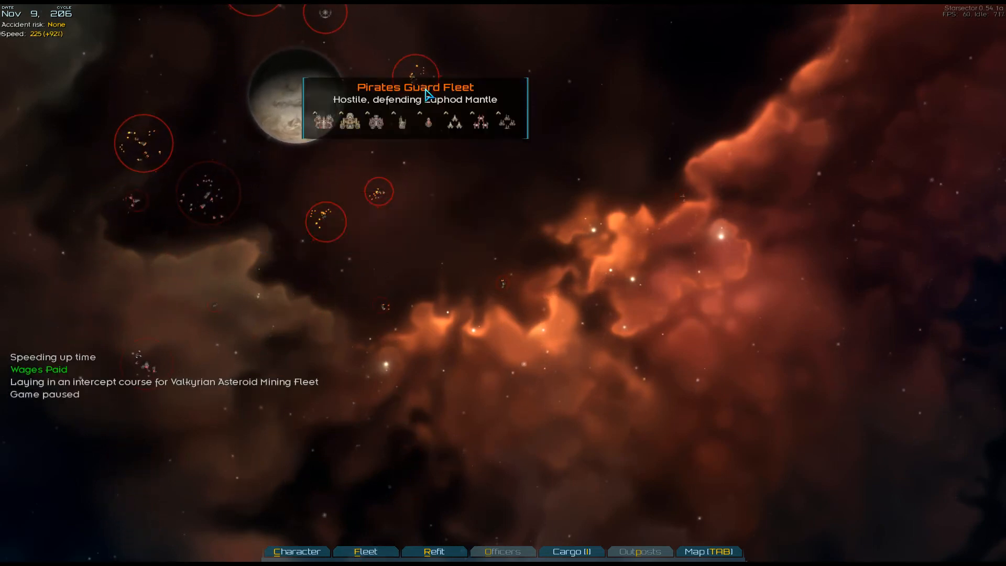
{"action": "mouse_move", "coordinate": [345, 402]}
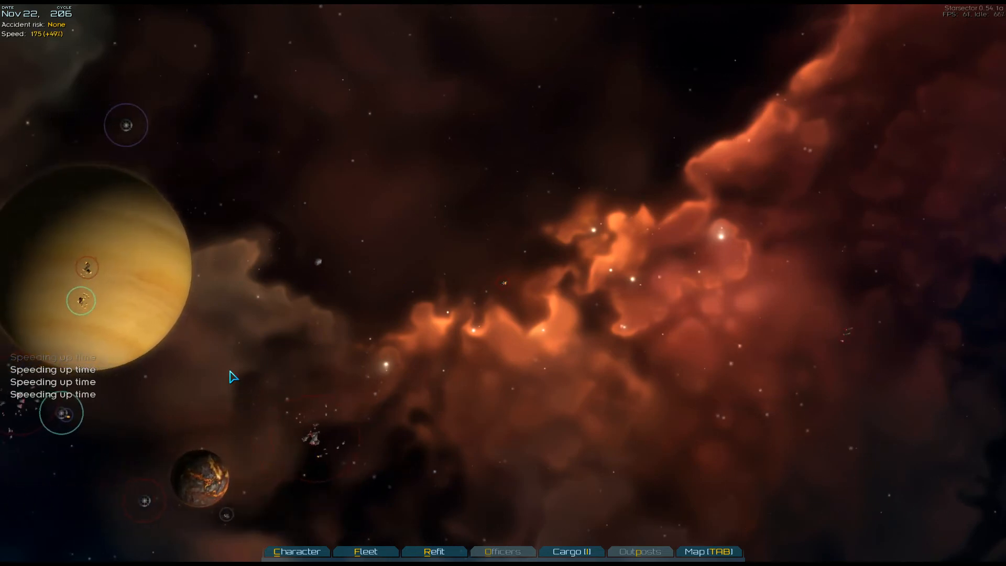
Bring up the star system map briefly and close it again.
{"action": "left_click", "coordinate": [708, 551]}
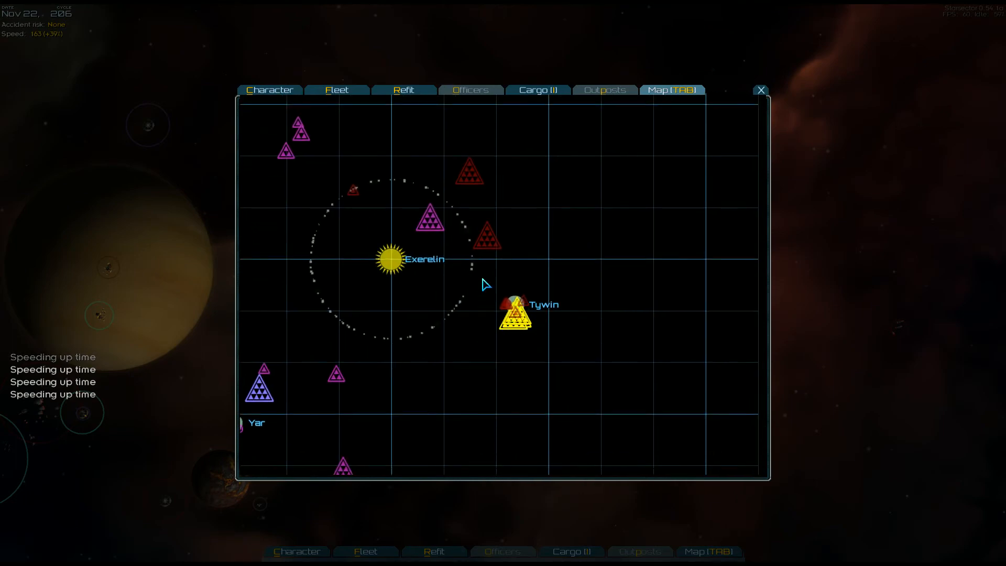
{"action": "left_click", "coordinate": [760, 90]}
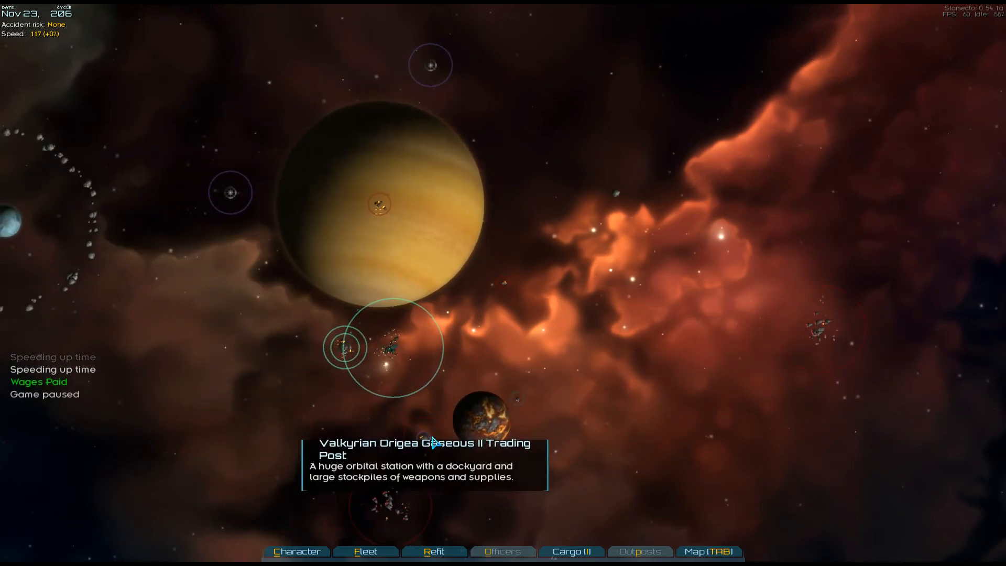
Dock at the Origea Gaseous II Trading Post and choose to buy or sell ships.
{"action": "left_click", "coordinate": [425, 437]}
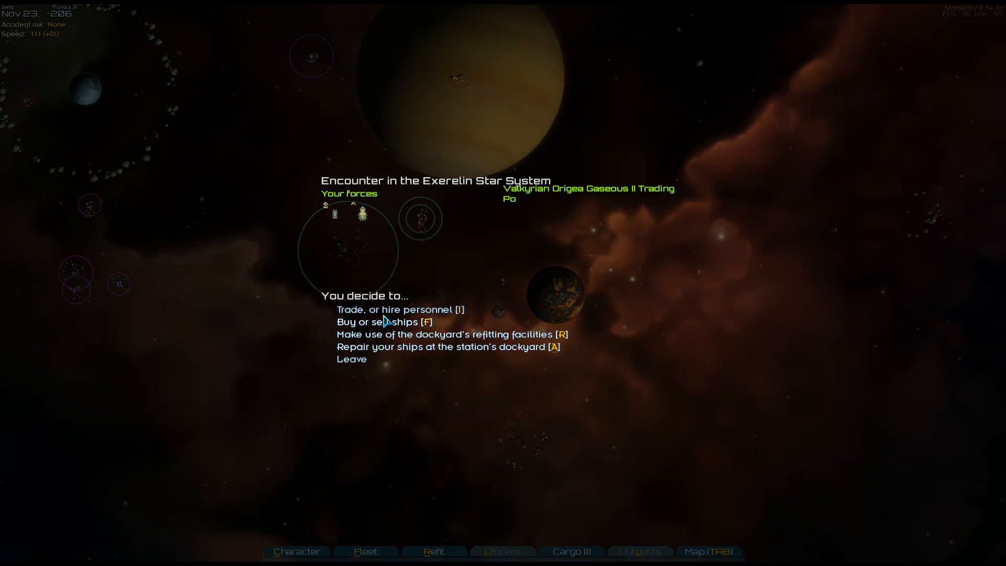
{"action": "left_click", "coordinate": [394, 309]}
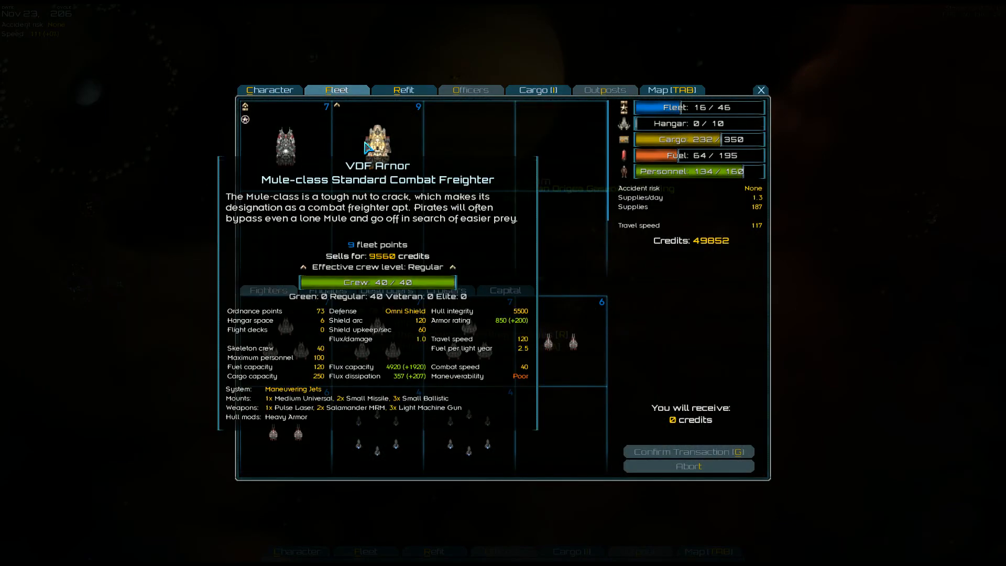
Compare VDF Exult (12,640) and VDF Arnor (9,560) sale values, then browse frigates.
{"action": "left_click", "coordinate": [285, 145]}
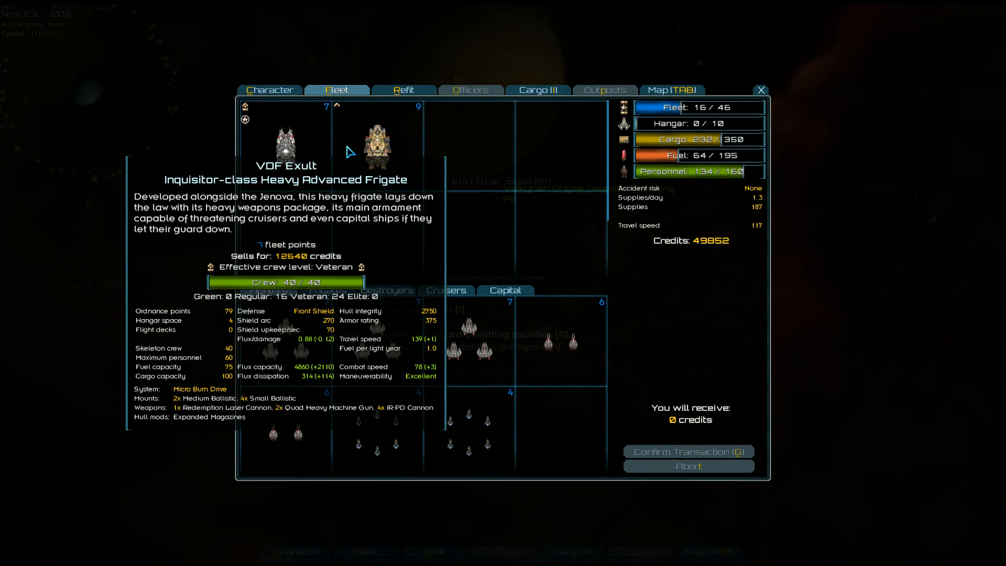
{"action": "left_click", "coordinate": [378, 141]}
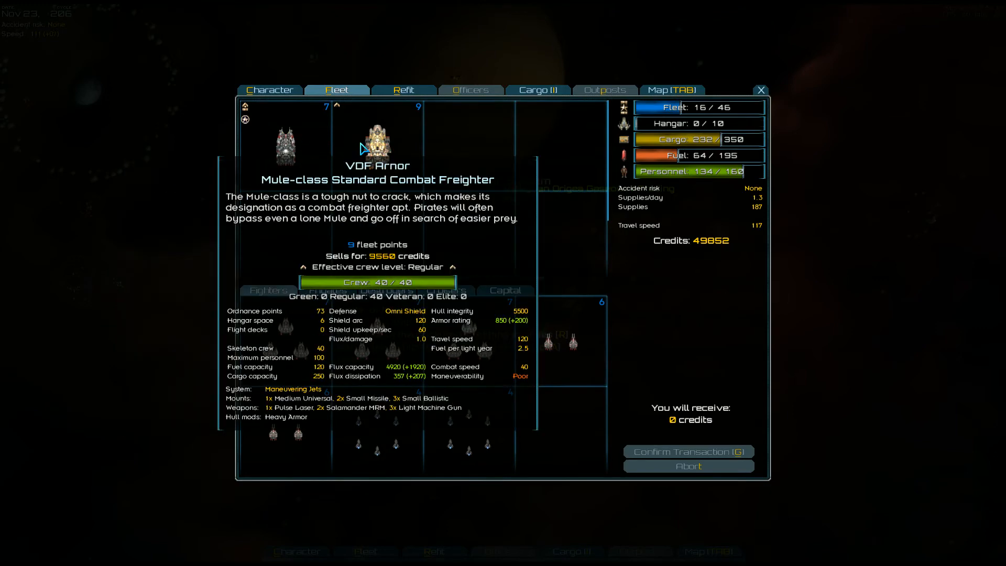
{"action": "left_click", "coordinate": [286, 147]}
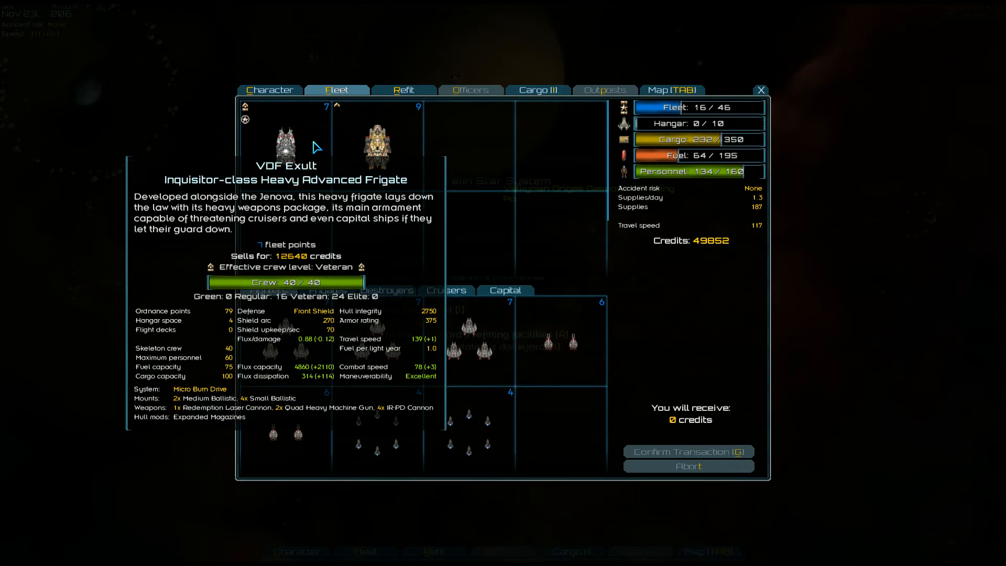
{"action": "left_click", "coordinate": [378, 140]}
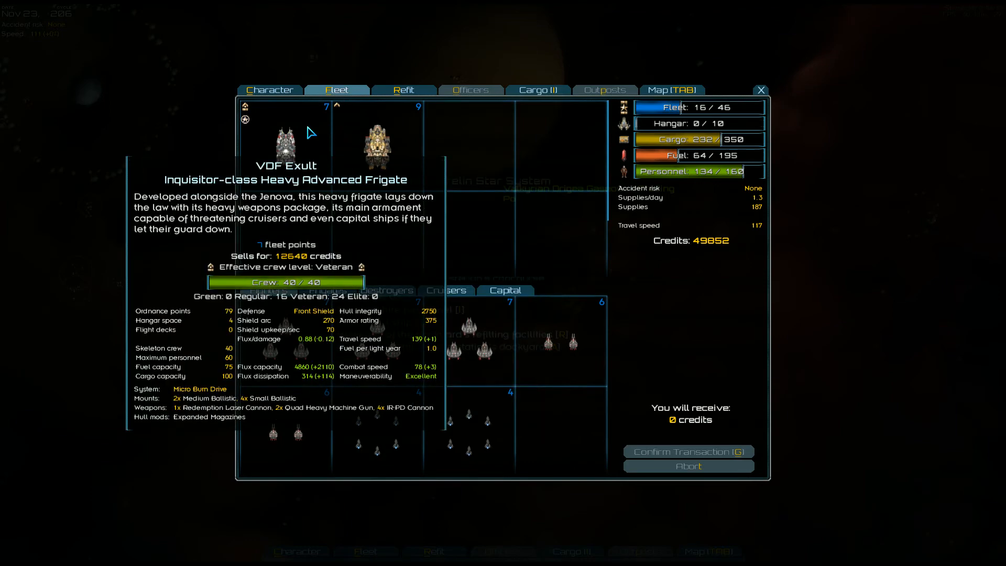
{"action": "left_click", "coordinate": [378, 142]}
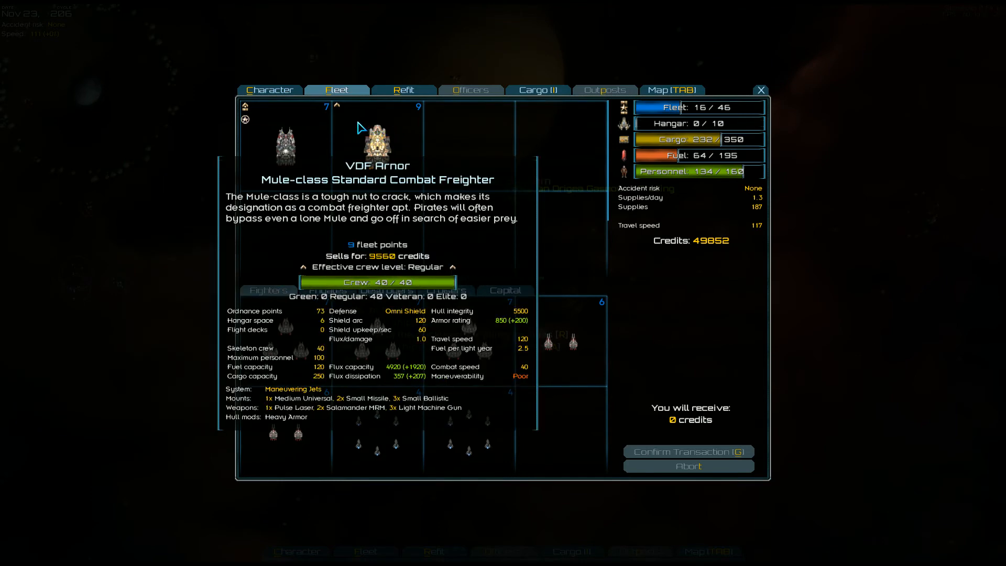
{"action": "left_click", "coordinate": [287, 143]}
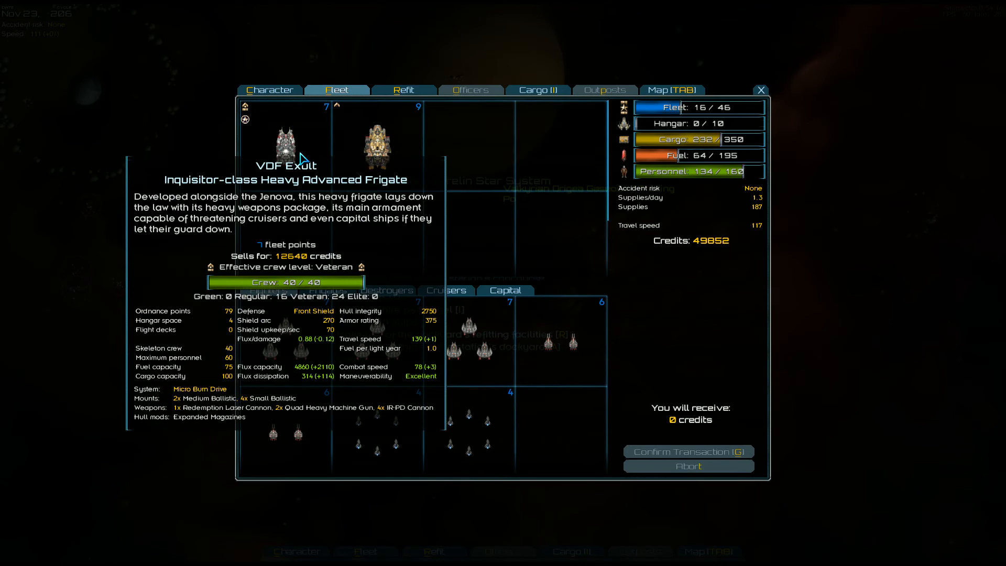
{"action": "left_click", "coordinate": [378, 144]}
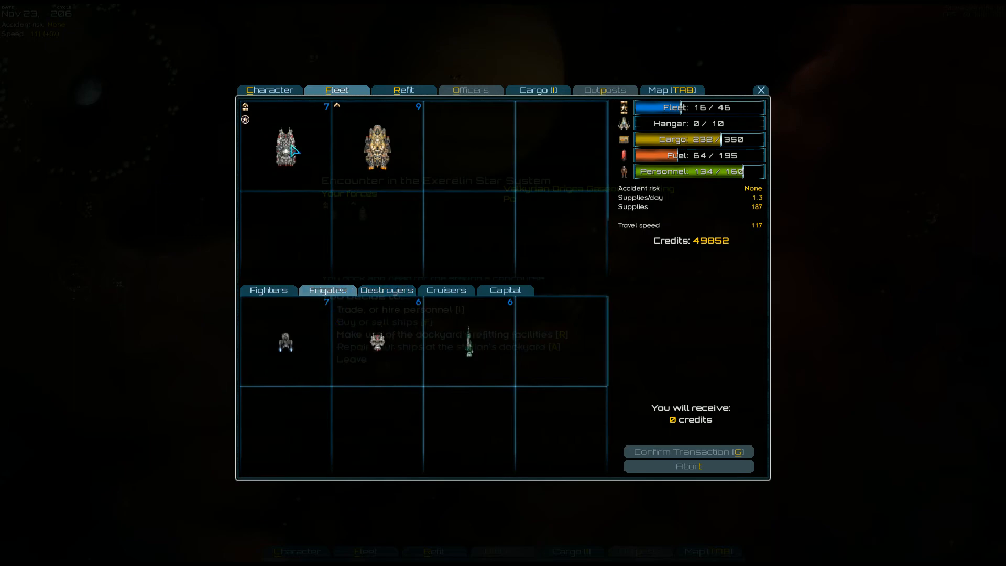
{"action": "mouse_move", "coordinate": [285, 144]}
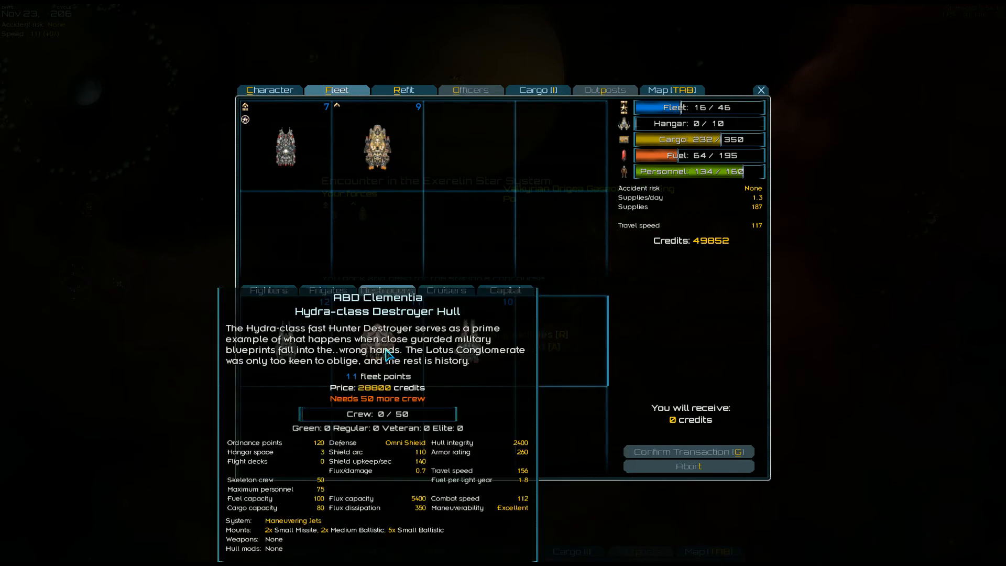
{"action": "mouse_move", "coordinate": [390, 360]}
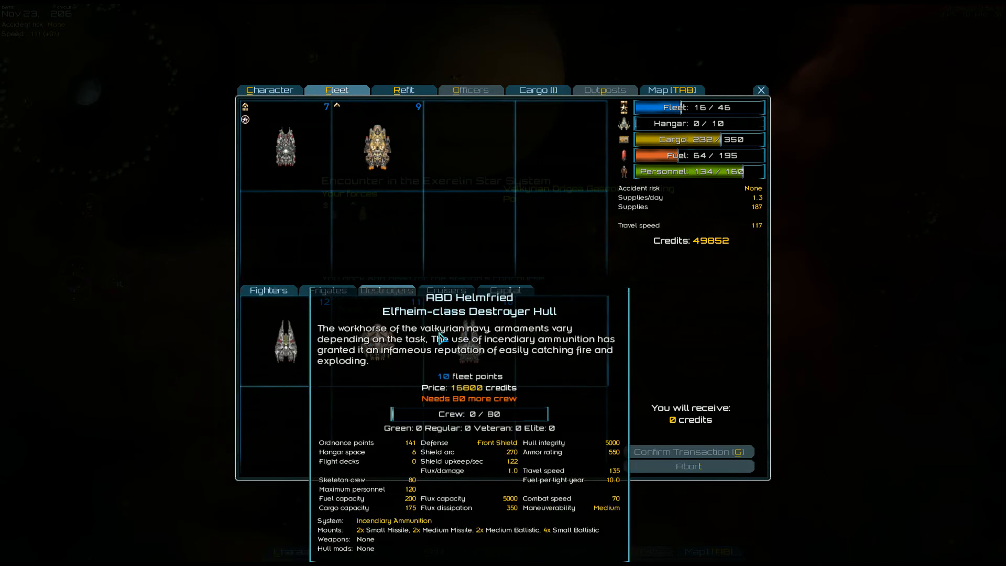
Browse the cruisers and capital ships for sale, finding no capitals offered.
{"action": "left_click", "coordinate": [445, 290]}
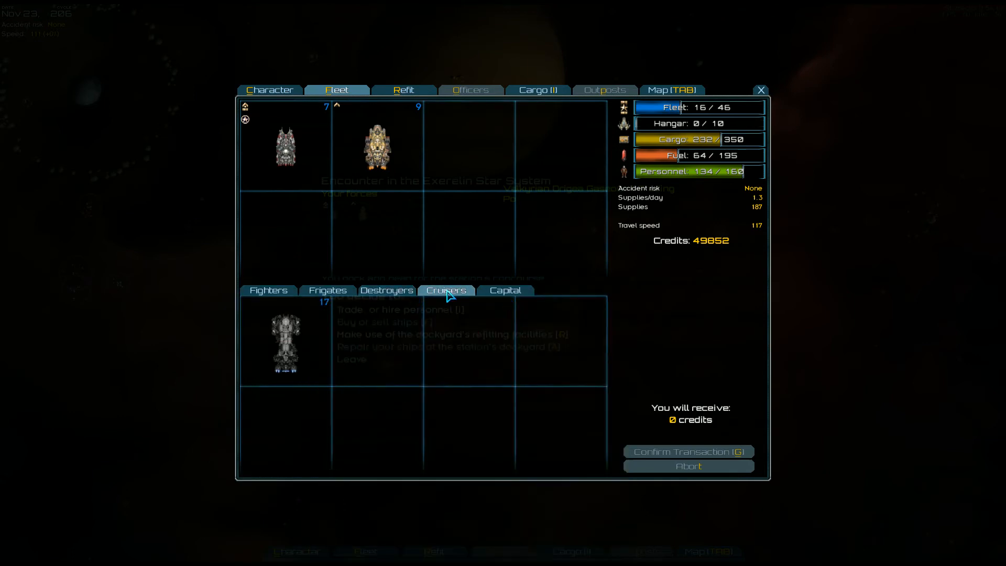
{"action": "left_click", "coordinate": [506, 290]}
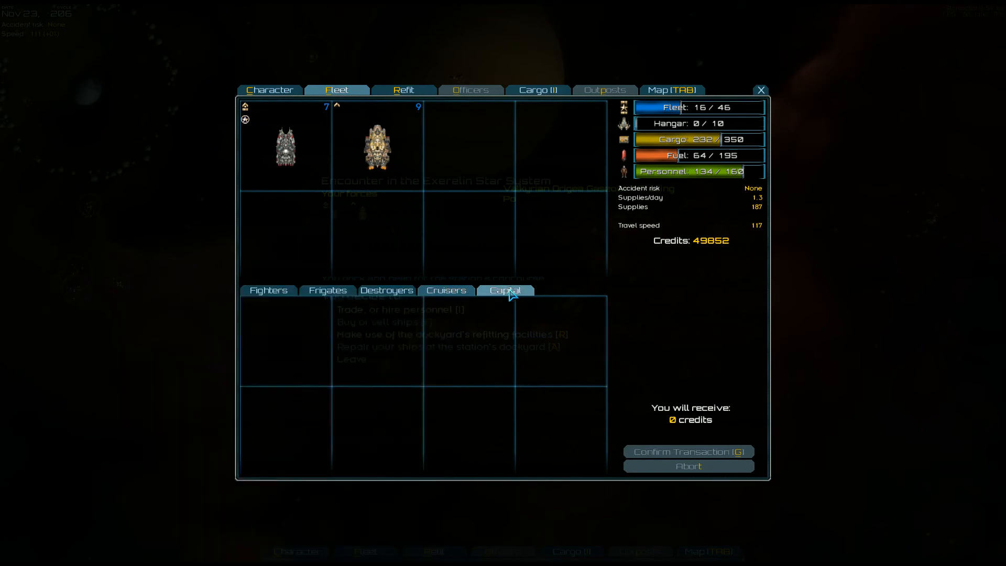
Browse destroyers and fighter wings, including carrier ABD Arsinoe at 19,200, then leave the shipyard.
{"action": "left_click", "coordinate": [327, 290]}
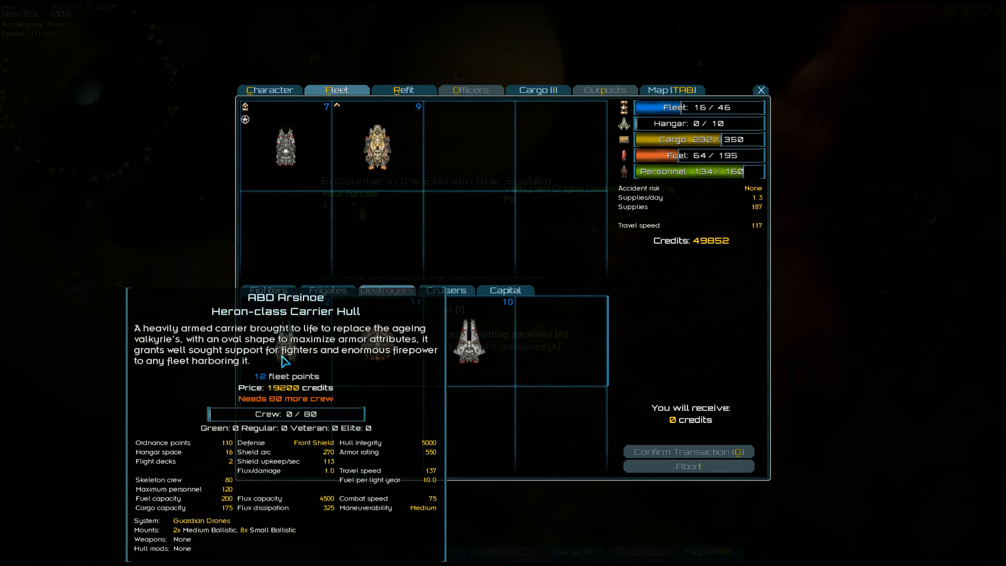
{"action": "left_click", "coordinate": [268, 290]}
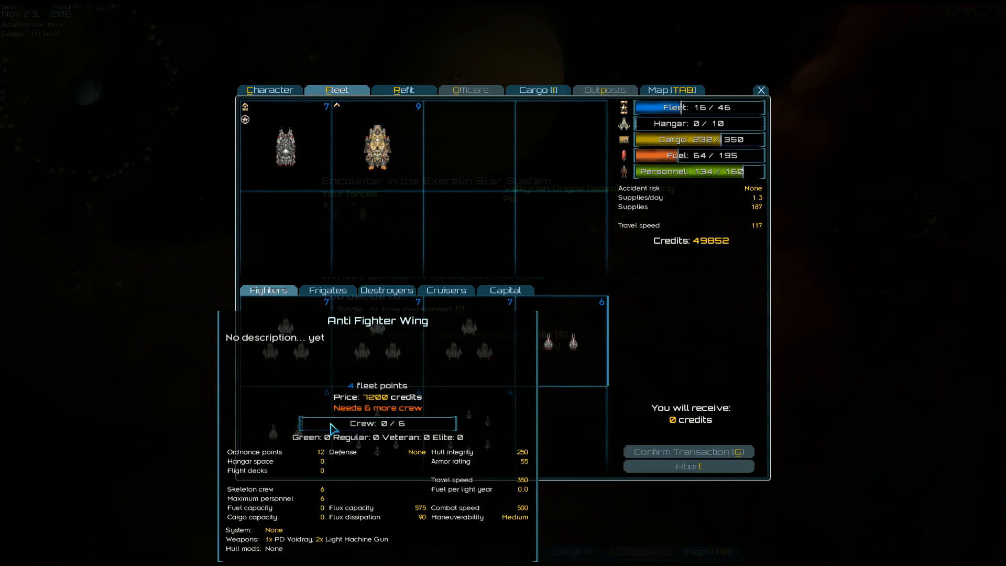
{"action": "left_click", "coordinate": [386, 290]}
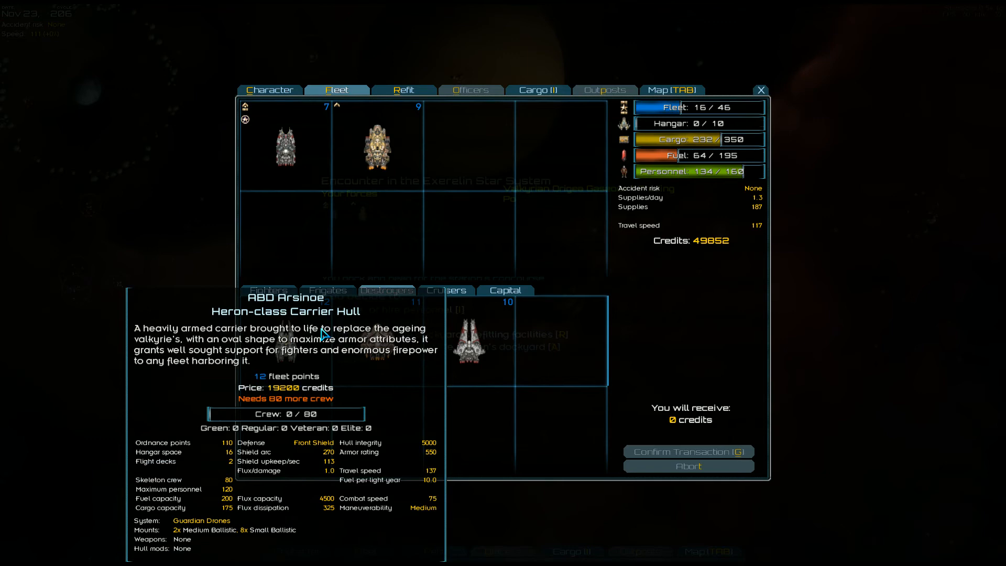
{"action": "mouse_move", "coordinate": [378, 201]}
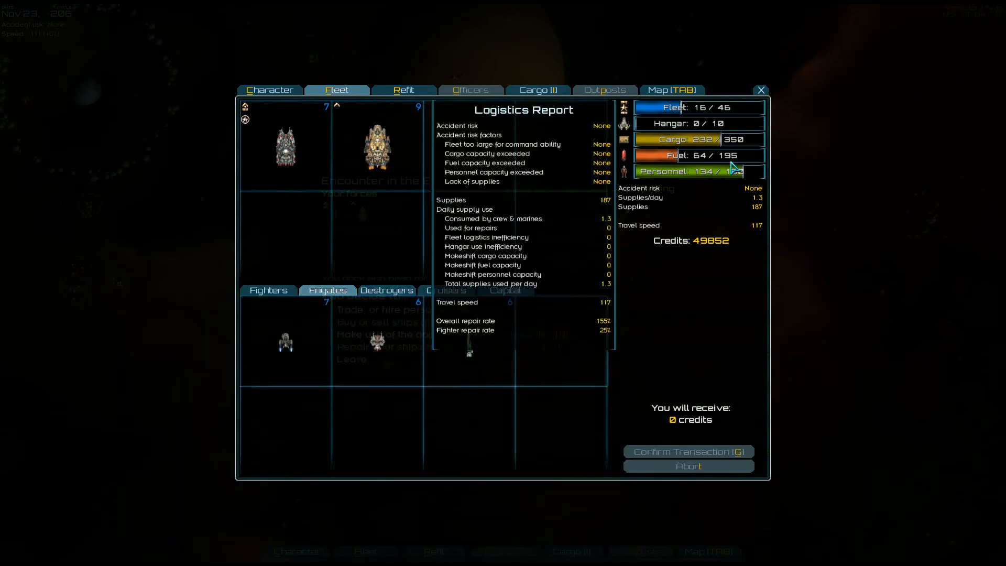
{"action": "left_click", "coordinate": [760, 90]}
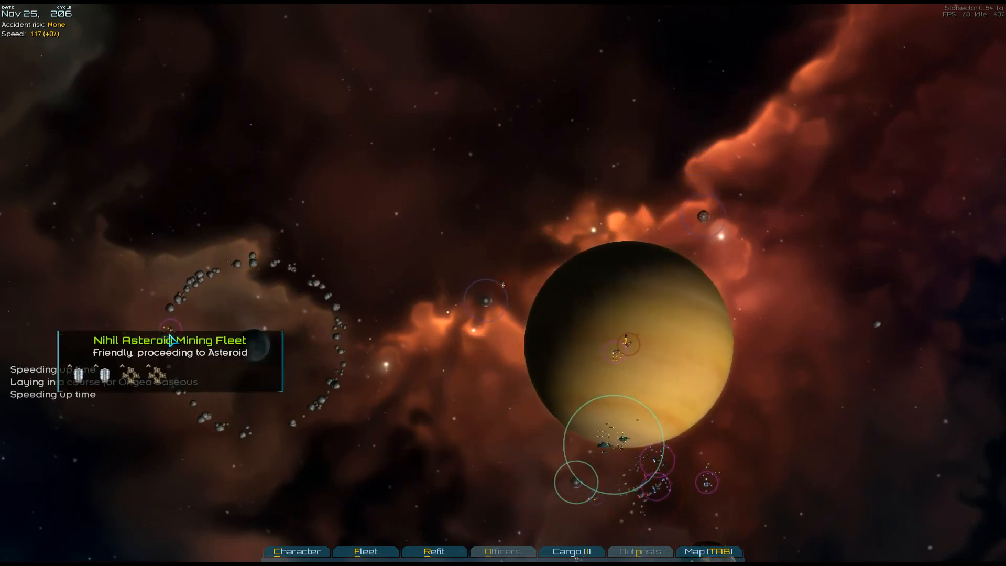
Set course on the system map to dock at the Origea Gaseous II station.
{"action": "left_click", "coordinate": [708, 551]}
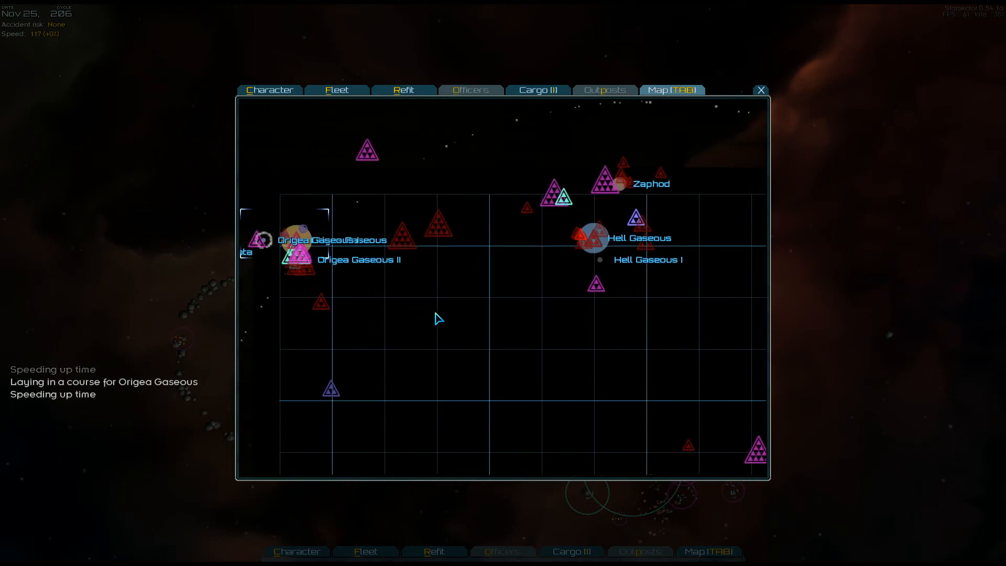
{"action": "left_click", "coordinate": [760, 89]}
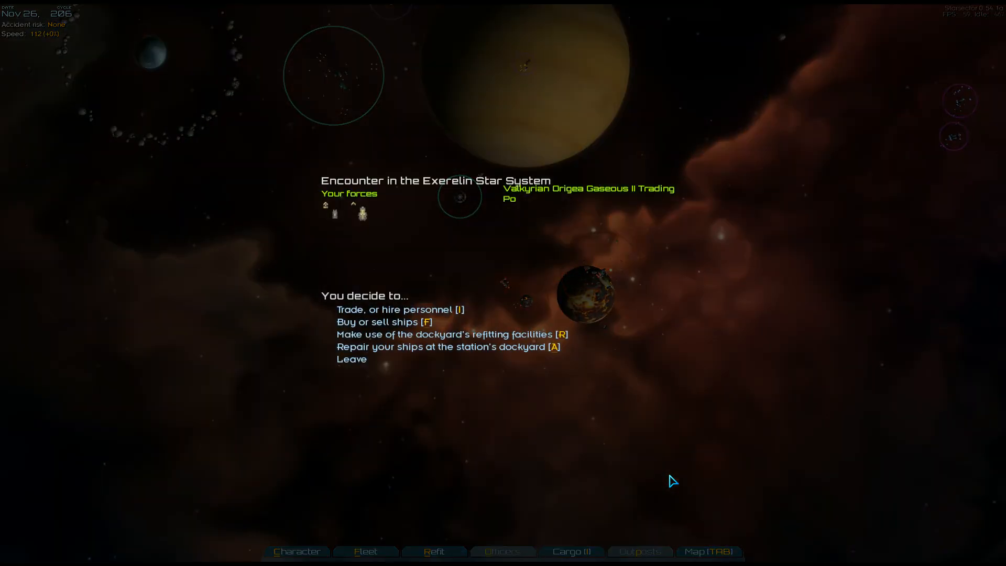
{"action": "mouse_move", "coordinate": [414, 342]}
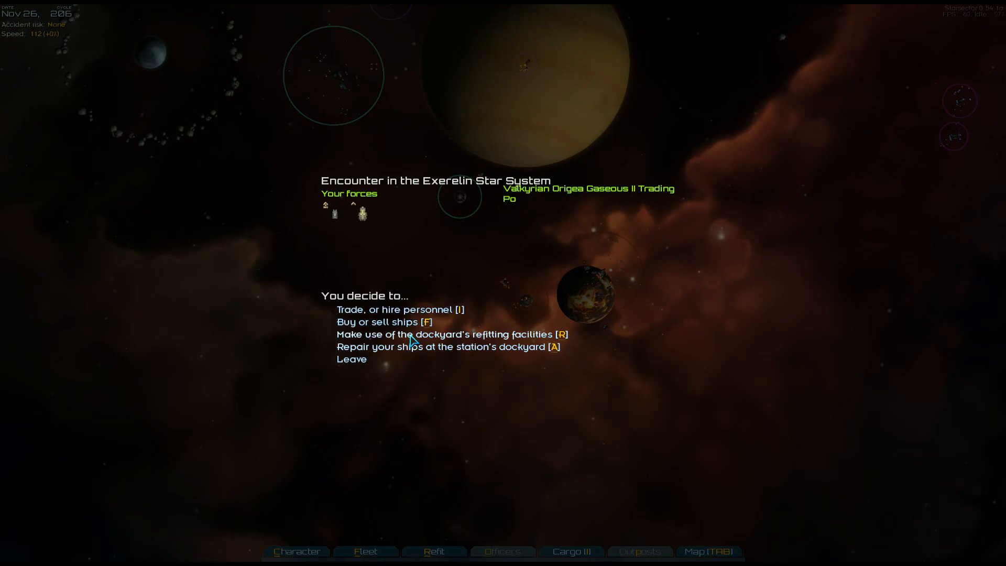
Fit two IR-Burst PD Lasers to the VDF Arnor's weapon mounts in the dockyard refit.
{"action": "left_click", "coordinate": [445, 334]}
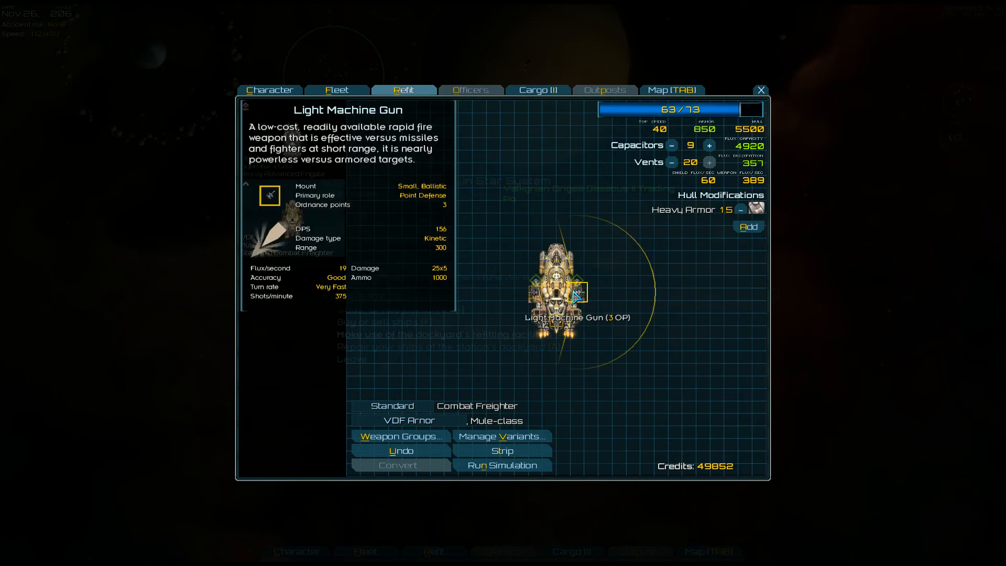
{"action": "left_click", "coordinate": [577, 293]}
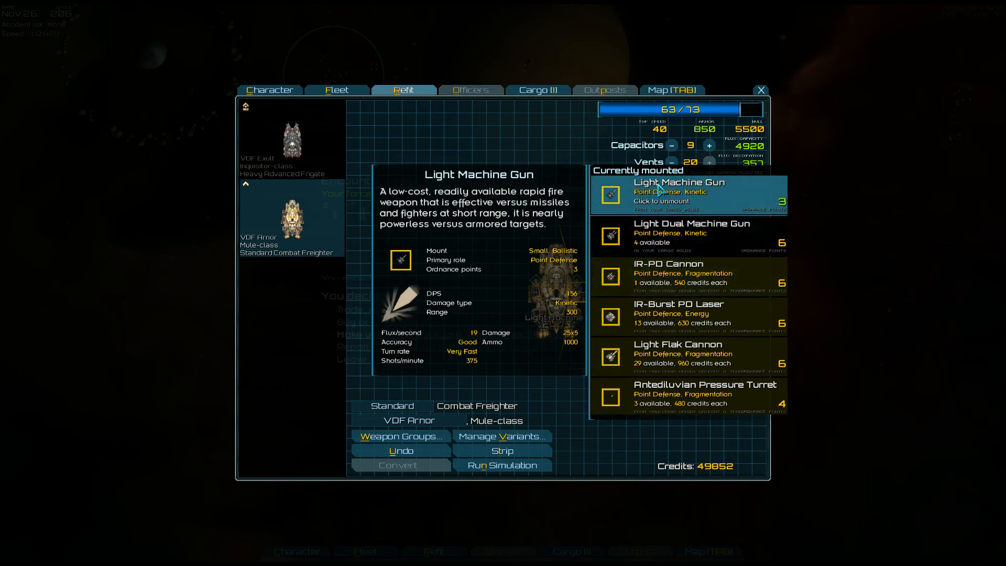
{"action": "mouse_move", "coordinate": [654, 193]}
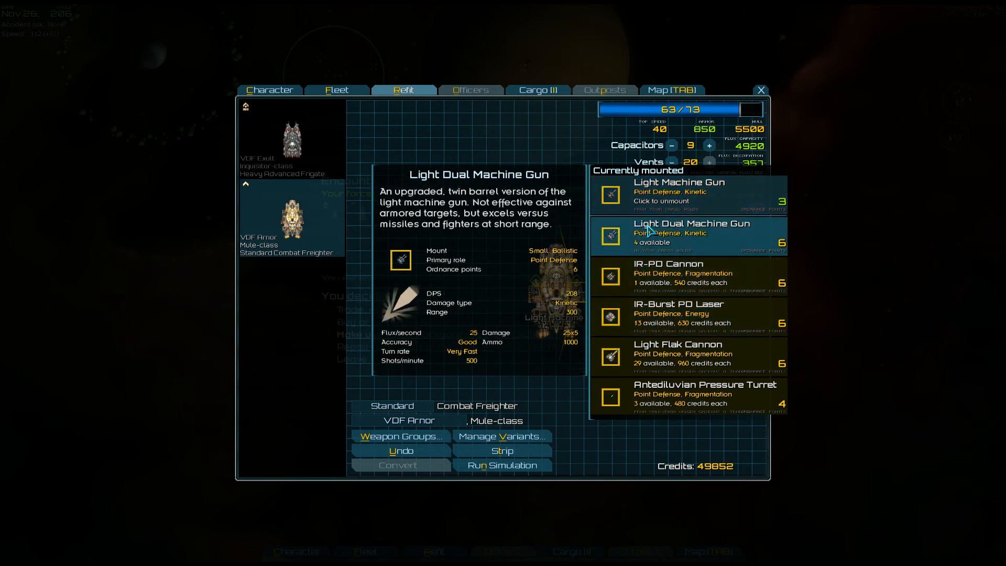
{"action": "mouse_move", "coordinate": [658, 232]}
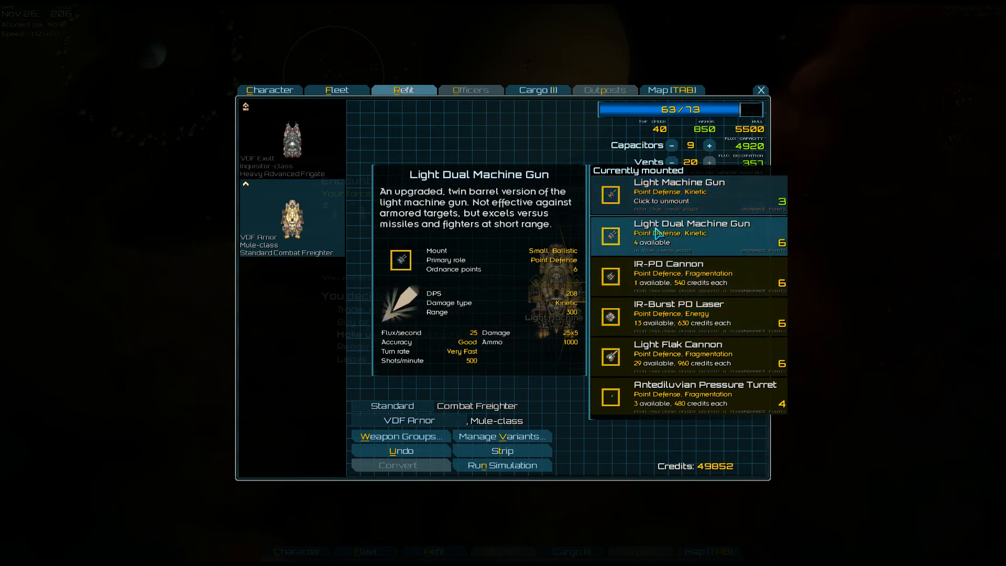
{"action": "mouse_move", "coordinate": [657, 242]}
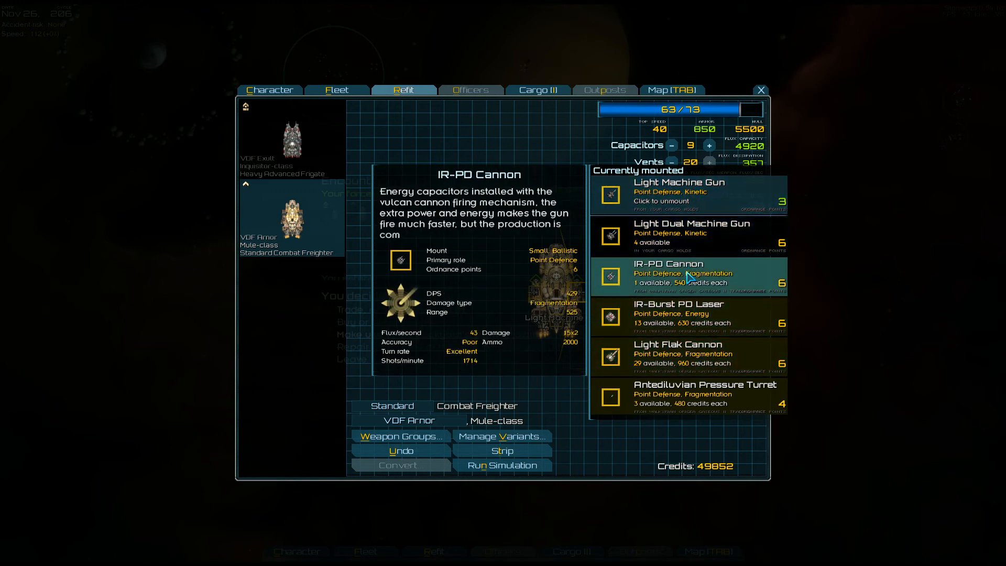
{"action": "left_click", "coordinate": [687, 314]}
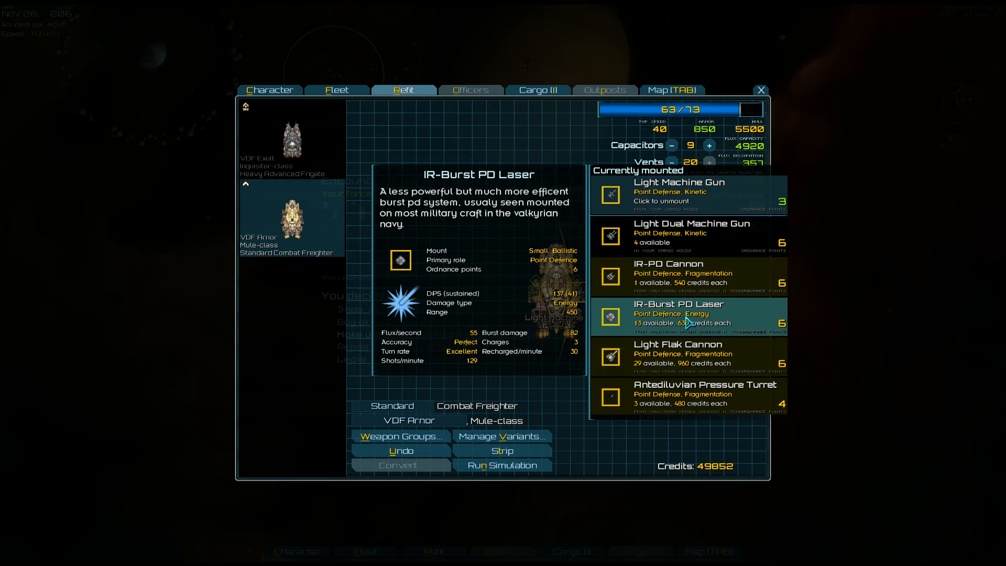
{"action": "left_click", "coordinate": [686, 353]}
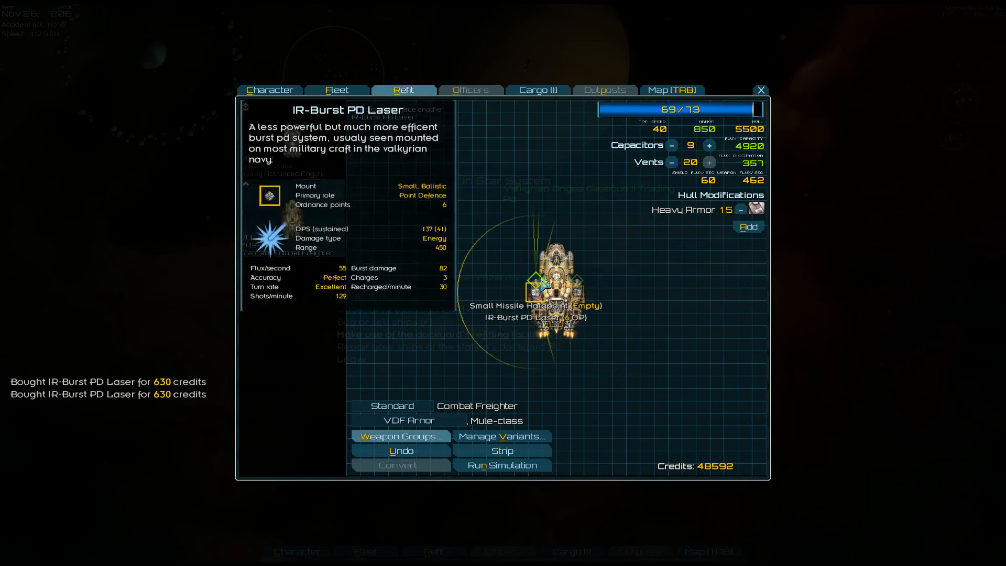
{"action": "left_click", "coordinate": [555, 286]}
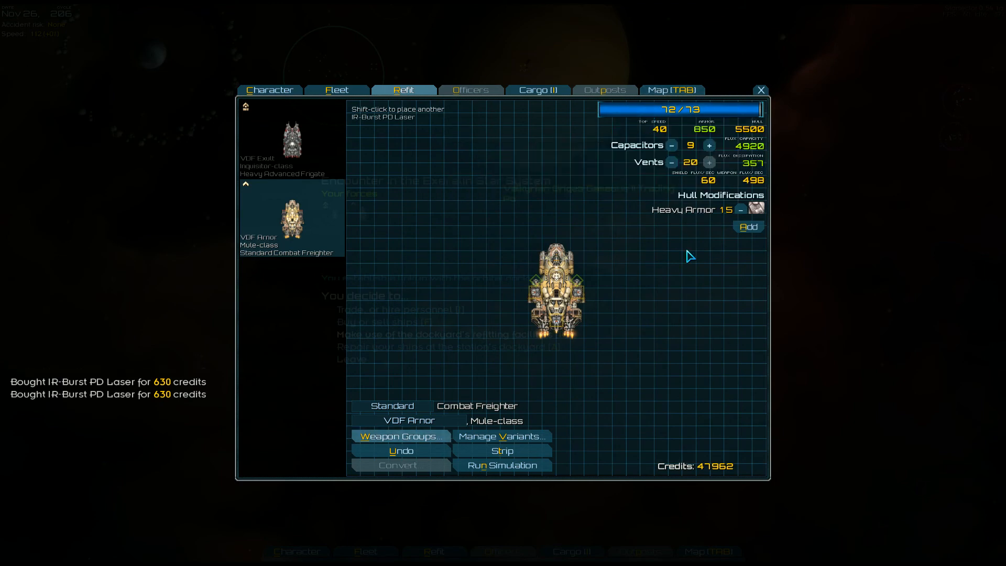
Raise flux capacitors to 10 and auto-assign the weapon groups.
{"action": "left_click", "coordinate": [709, 144]}
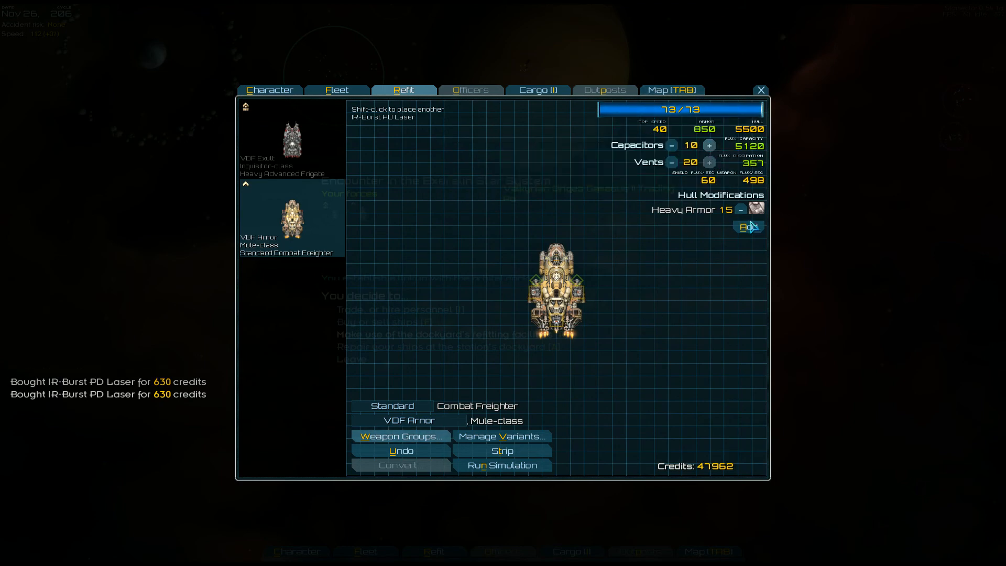
{"action": "left_click", "coordinate": [399, 436]}
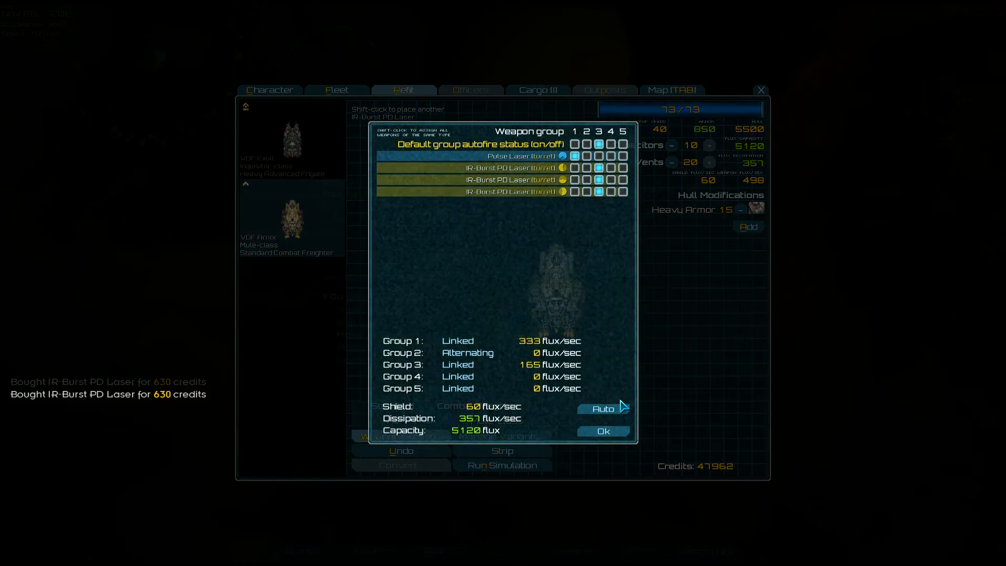
{"action": "left_click", "coordinate": [603, 431]}
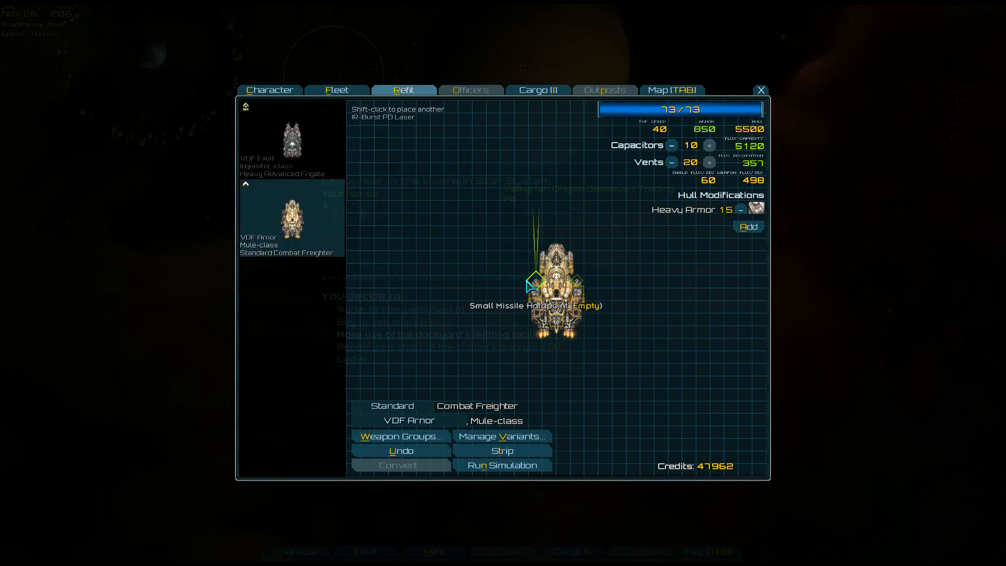
{"action": "mouse_move", "coordinate": [411, 300]}
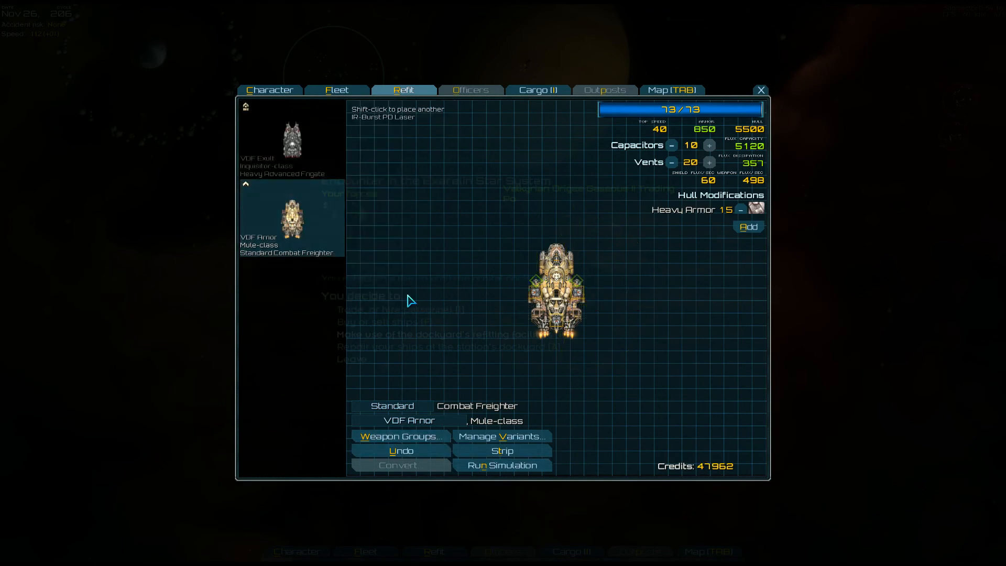
Leave VDF Arnor's refit, fly back to Origea Gaseous II Trading Post and open its ship market.
{"action": "left_click", "coordinate": [760, 89]}
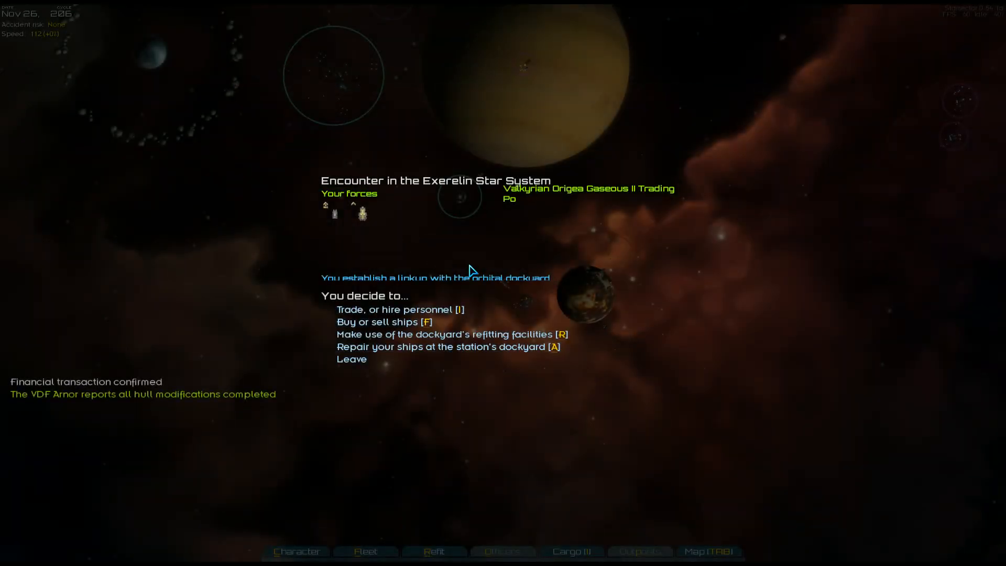
{"action": "left_click", "coordinate": [708, 551]}
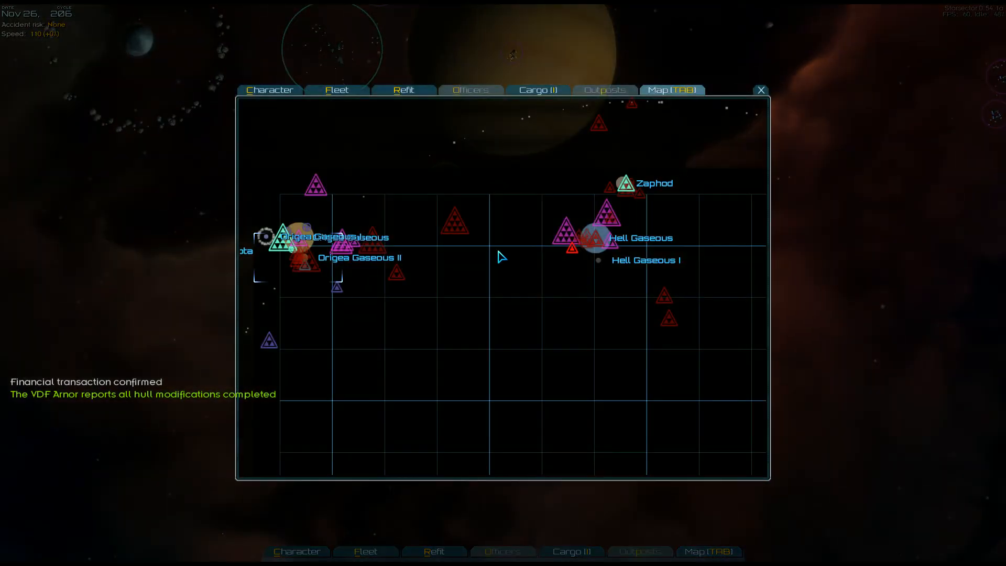
{"action": "left_click", "coordinate": [761, 90]}
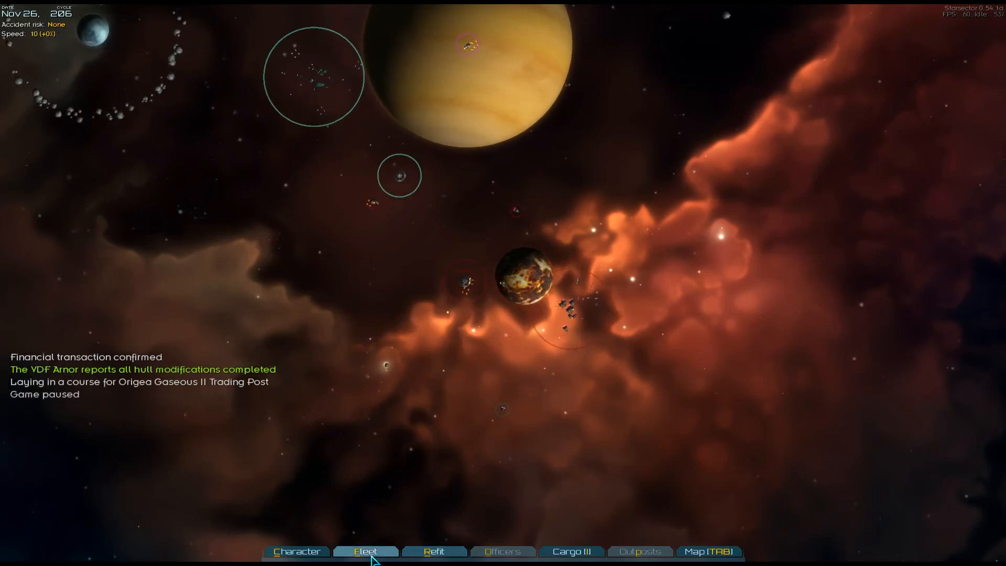
{"action": "left_click", "coordinate": [570, 550]}
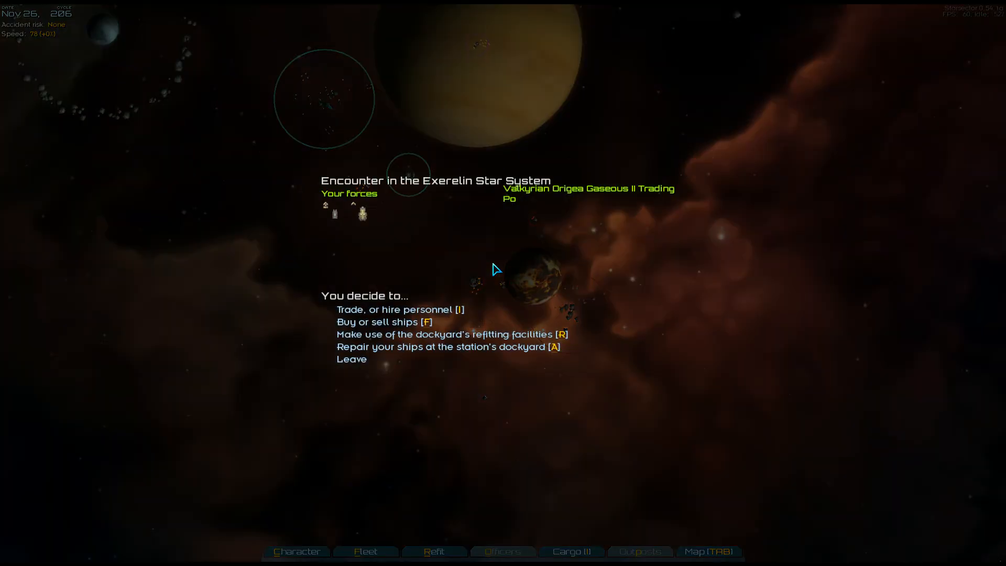
{"action": "left_click", "coordinate": [448, 346]}
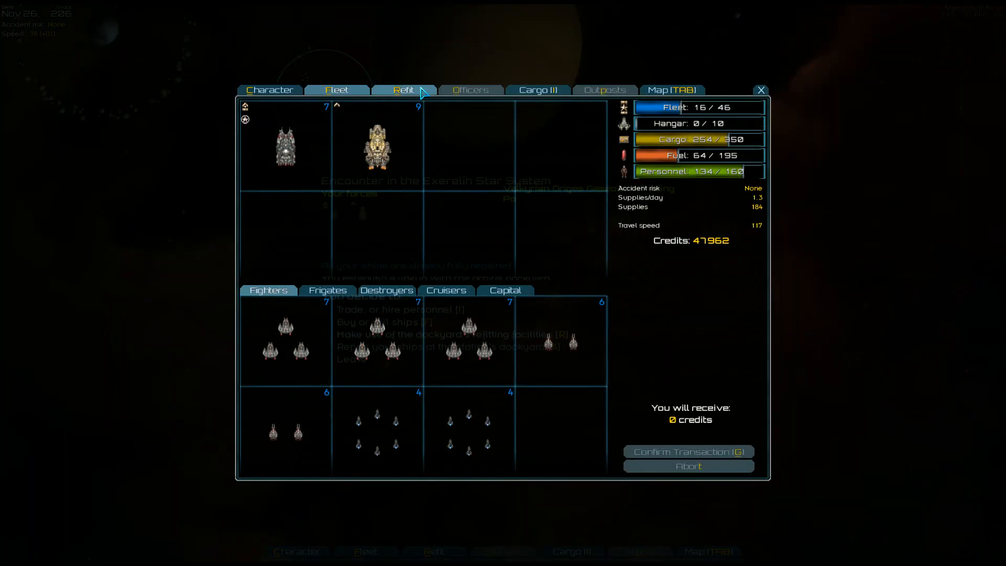
Sell all 64 fuel for 51,986 credits, then confirm a further cargo sale to the Omnifactory.
{"action": "left_click", "coordinate": [535, 90]}
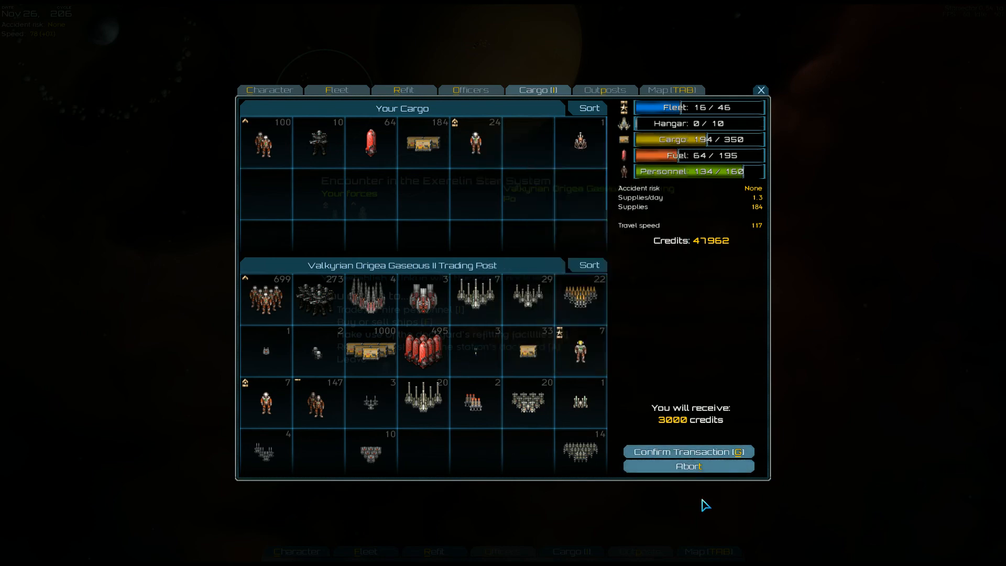
{"action": "left_click", "coordinate": [688, 451]}
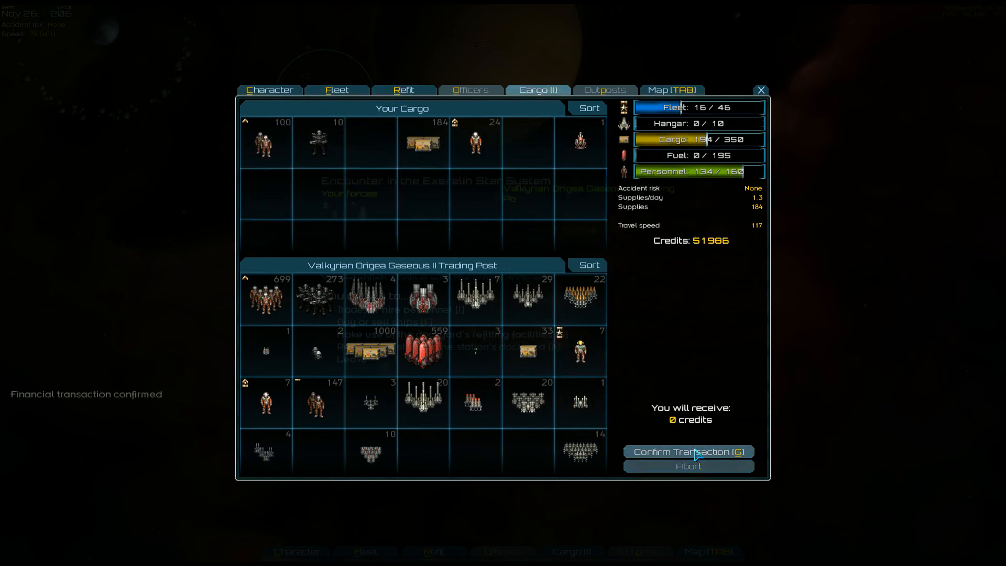
{"action": "left_click", "coordinate": [760, 90]}
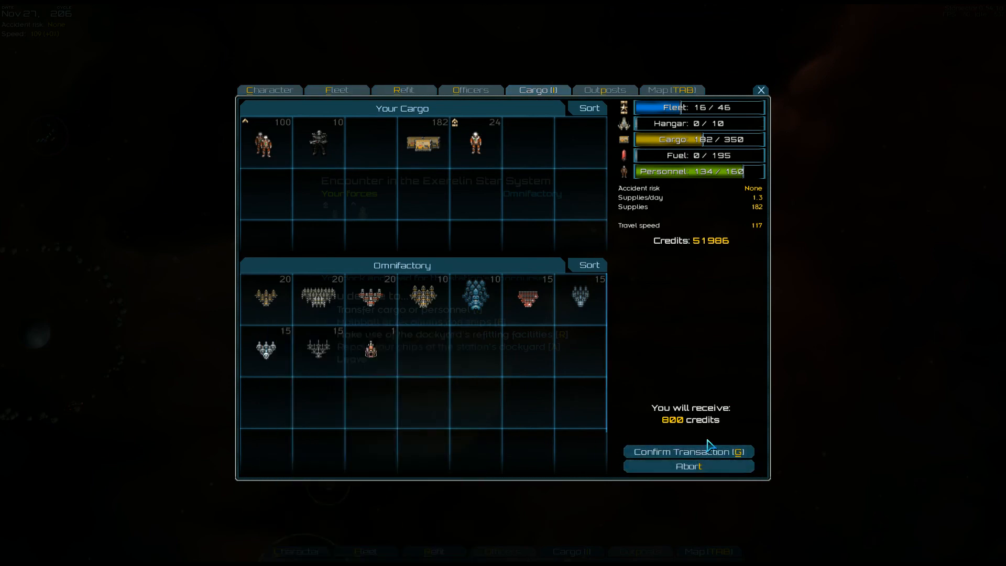
{"action": "left_click", "coordinate": [688, 451]}
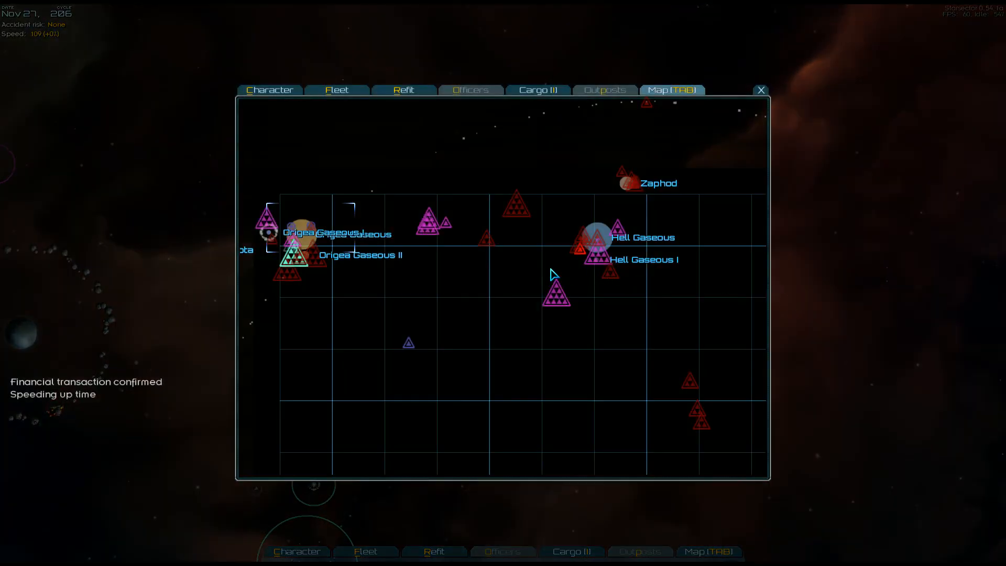
{"action": "mouse_move", "coordinate": [585, 252]}
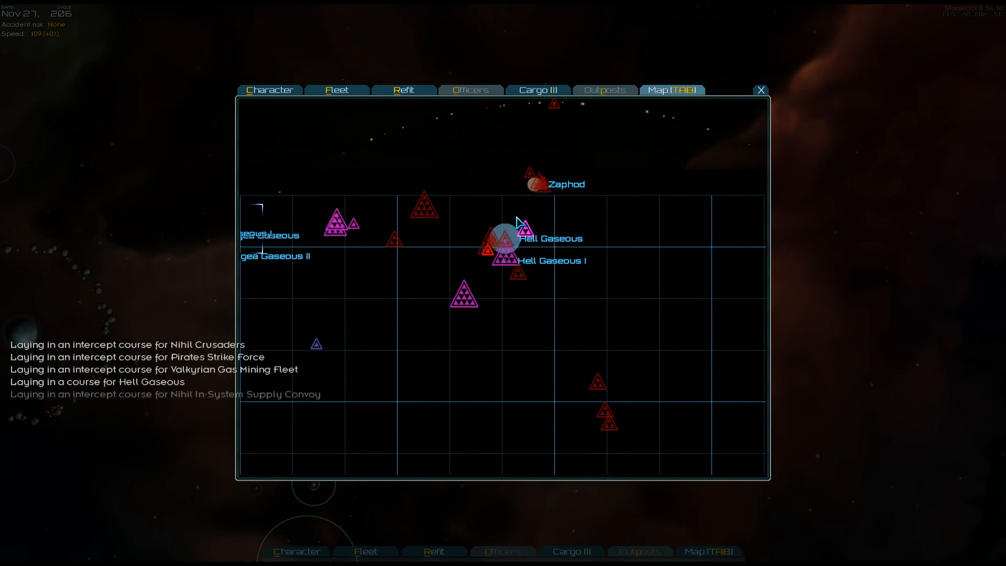
Plot a course to Hell Gaseous on the map and head for Hell Gaseous Ledge station.
{"action": "left_click", "coordinate": [761, 90]}
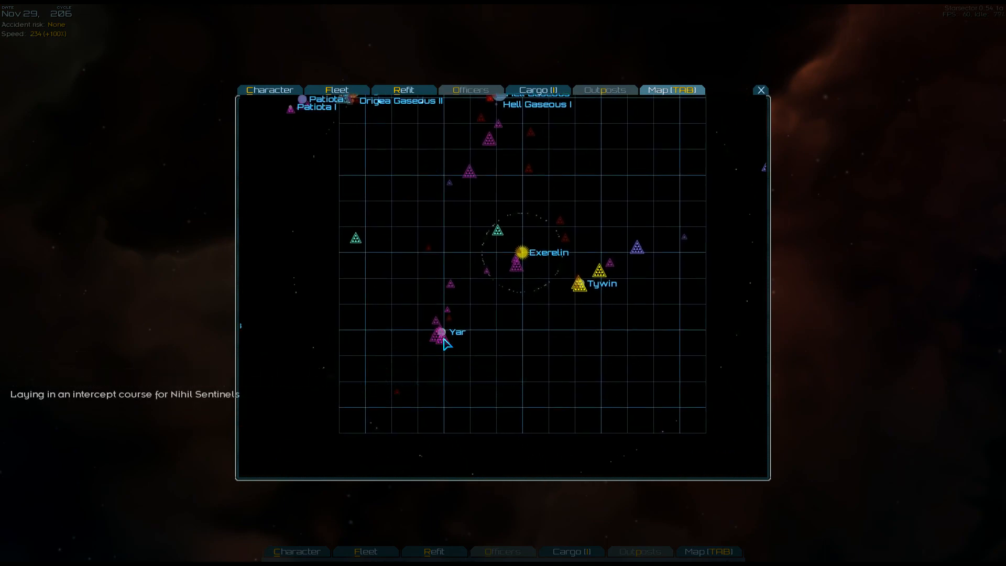
{"action": "left_click", "coordinate": [761, 89]}
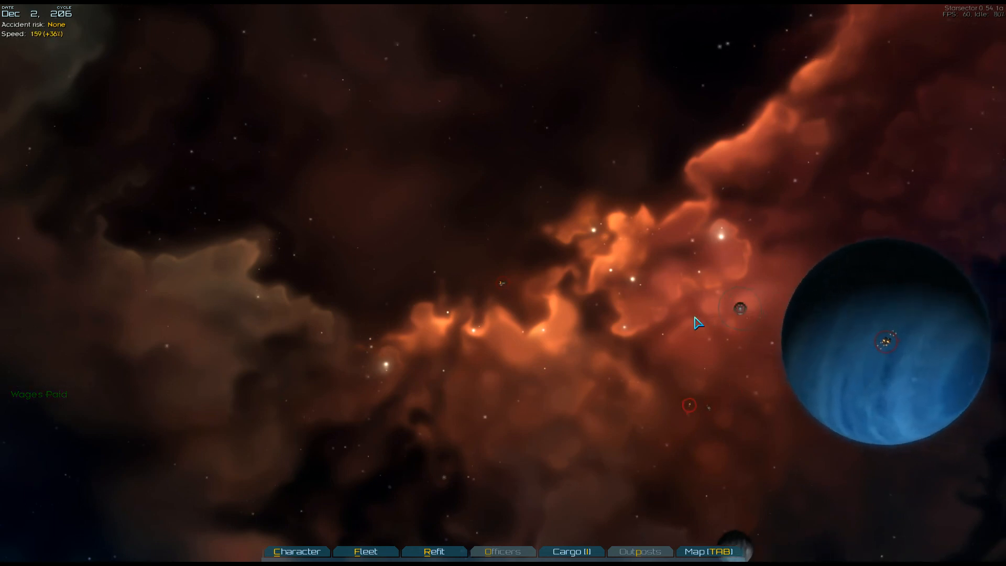
{"action": "left_click", "coordinate": [619, 281]}
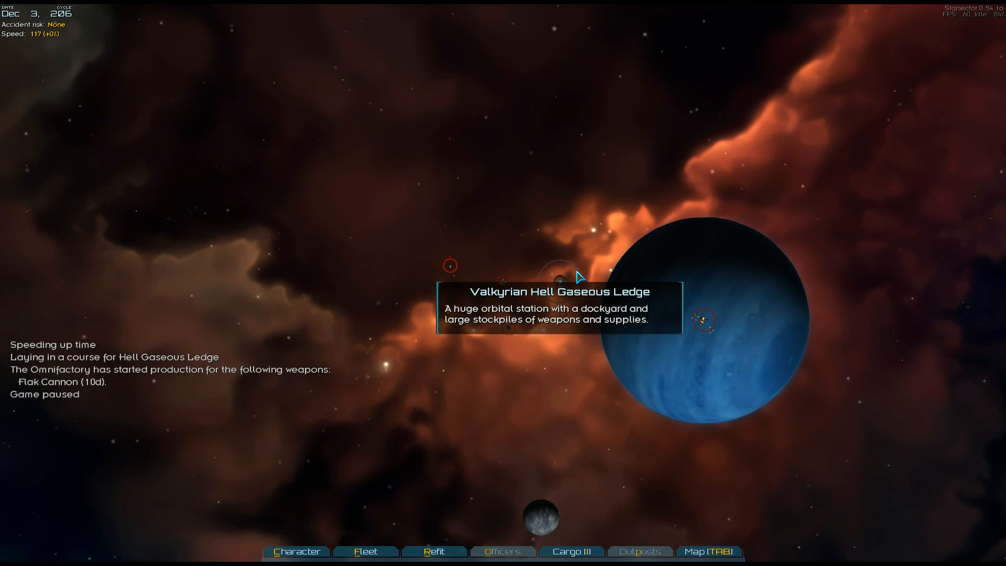
{"action": "mouse_move", "coordinate": [469, 269]}
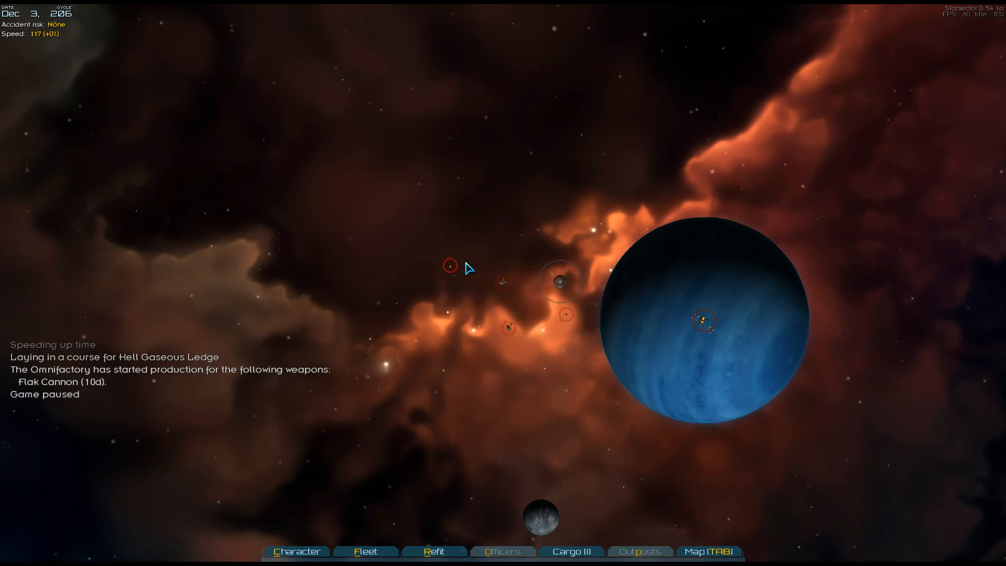
Intercept and engage the Pirates Strike Force, then take all the salvaged fuel.
{"action": "left_click", "coordinate": [451, 266]}
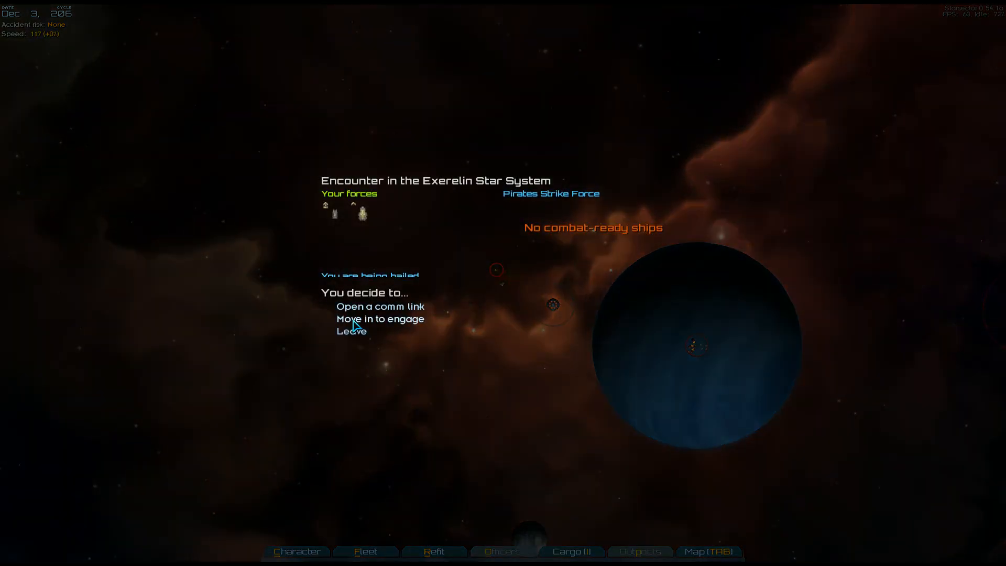
{"action": "left_click", "coordinate": [380, 319]}
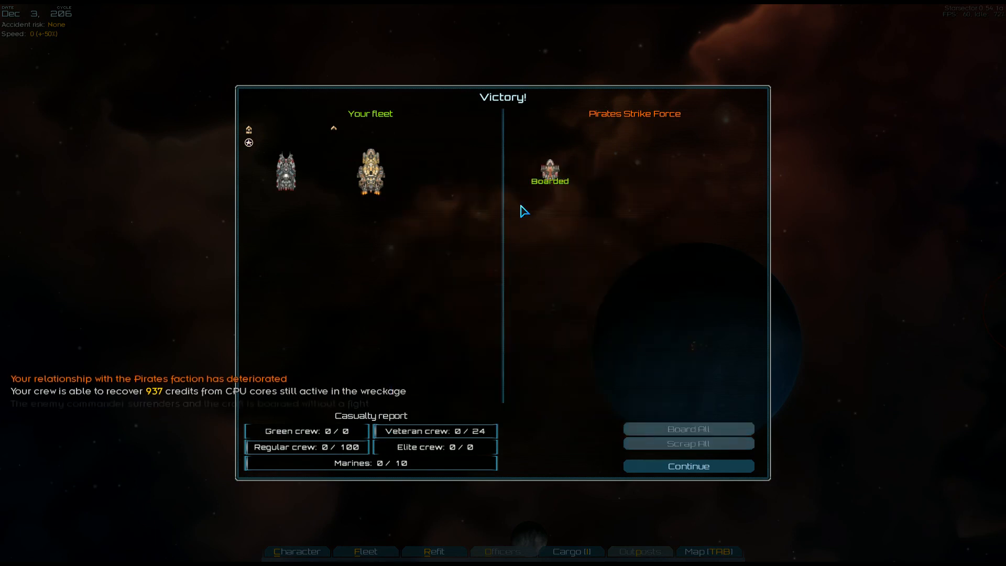
{"action": "mouse_move", "coordinate": [549, 167]}
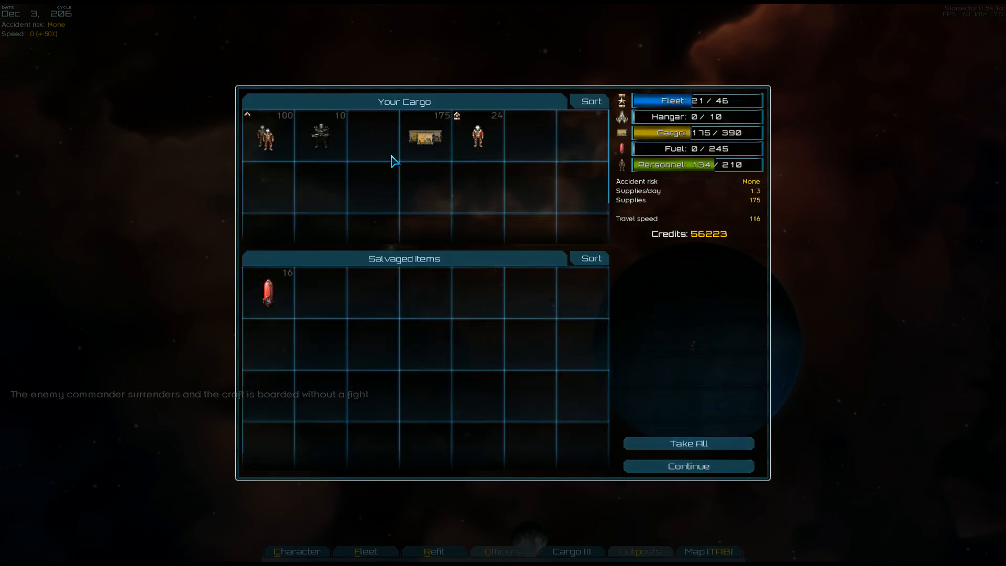
{"action": "left_click", "coordinate": [688, 444]}
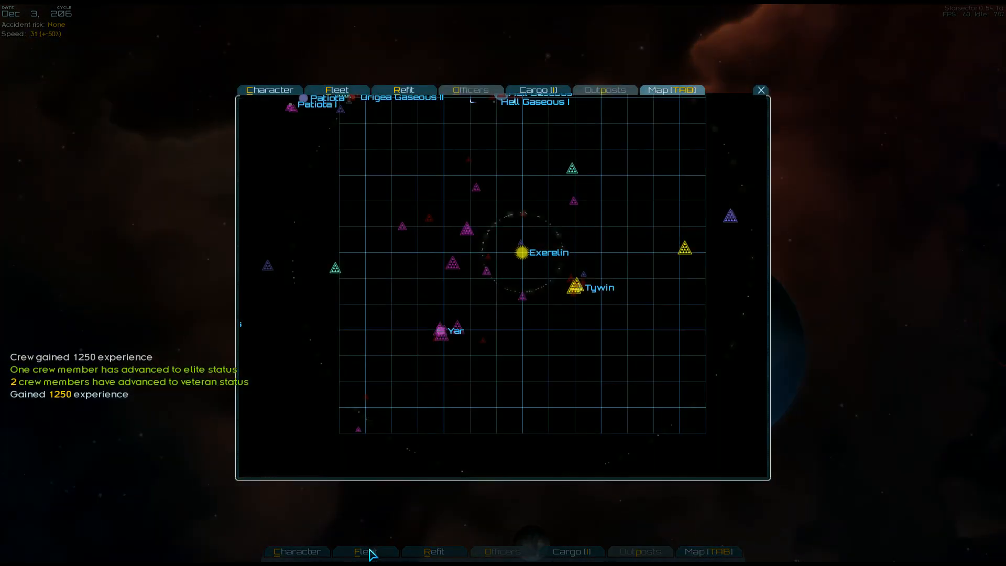
Inspect the captured Lasher frigate ISS Taliesin III in the fleet overview, then return to space.
{"action": "left_click", "coordinate": [337, 89]}
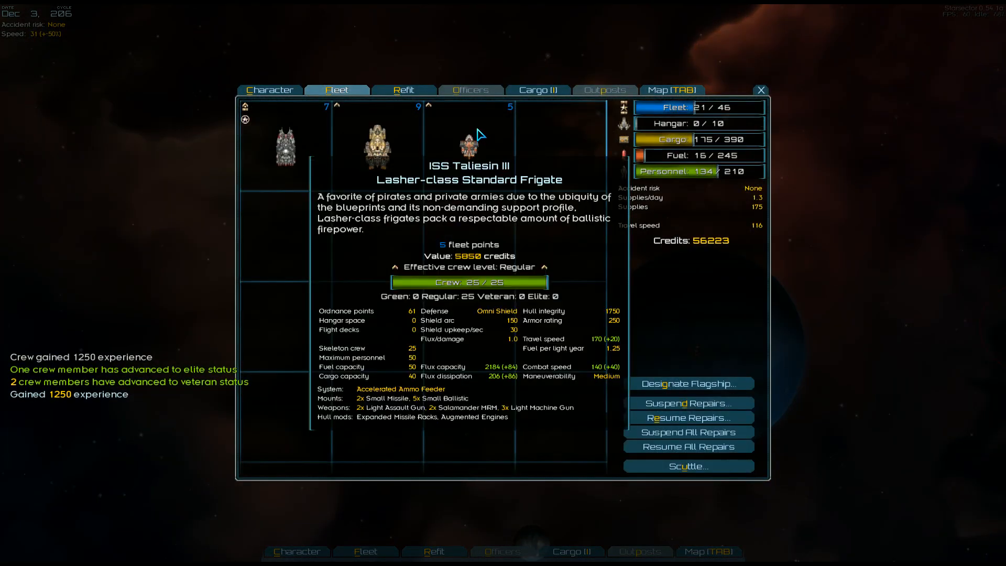
{"action": "left_click", "coordinate": [760, 90]}
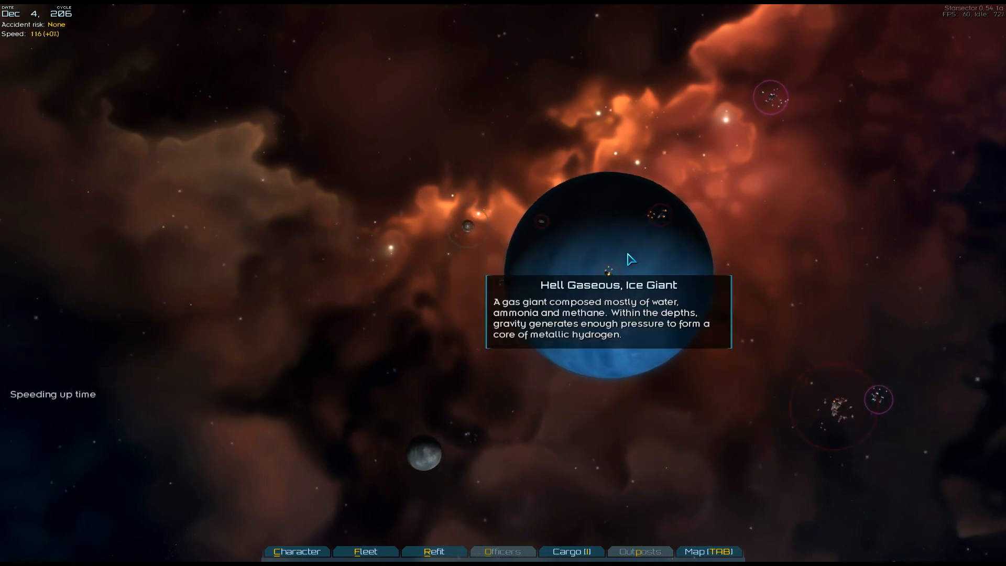
Plot movement on the system map, then reopen it to scout Exerelin and close it.
{"action": "left_click", "coordinate": [709, 551]}
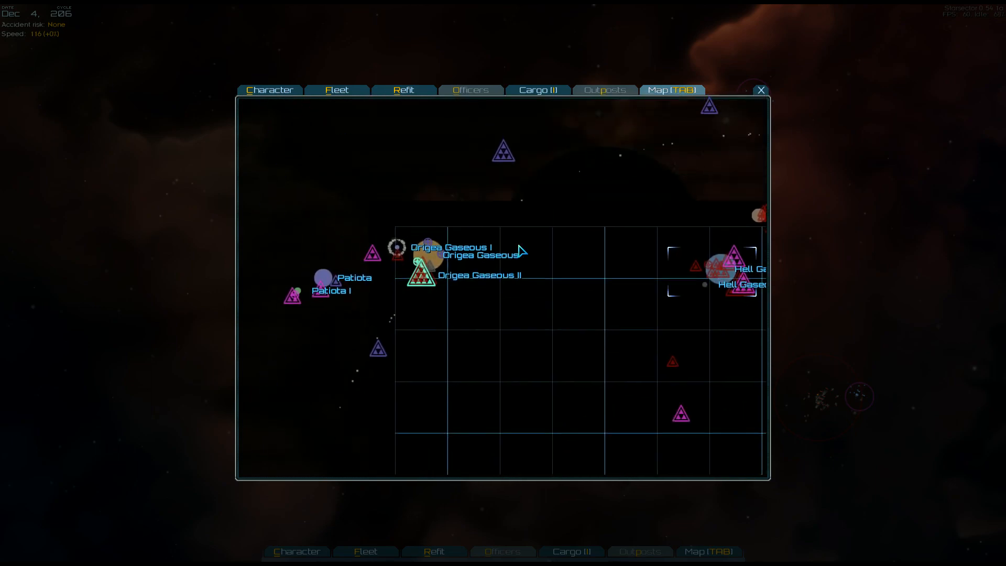
{"action": "left_click", "coordinate": [760, 90]}
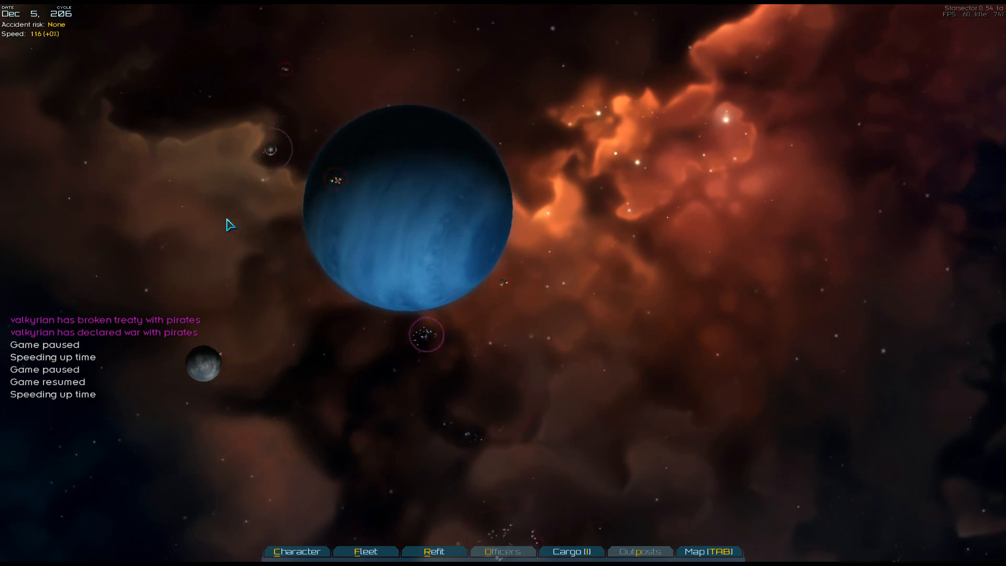
{"action": "left_click", "coordinate": [708, 550]}
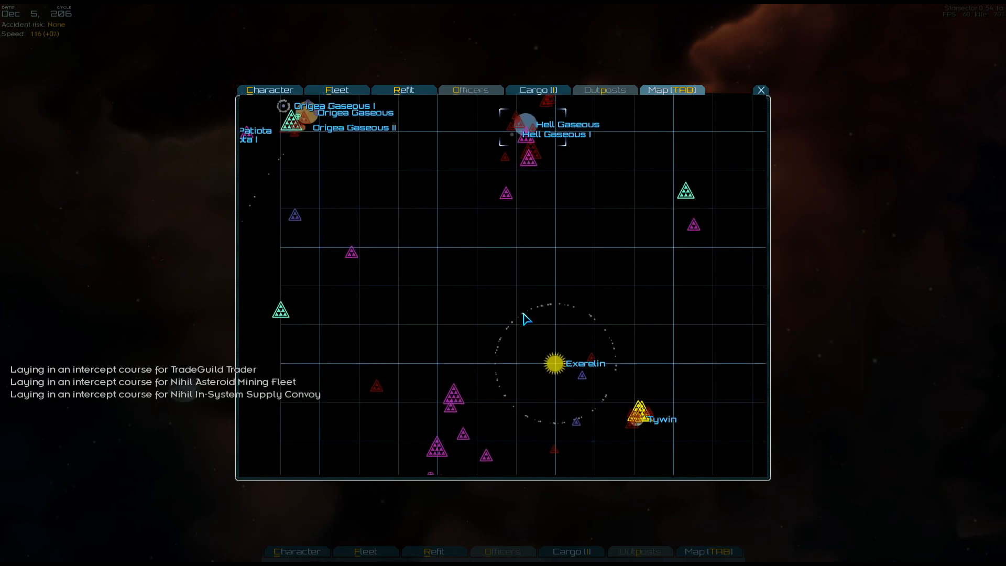
{"action": "left_click", "coordinate": [760, 90]}
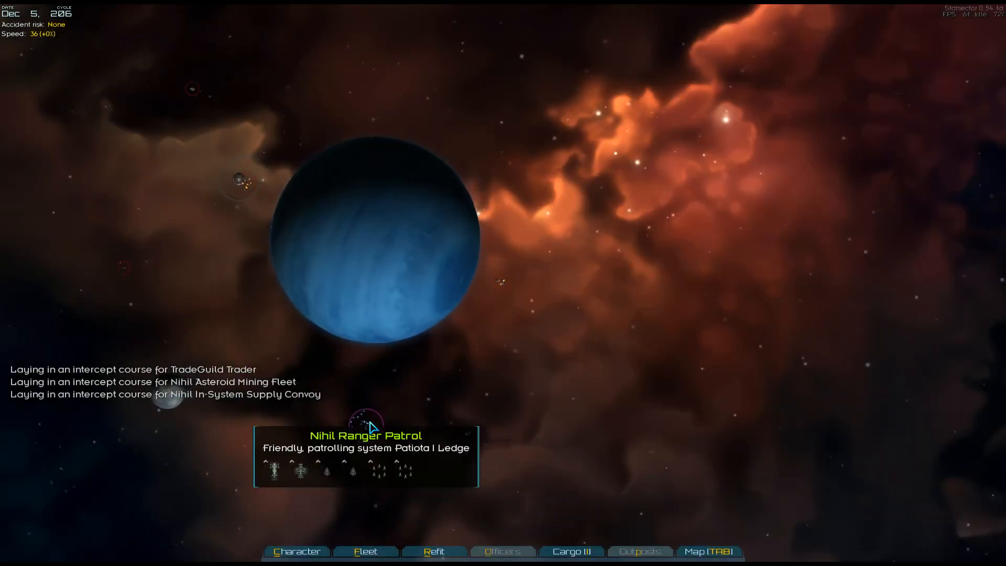